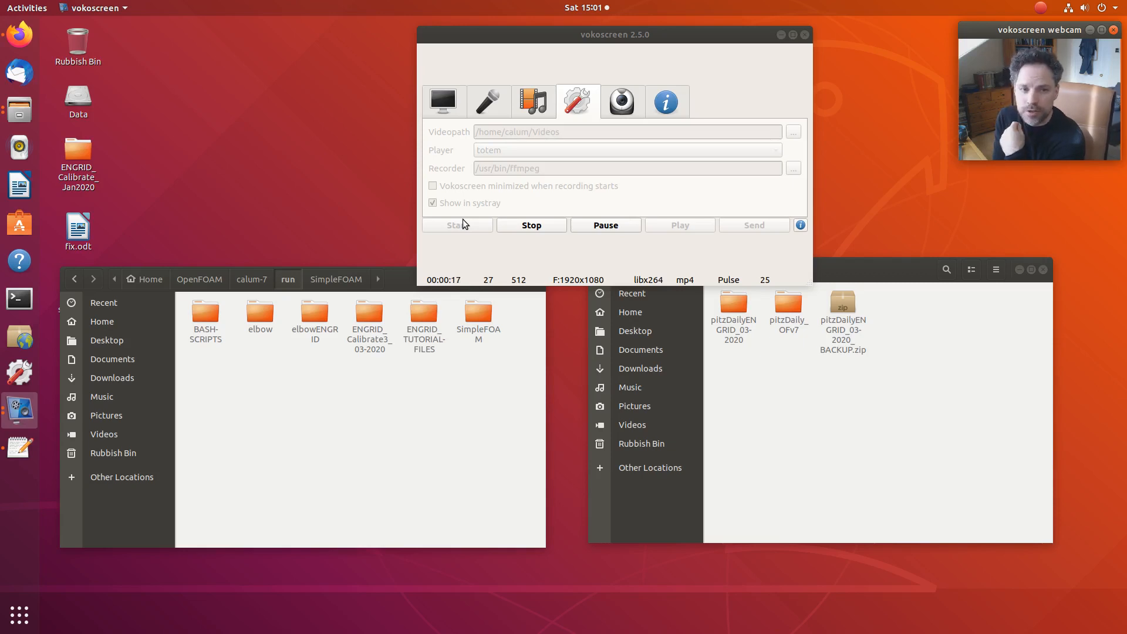
pyautogui.moveTo(769, 43)
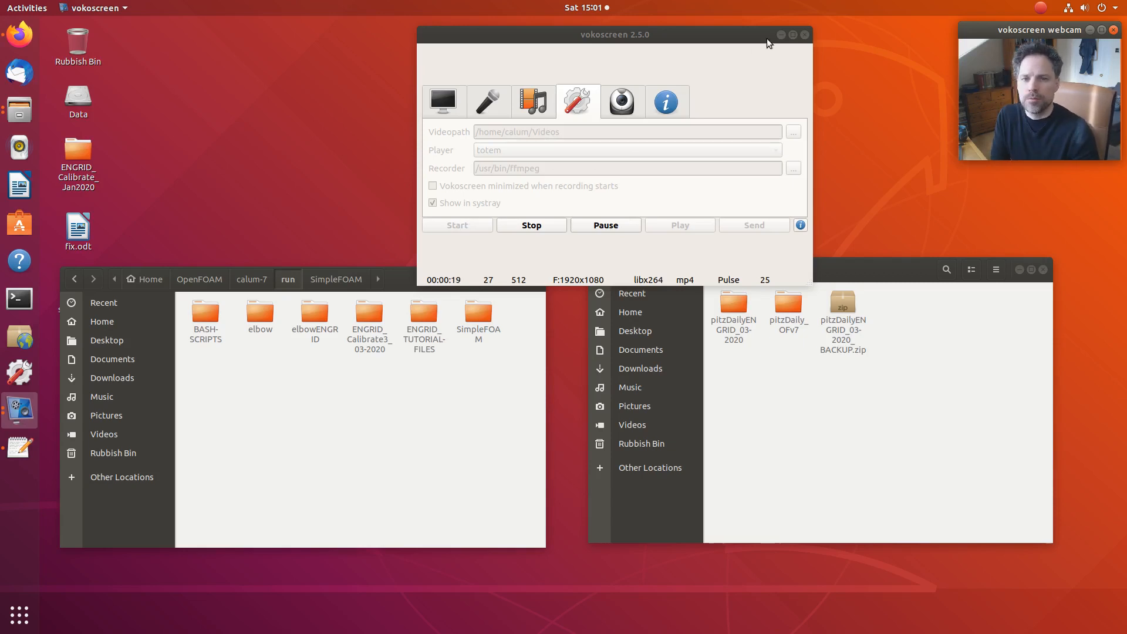
# Minimise the vokoscreen 2.5.0 recorder window while recording continues.
pyautogui.click(781, 35)
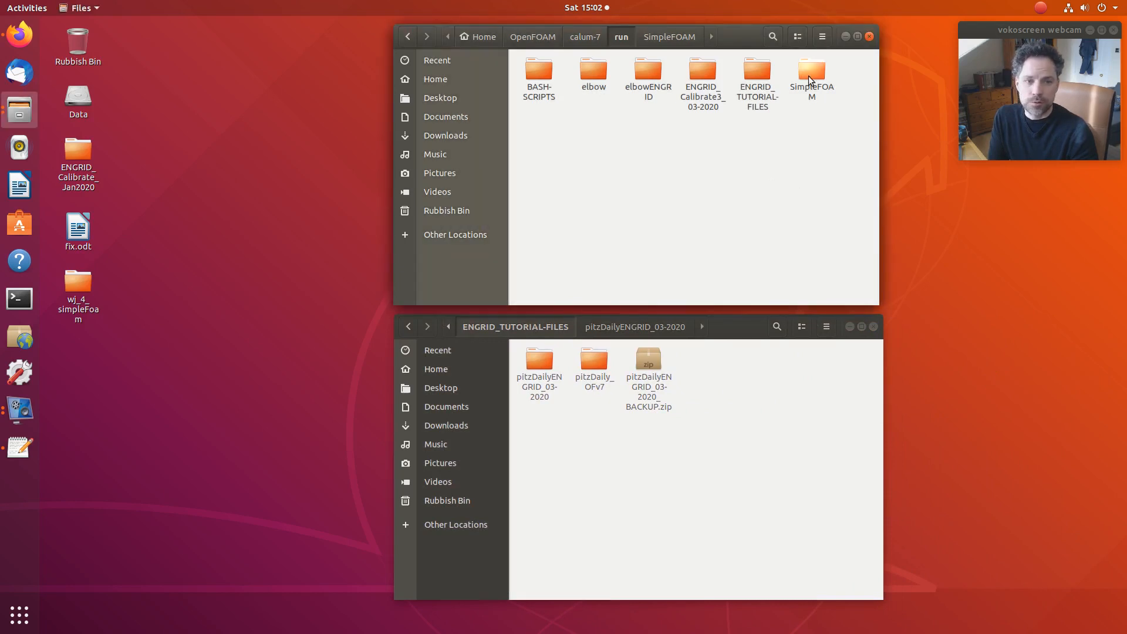
# Look inside the SimpleFOAM tutorials folder, then return to the run folder.
pyautogui.doubleClick(812, 72)
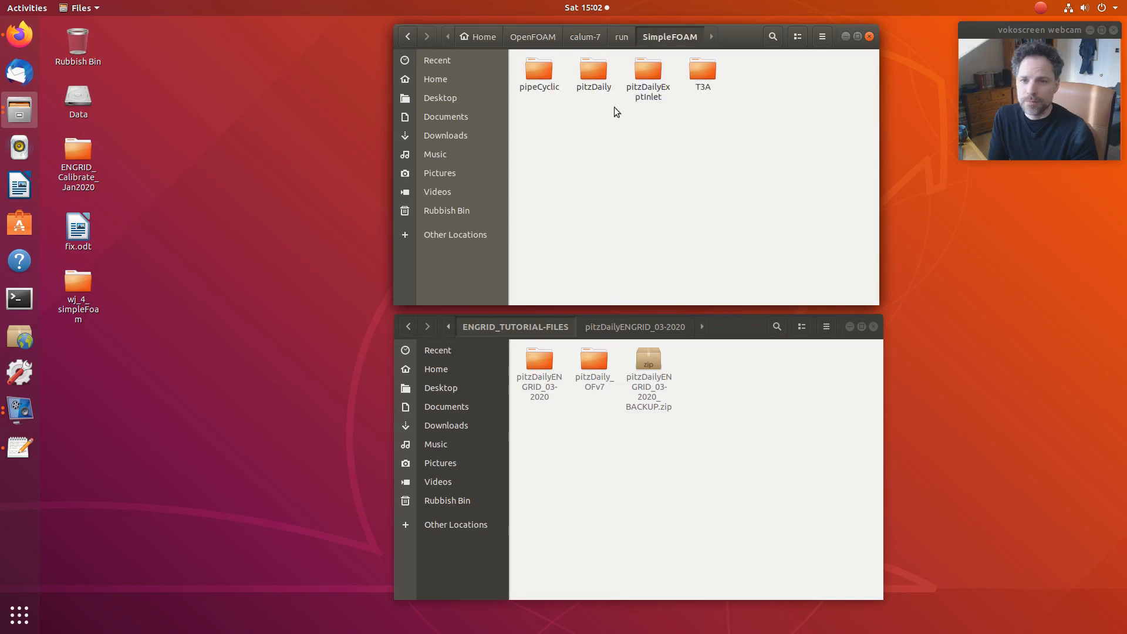
pyautogui.click(593, 71)
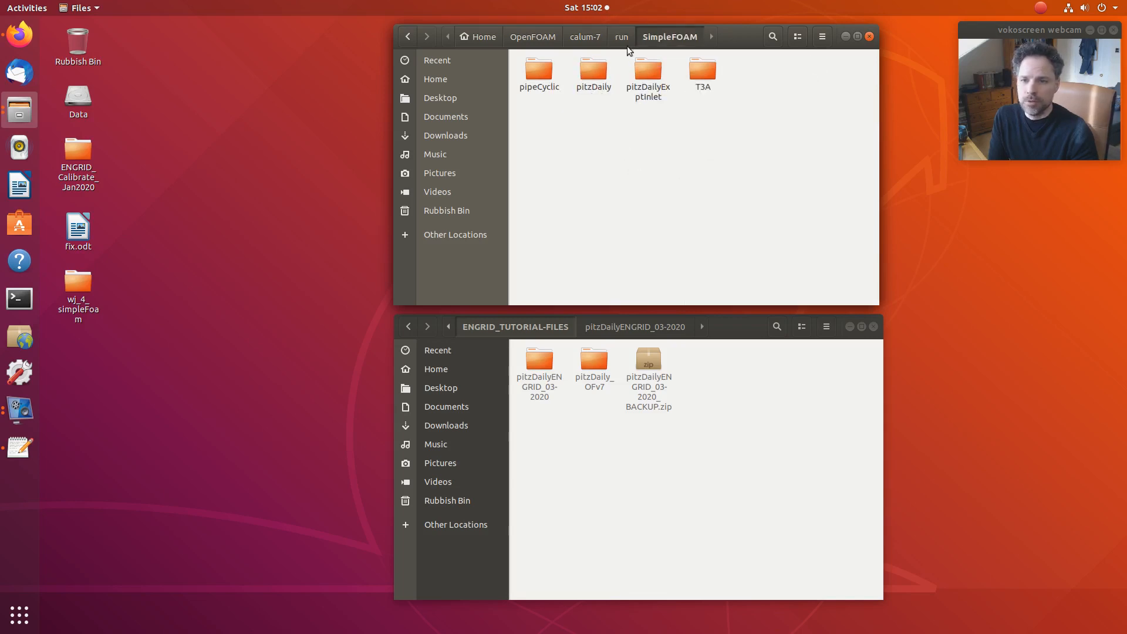
pyautogui.click(620, 36)
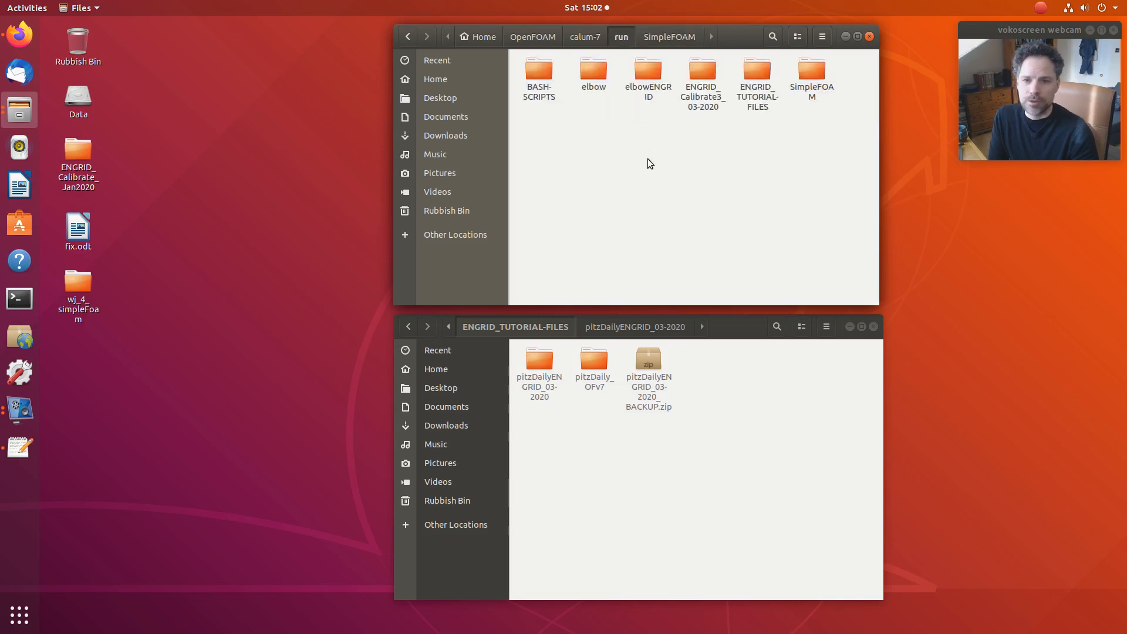
pyautogui.moveTo(635, 201)
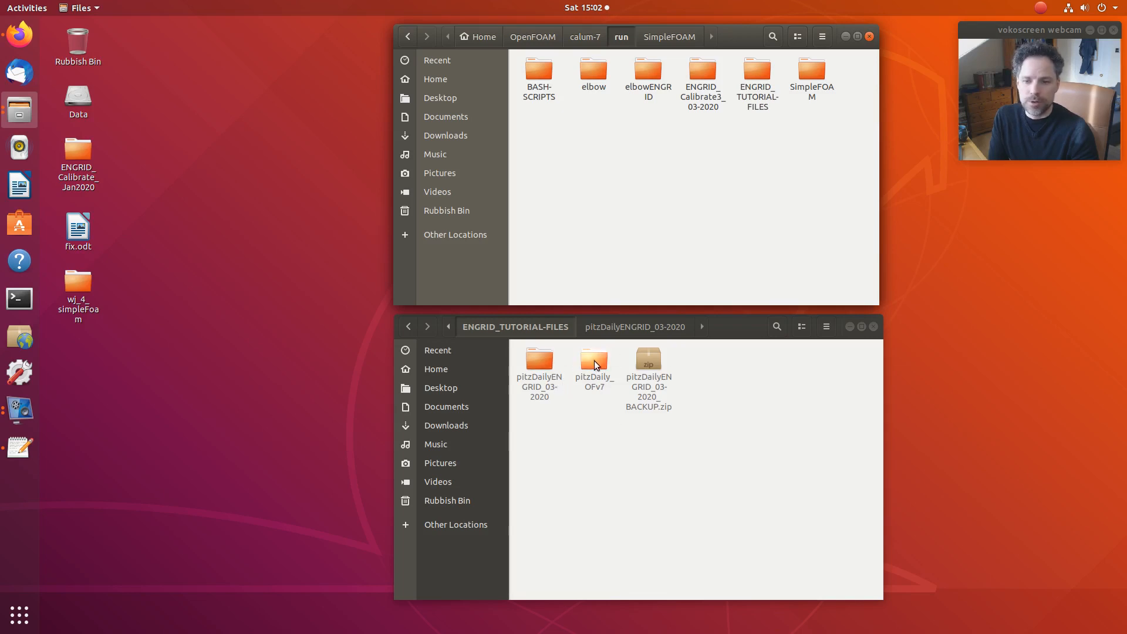
# Select the pitzDaily_OFv7 and pitzDailyENGRID_03-2020 case folders, then launch a new terminal.
pyautogui.click(593, 360)
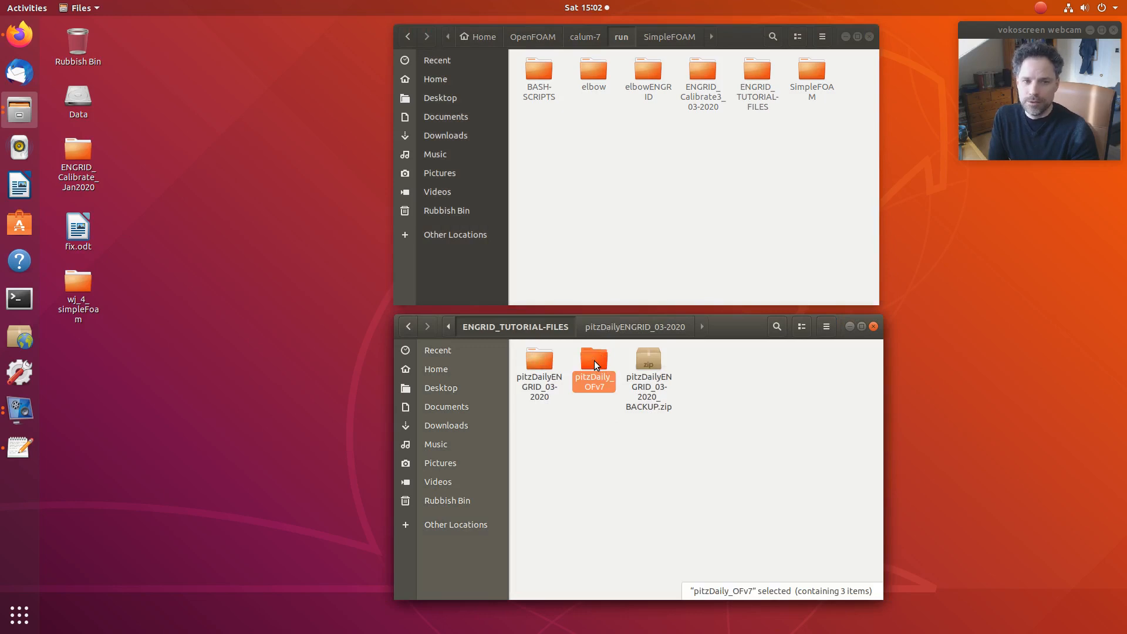
pyautogui.click(538, 367)
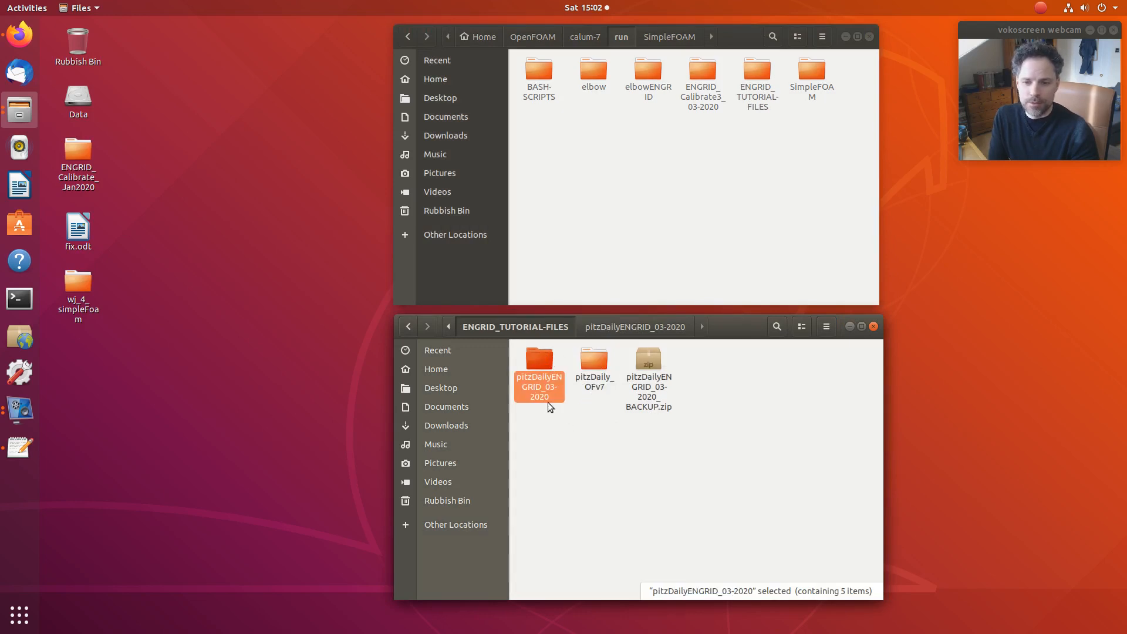
pyautogui.click(563, 432)
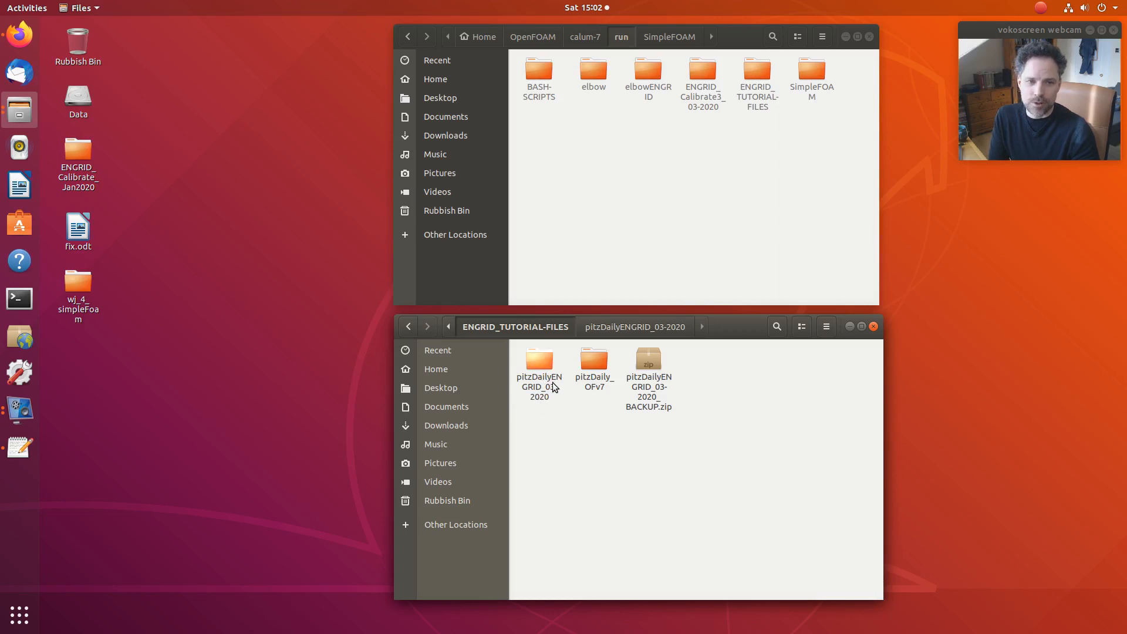
pyautogui.click(19, 298)
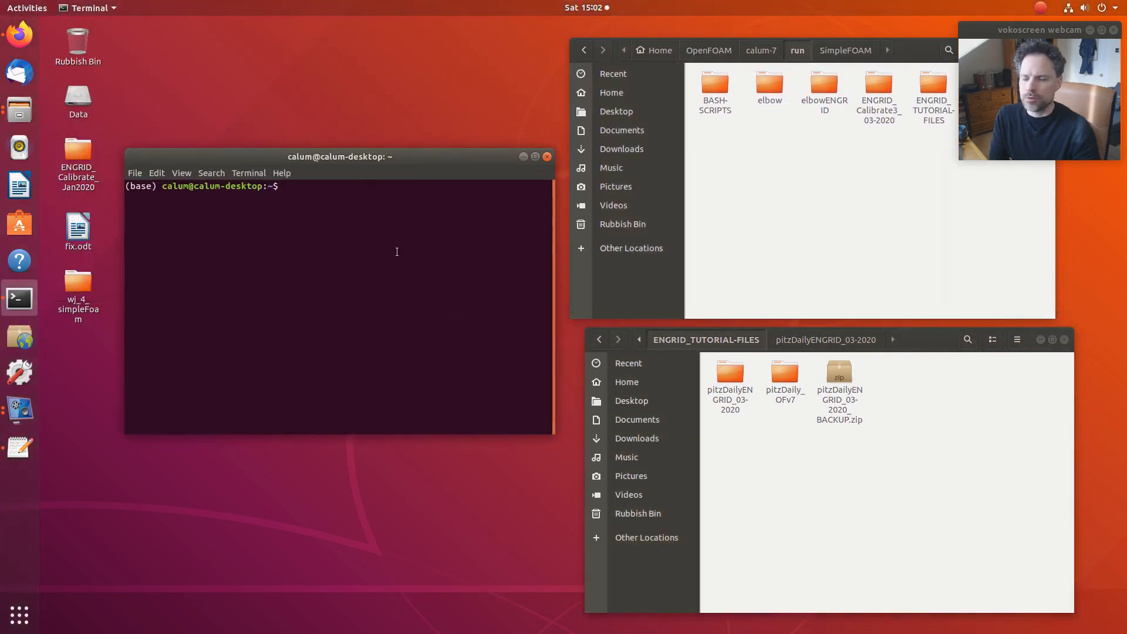
# Change into the pitzDailyENGRID_03-2020 case directory and list its tree.
pyautogui.write('cd')
pyautogui.write('ls')
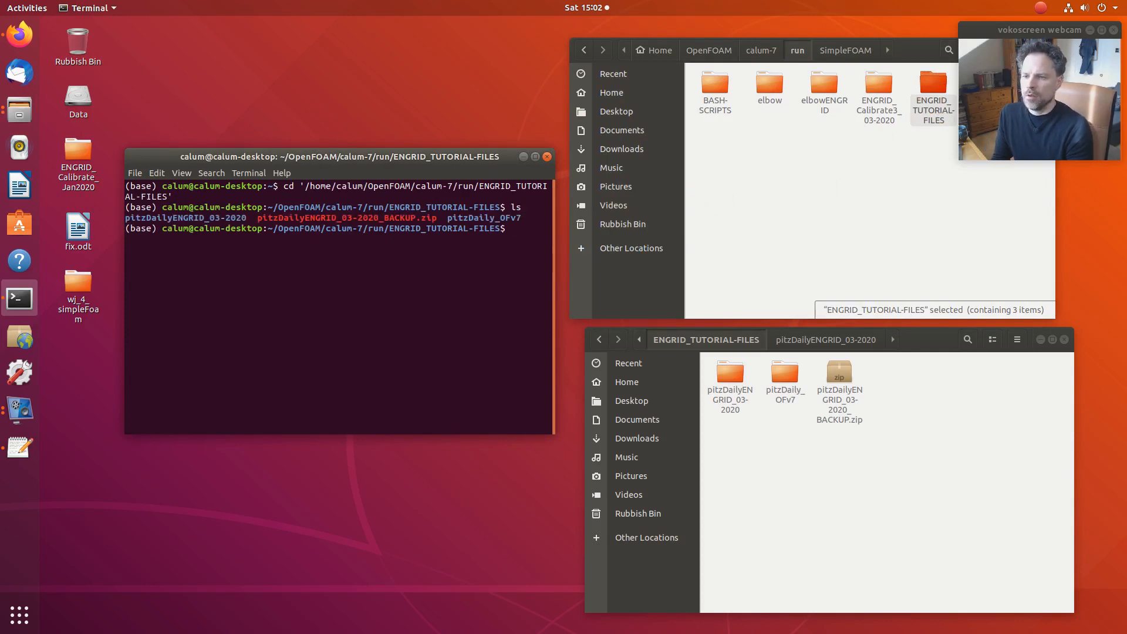
pyautogui.write('cd pit')
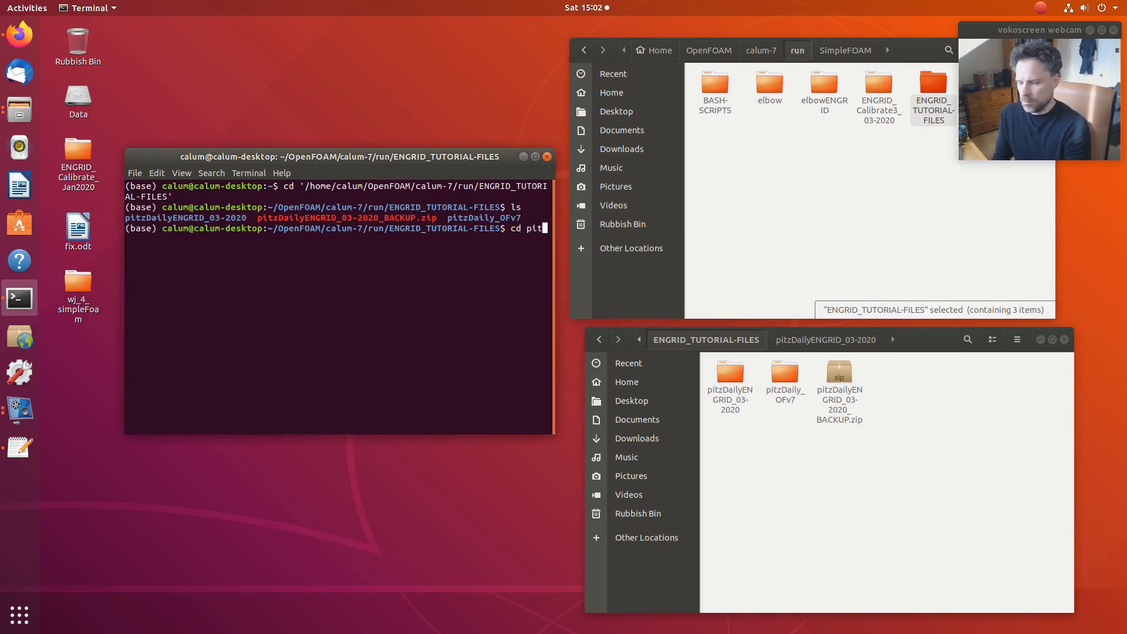
pyautogui.write('zDaily')
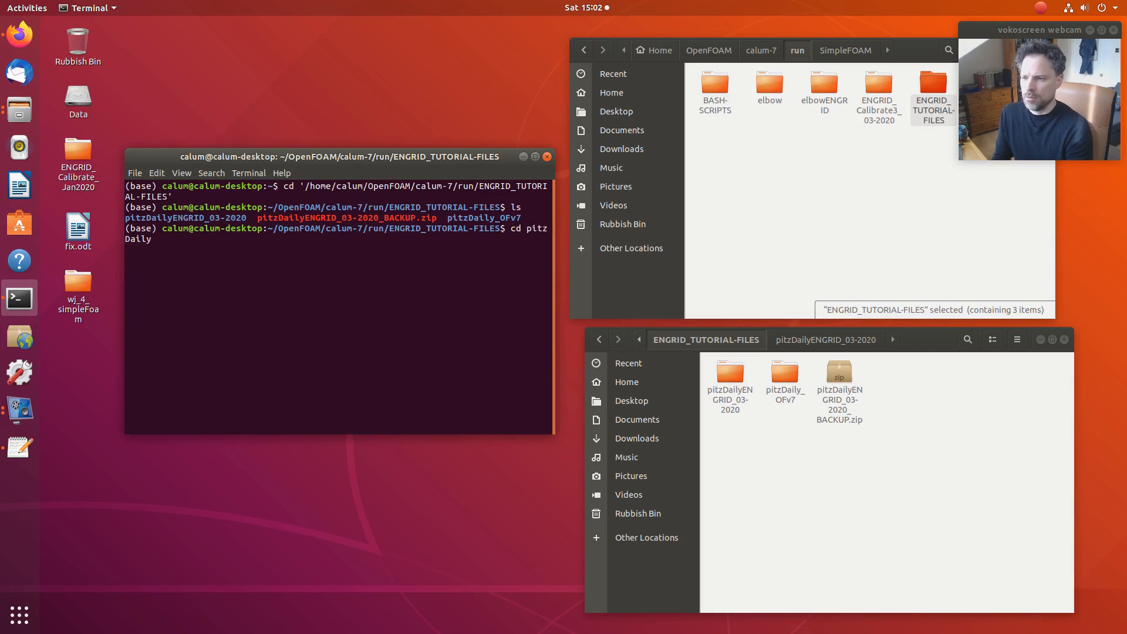
pyautogui.write('En')
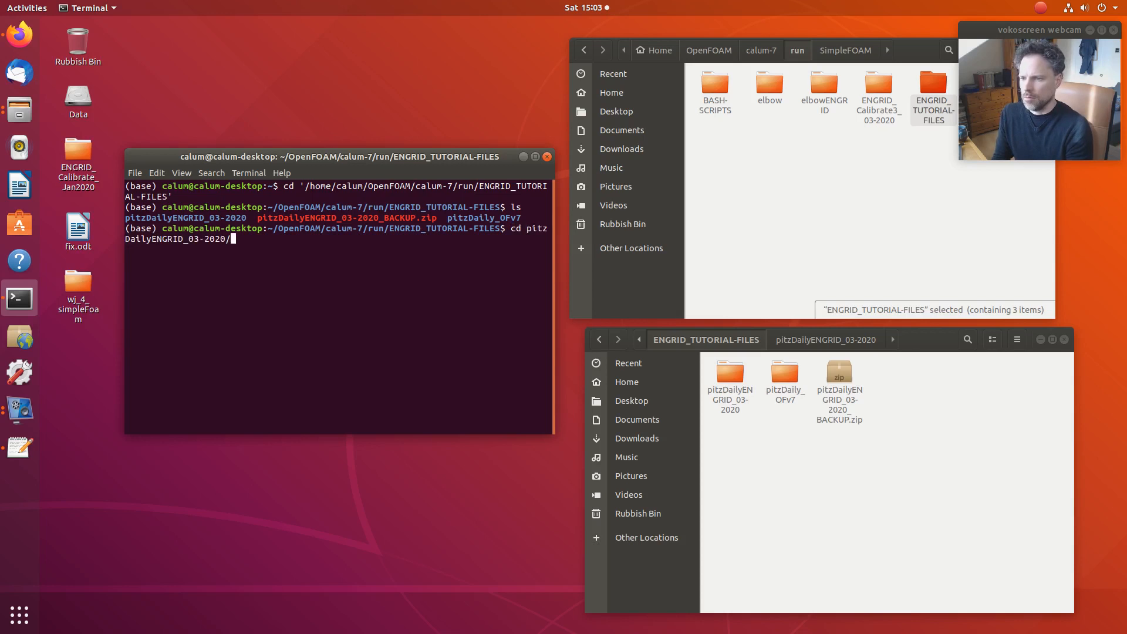
pyautogui.press('Return')
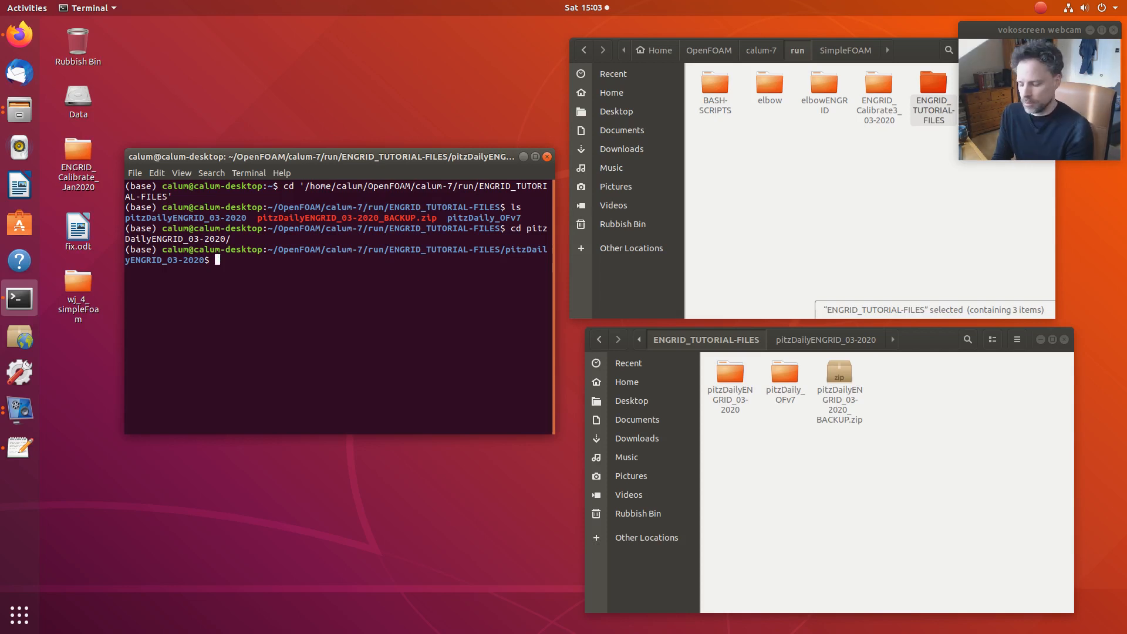
pyautogui.write('tree')
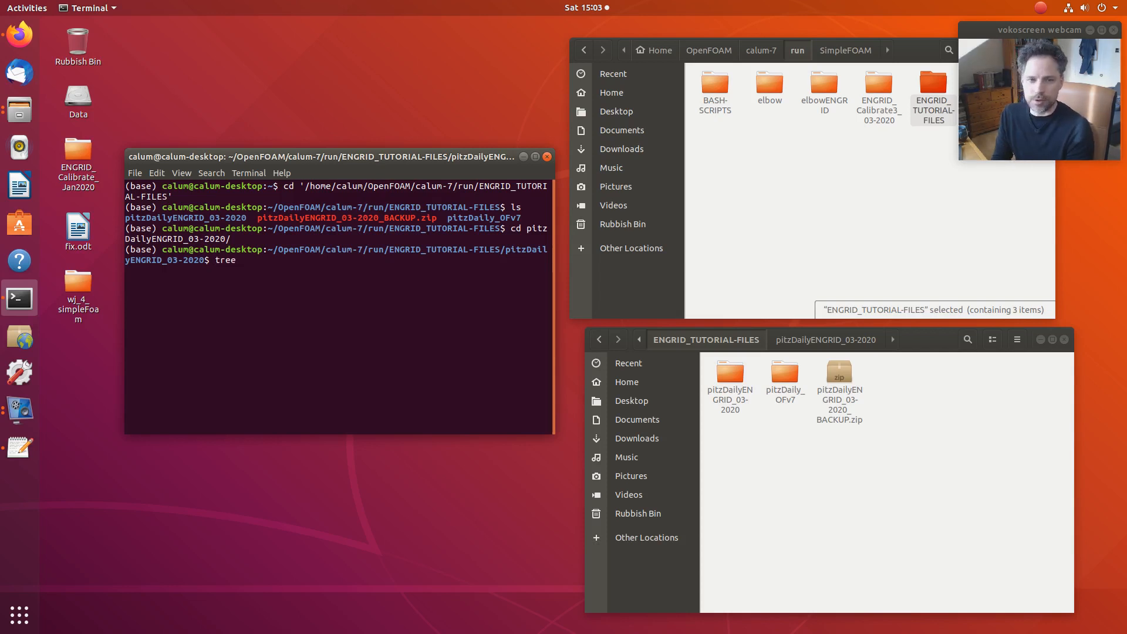
pyautogui.press('Return')
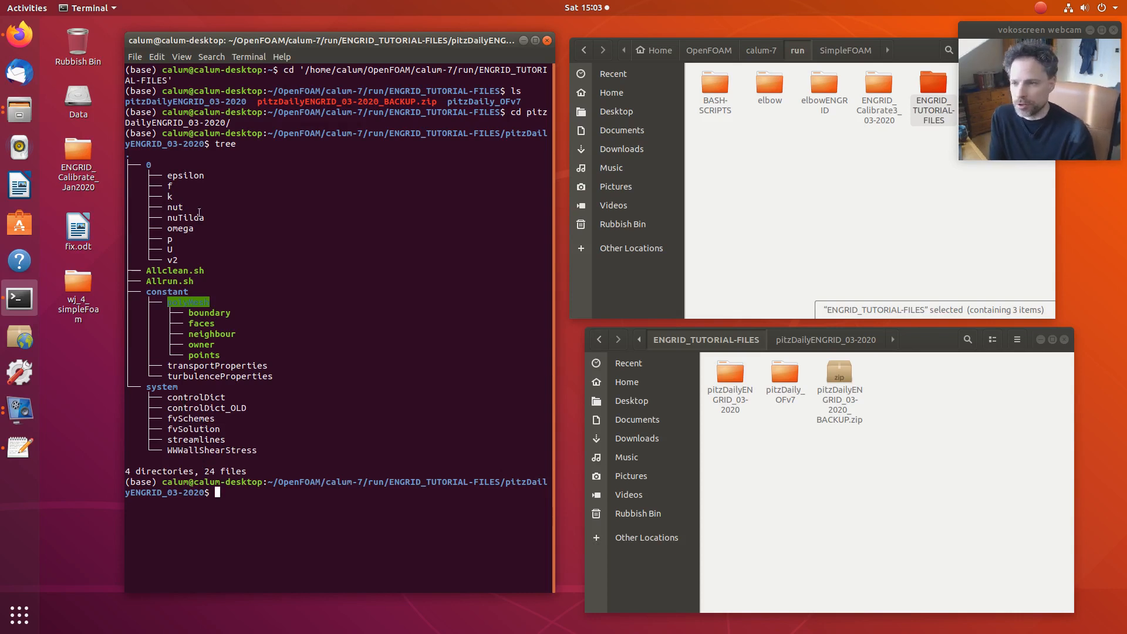
# Open a second Terminal window from the dock's New Terminal option.
pyautogui.rightClick(19, 298)
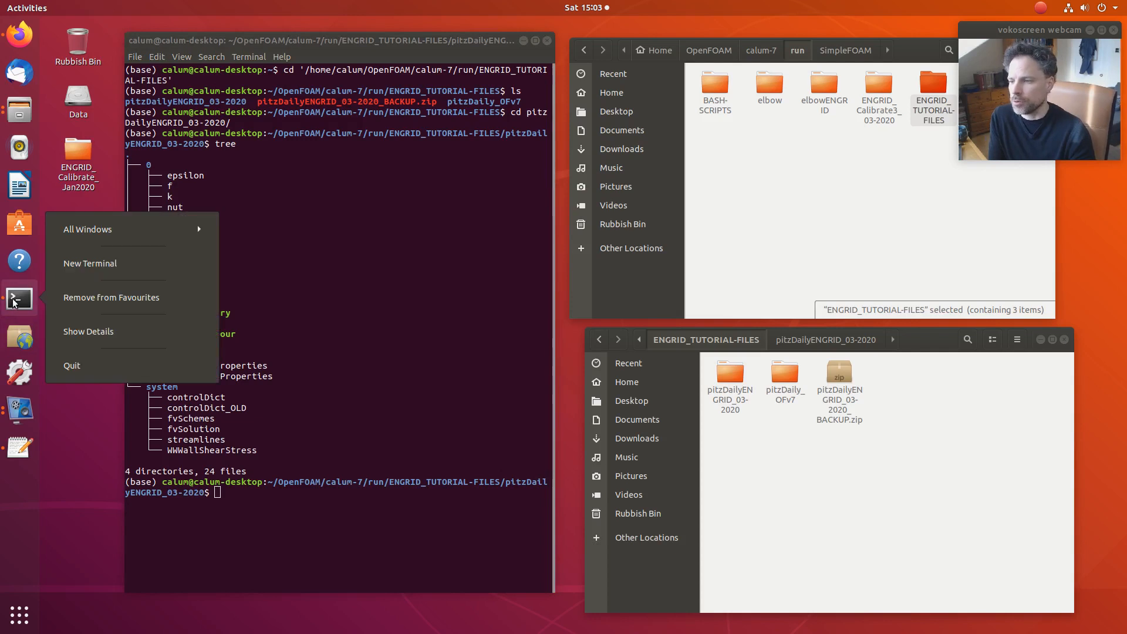
pyautogui.click(90, 263)
pyautogui.write('tree')
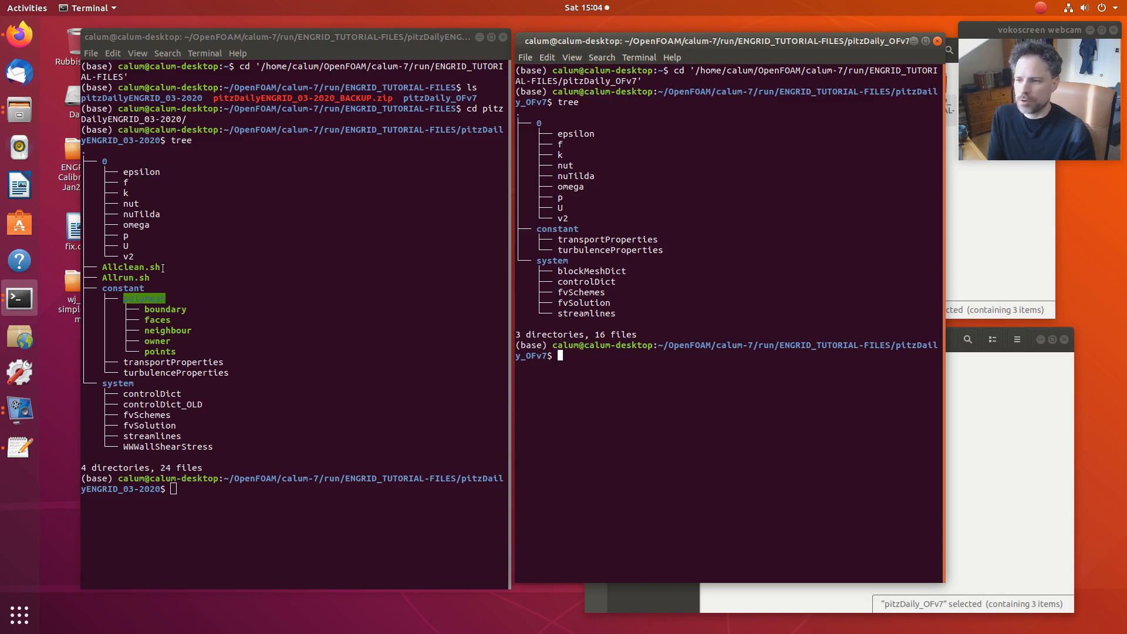
pyautogui.moveTo(144, 278)
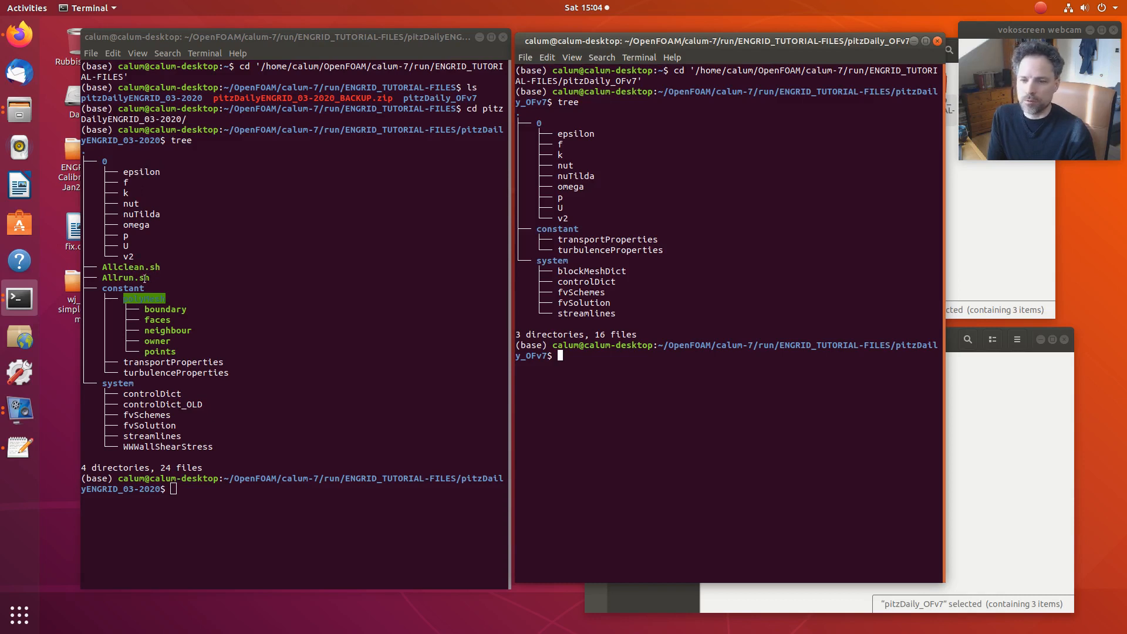
pyautogui.moveTo(121, 299)
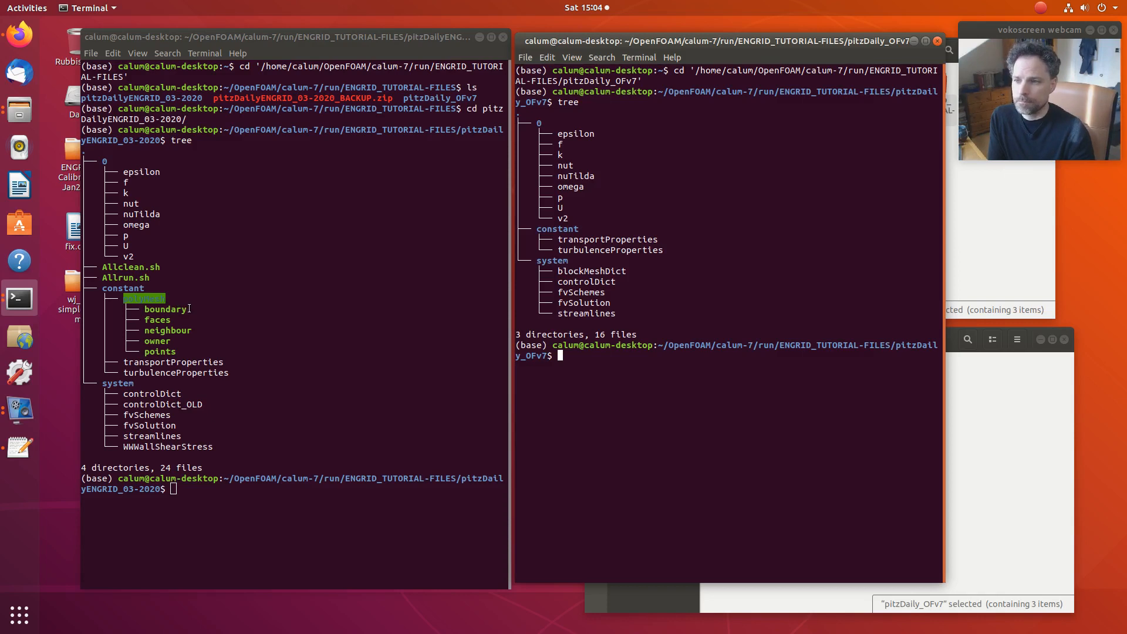
pyautogui.moveTo(269, 292)
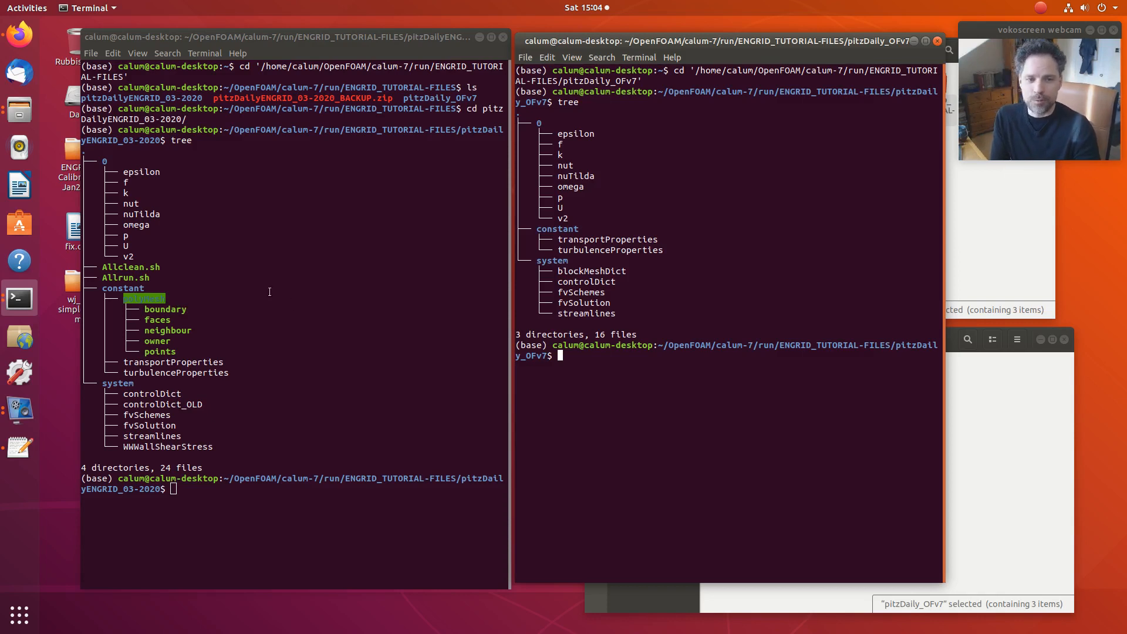
pyautogui.moveTo(737, 174)
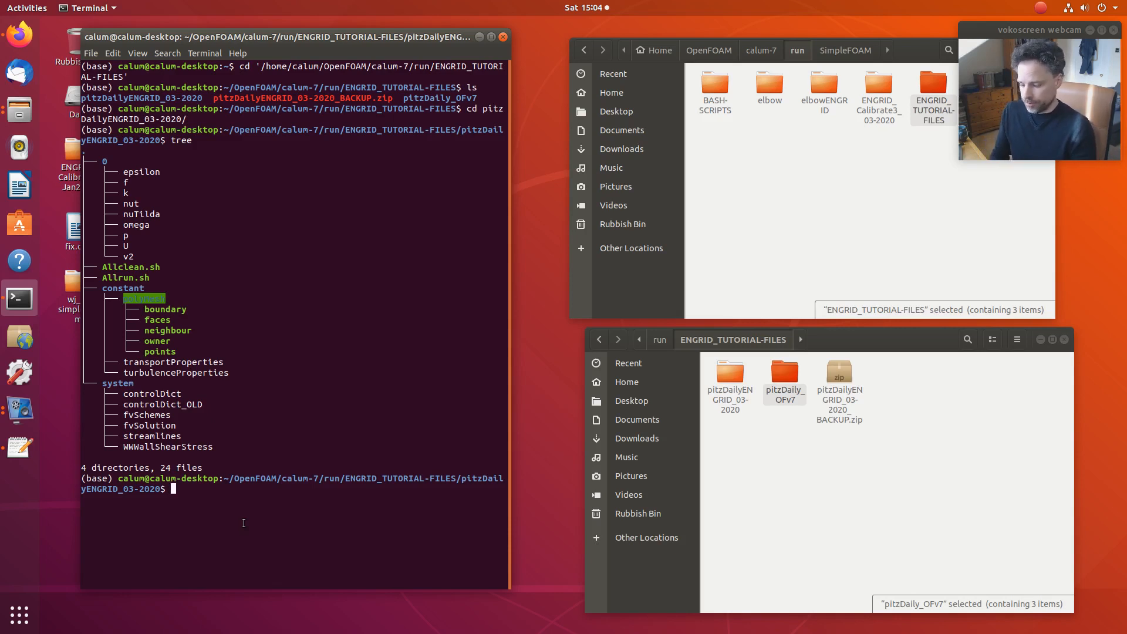
# Launch Meld from the terminal with the meld command.
pyautogui.write('meld')
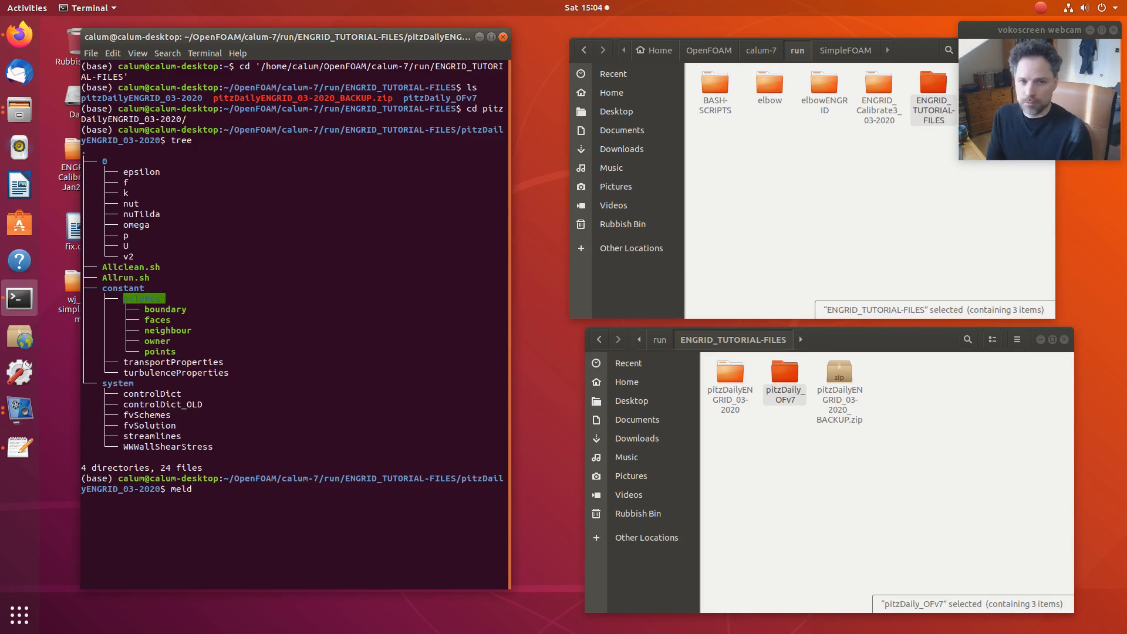
pyautogui.press('Return')
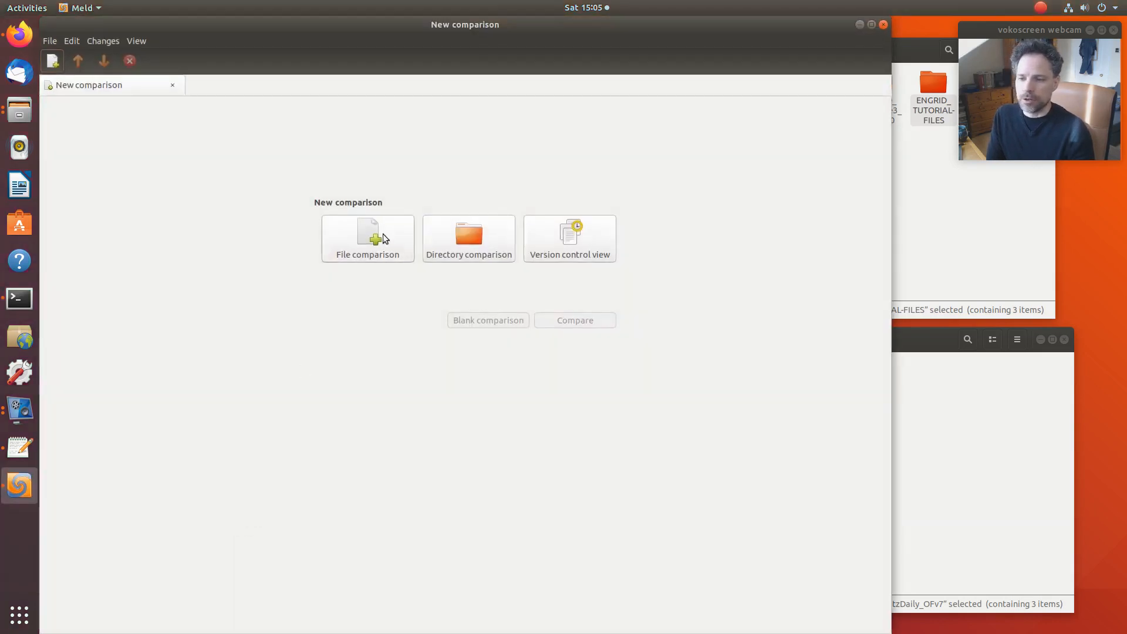
# Choose File comparison in Meld, after briefly switching to Directory comparison.
pyautogui.click(367, 238)
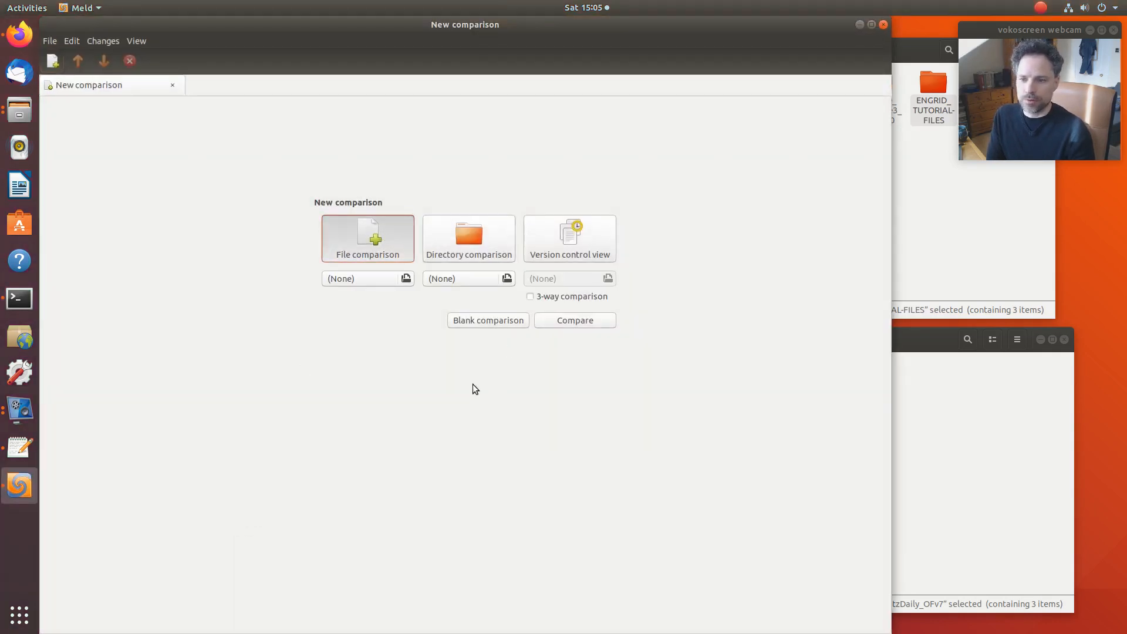
pyautogui.click(469, 238)
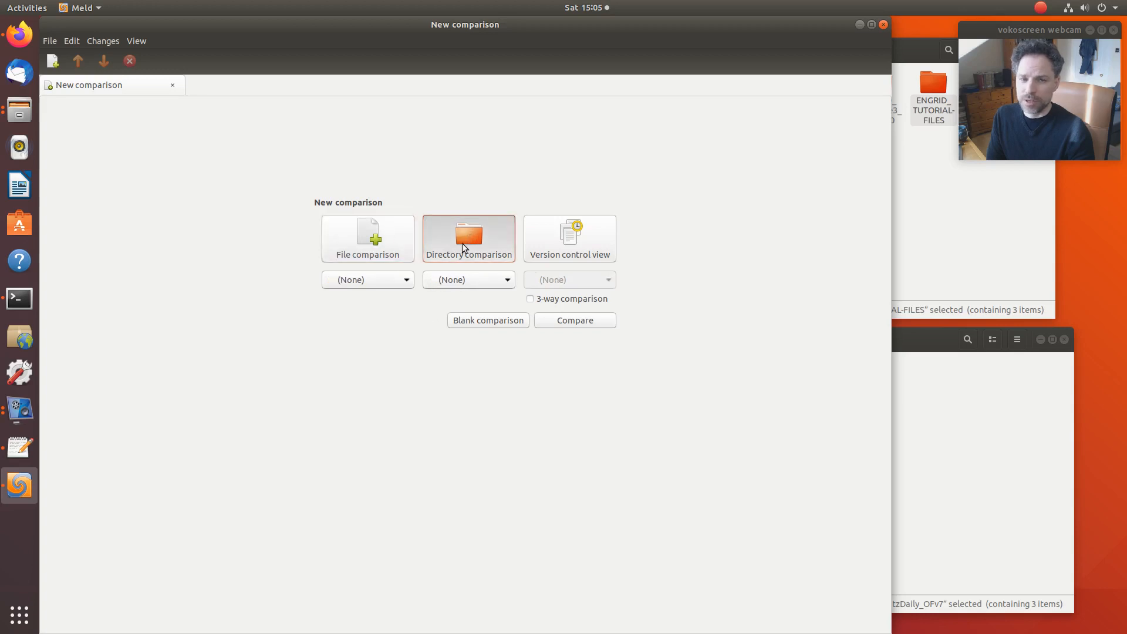
pyautogui.click(367, 238)
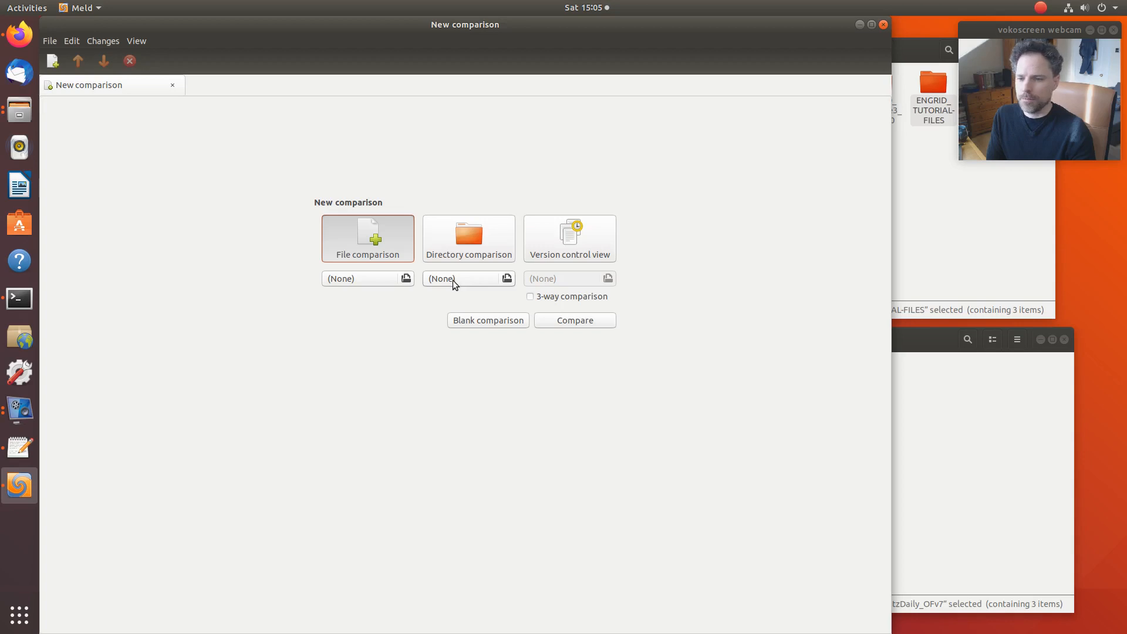
pyautogui.moveTo(353, 304)
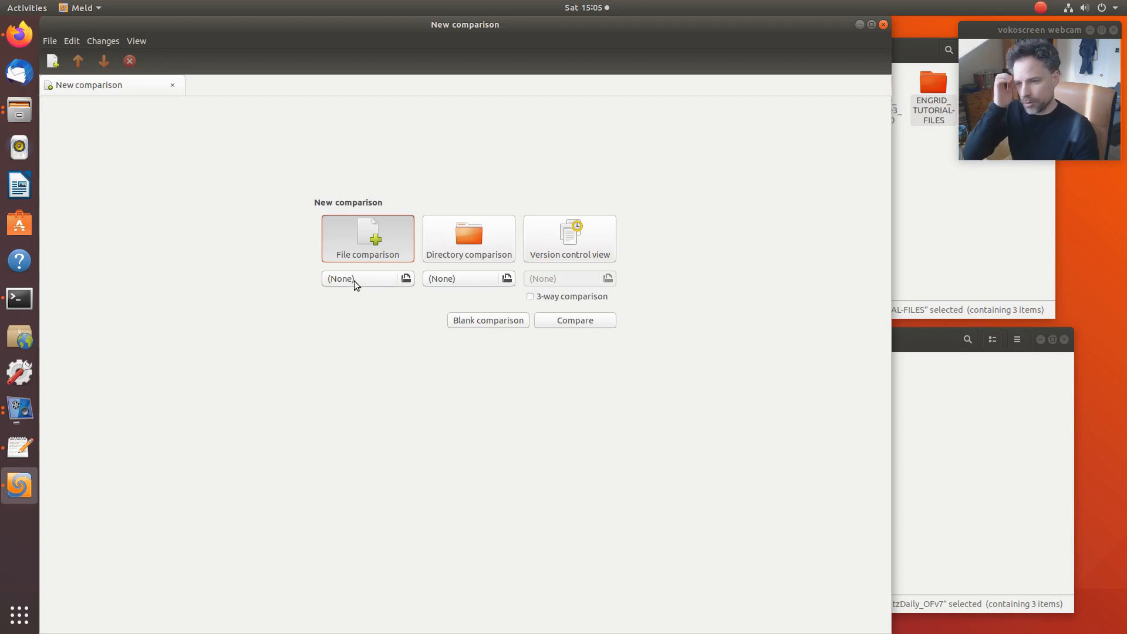
# Set pitzDailyENGRID_03-2020/0/U as Meld's first file.
pyautogui.click(406, 278)
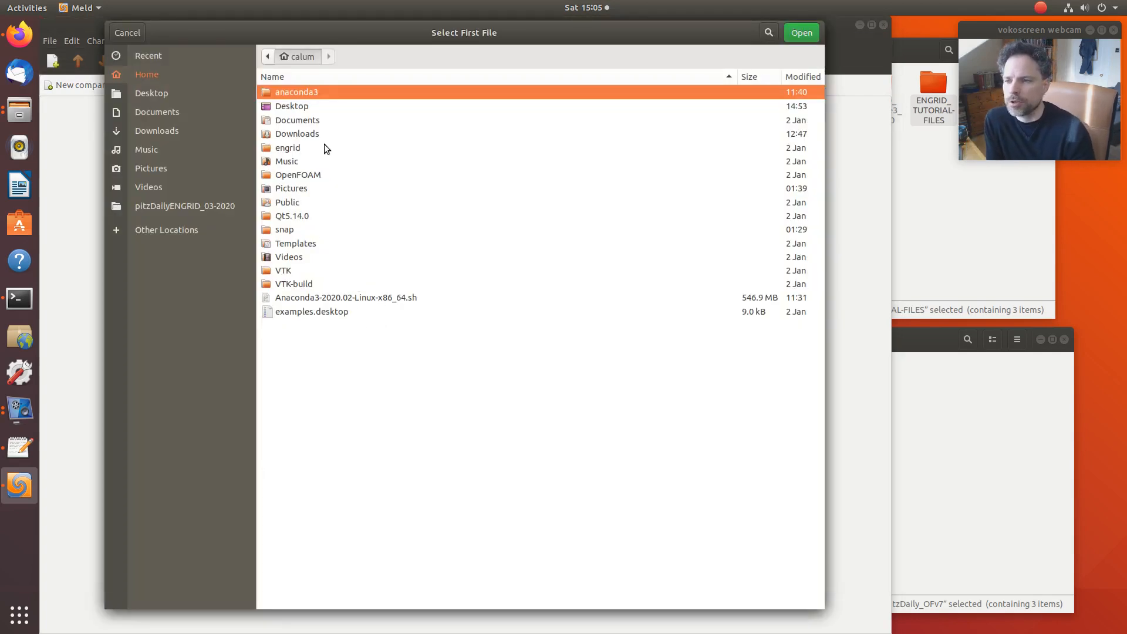
pyautogui.doubleClick(297, 174)
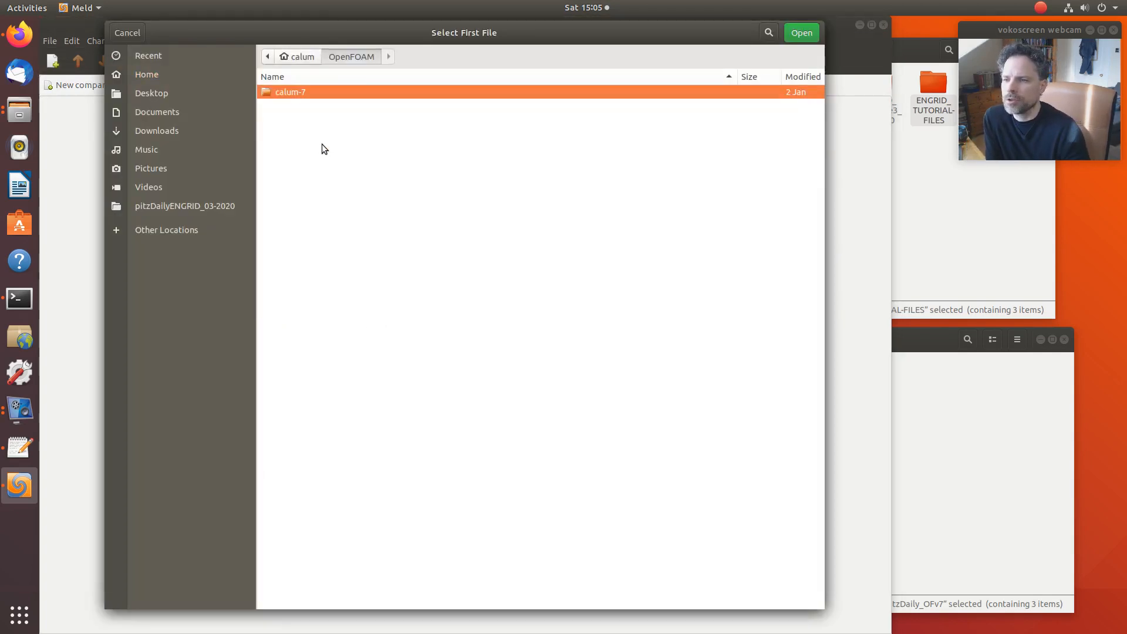
pyautogui.doubleClick(291, 93)
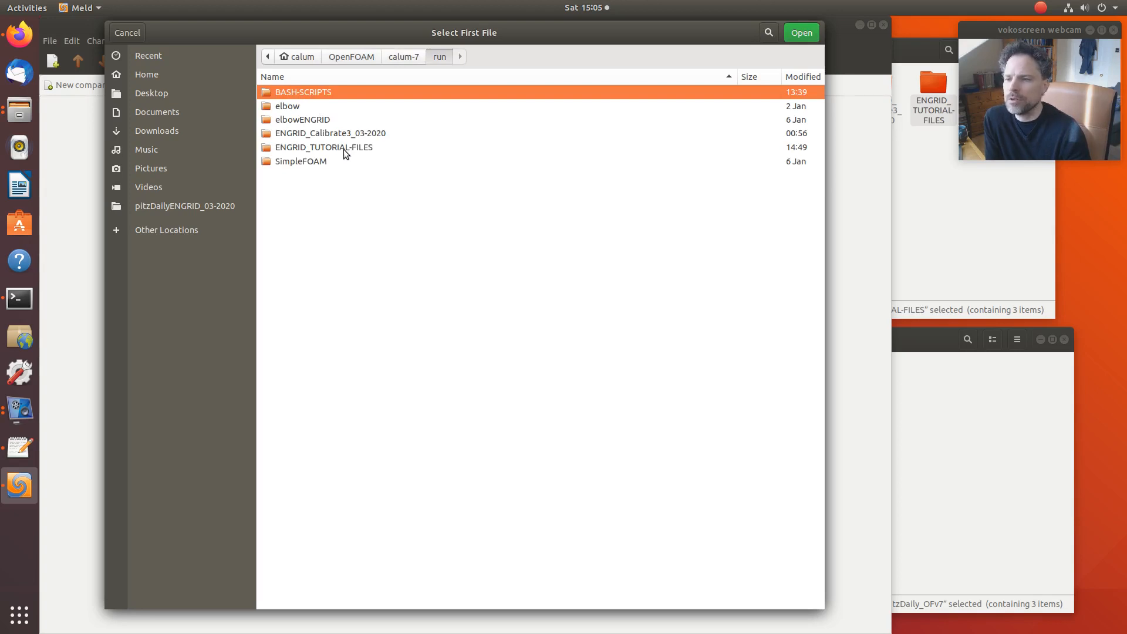
pyautogui.doubleClick(324, 147)
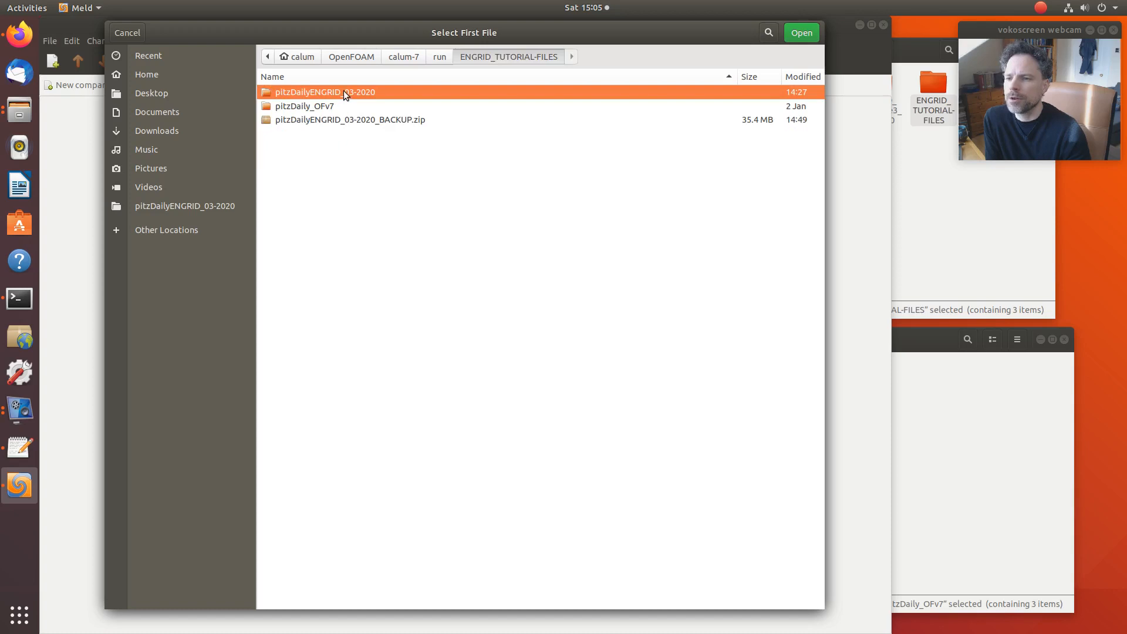
pyautogui.doubleClick(324, 92)
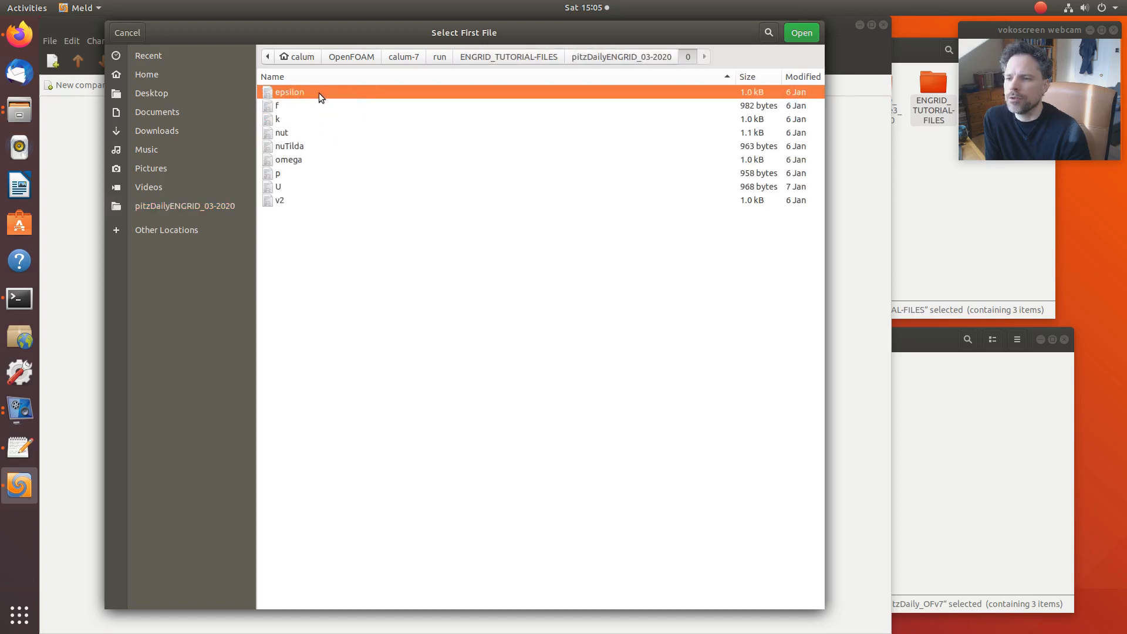
pyautogui.moveTo(307, 192)
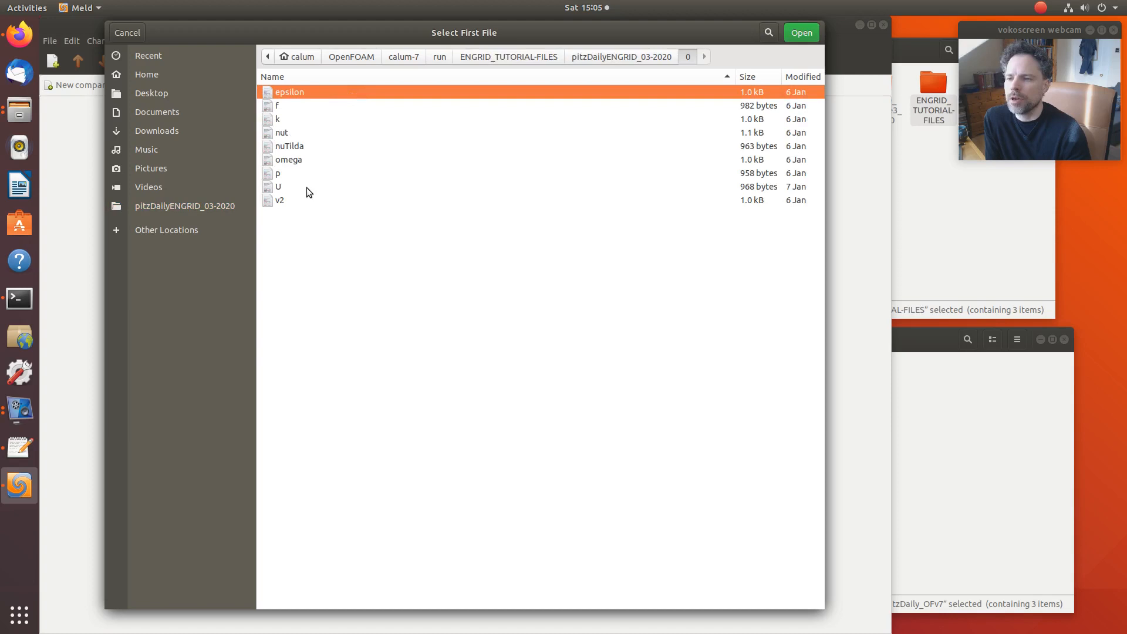
pyautogui.click(278, 186)
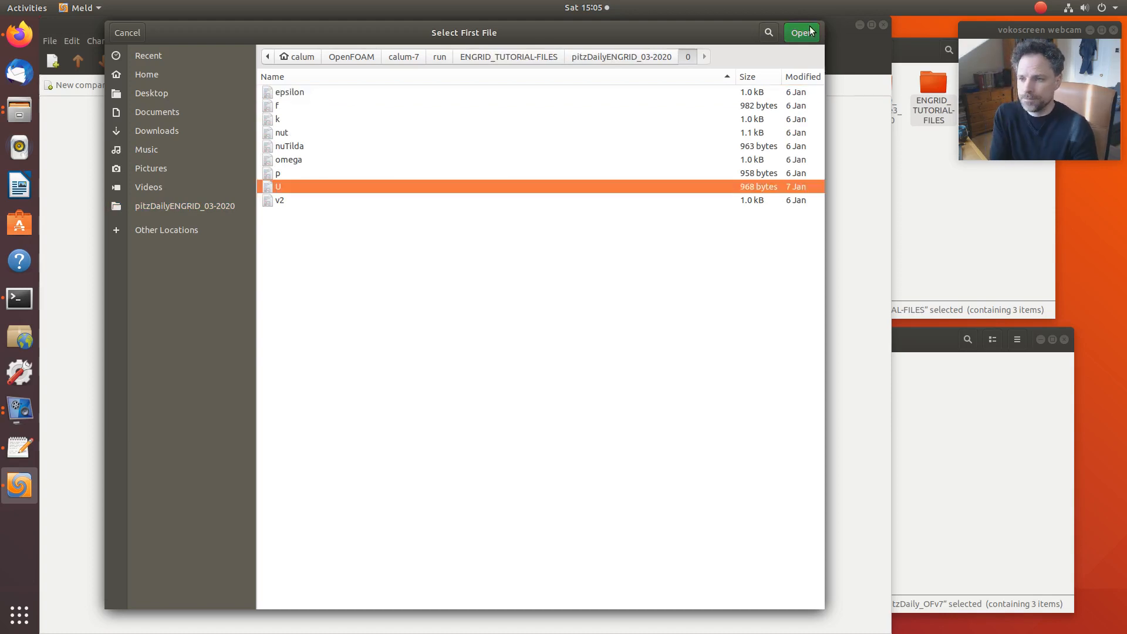
pyautogui.click(801, 32)
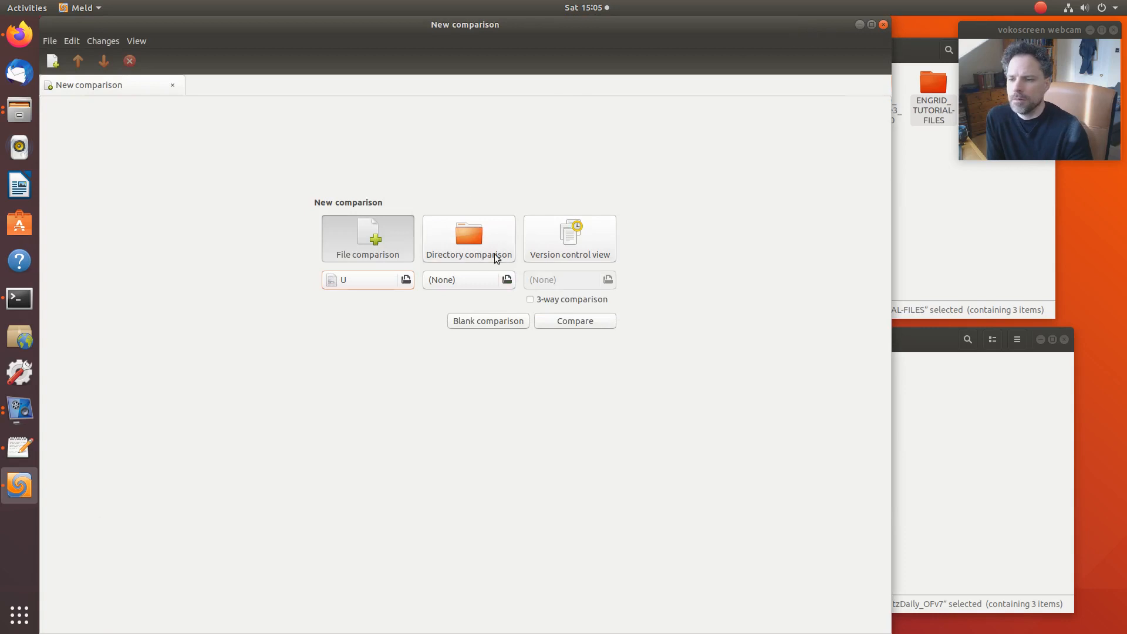
# Set pitzDaily_OFv7/0/U as Meld's second file.
pyautogui.click(507, 279)
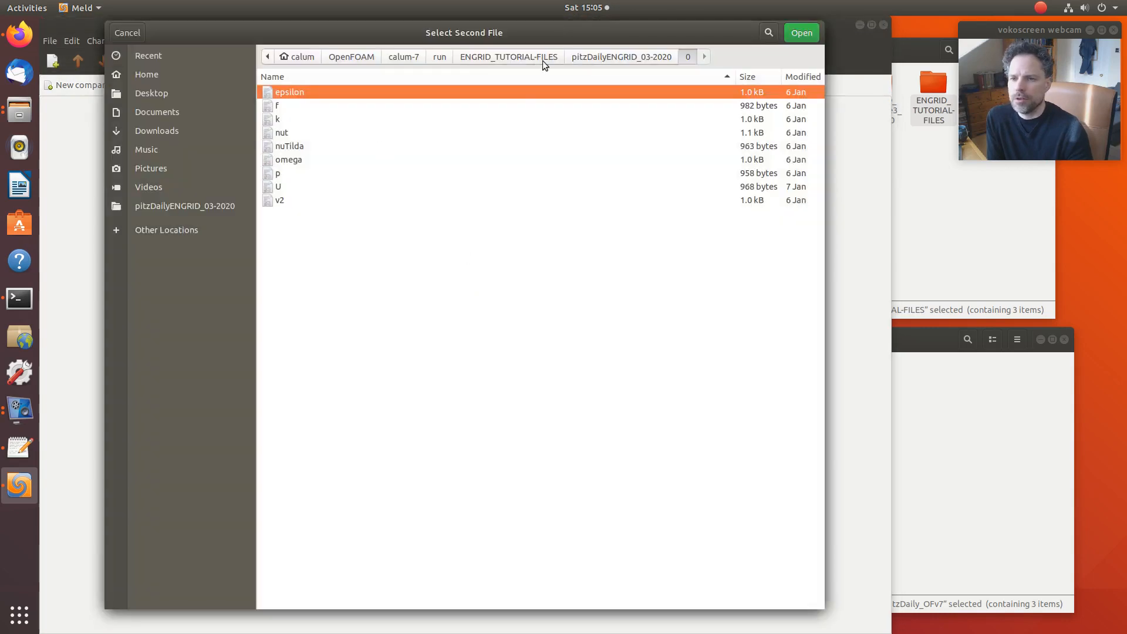
pyautogui.click(508, 56)
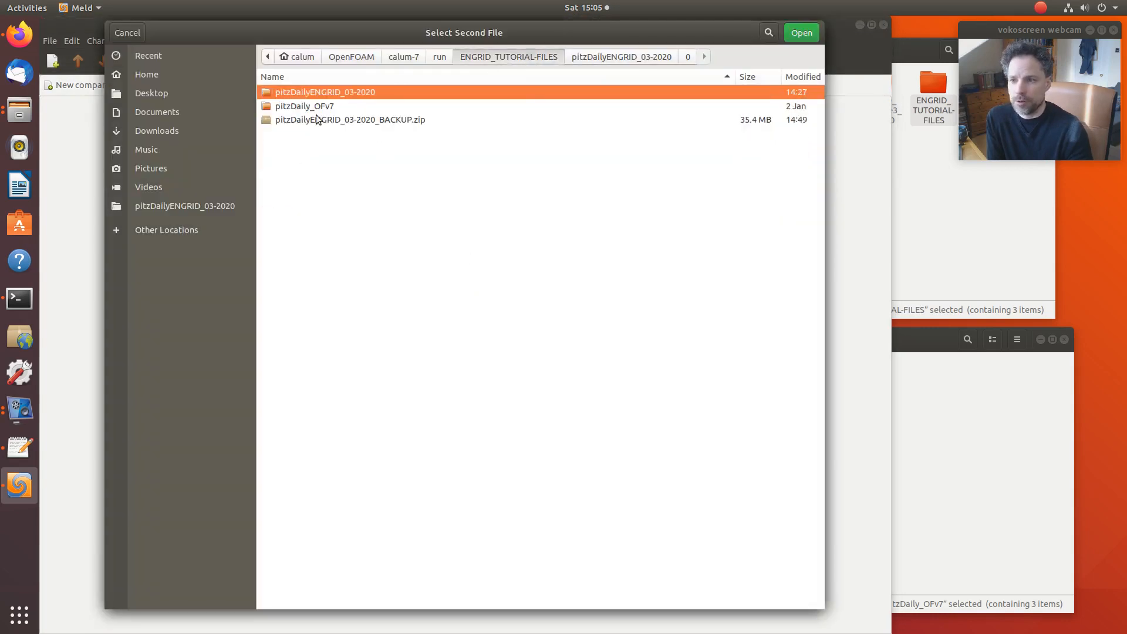
pyautogui.doubleClick(304, 106)
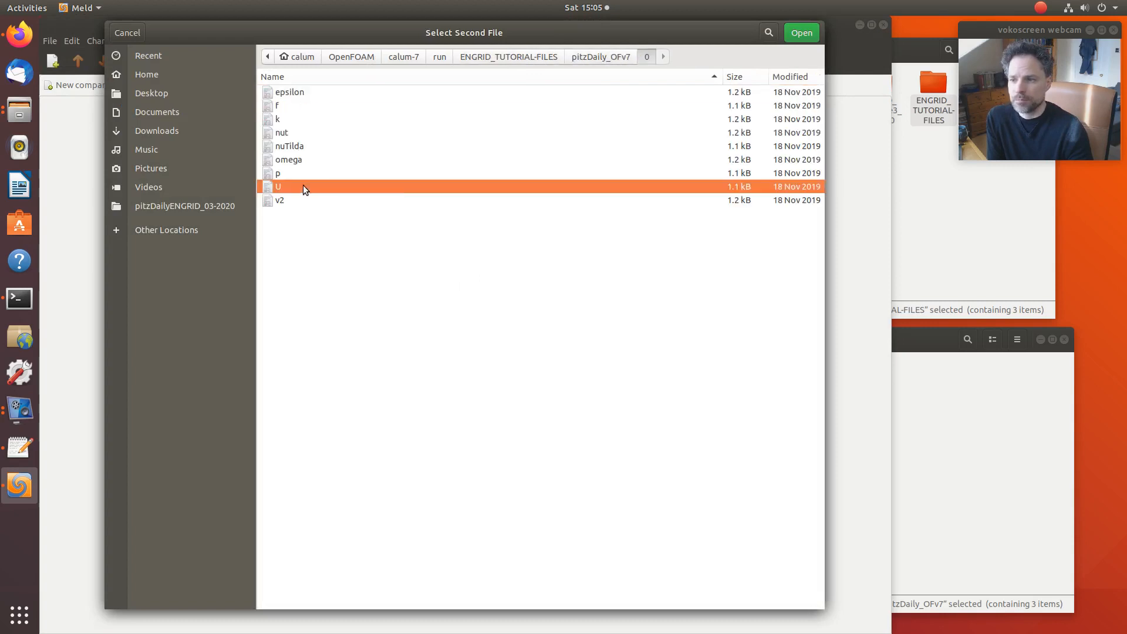
pyautogui.click(800, 32)
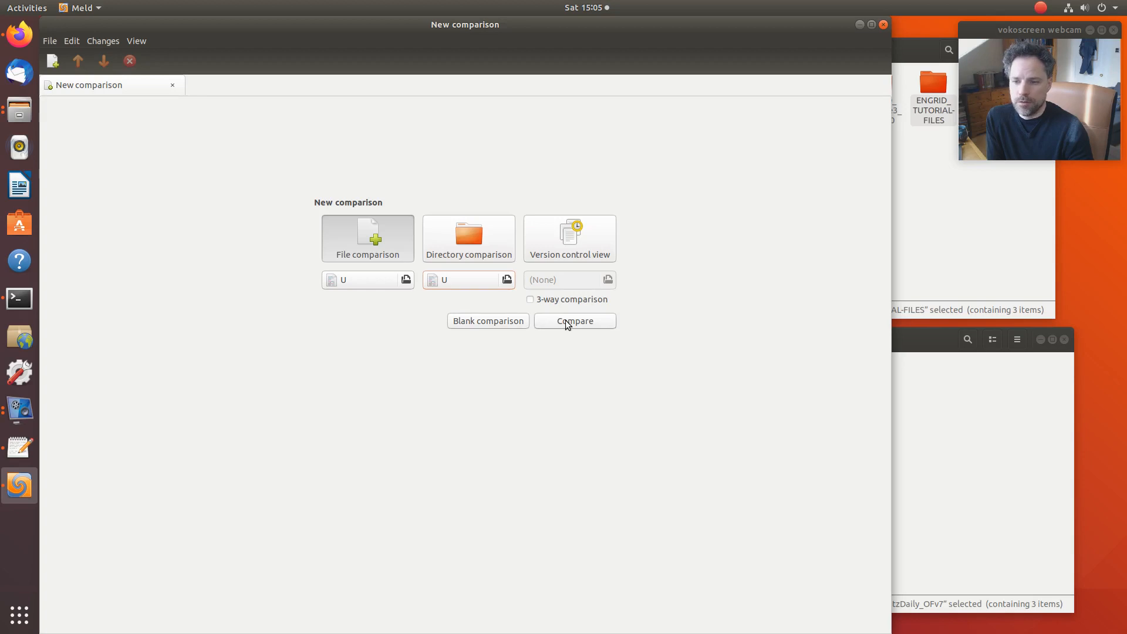
# Compare the two U files, scroll through the highlighted differences, and close Meld.
pyautogui.click(574, 321)
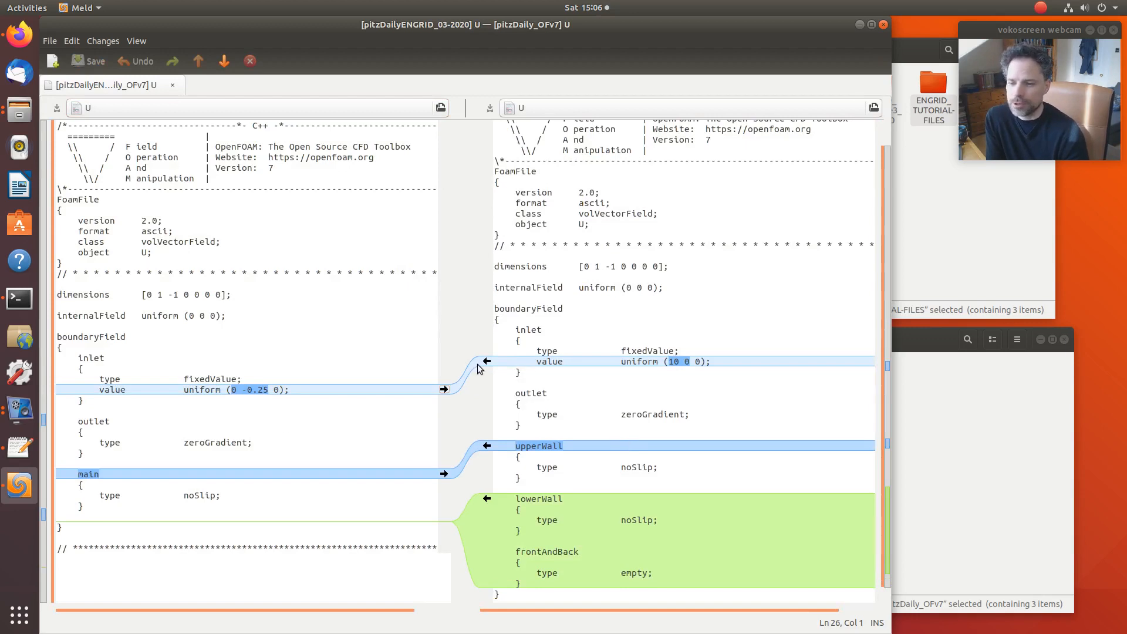
pyautogui.moveTo(595, 388)
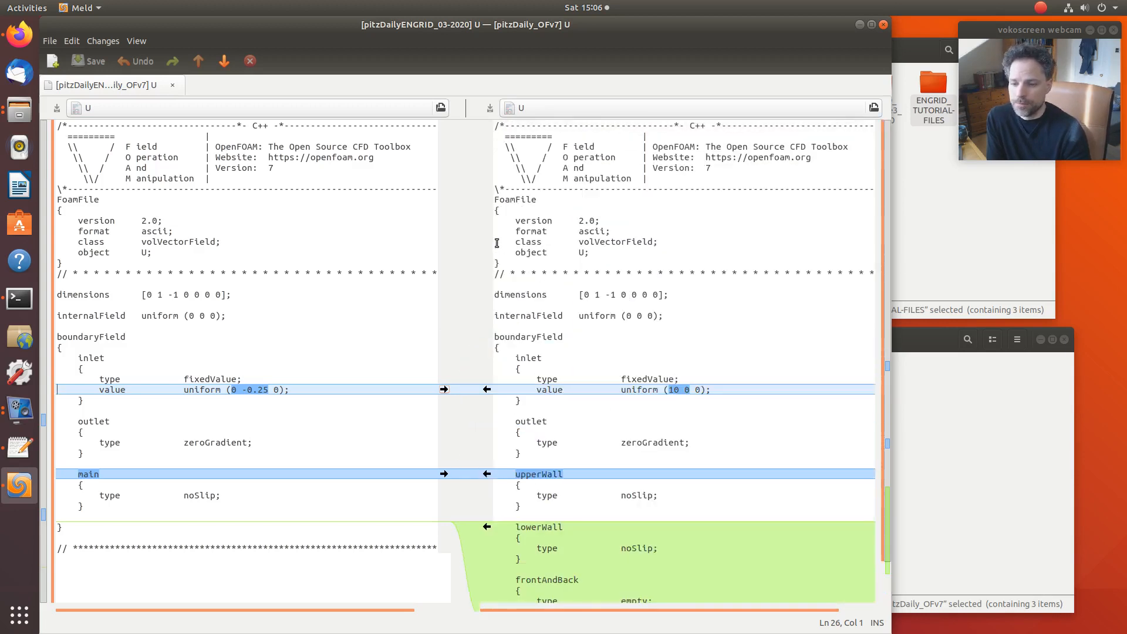
pyautogui.scroll(-3)
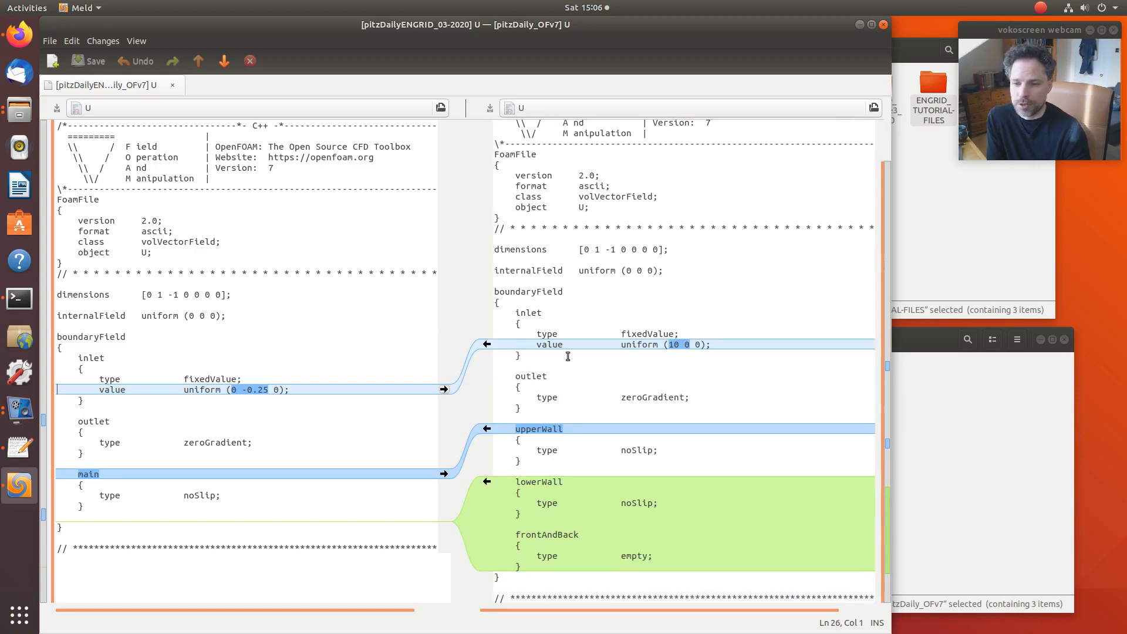
pyautogui.moveTo(272, 396)
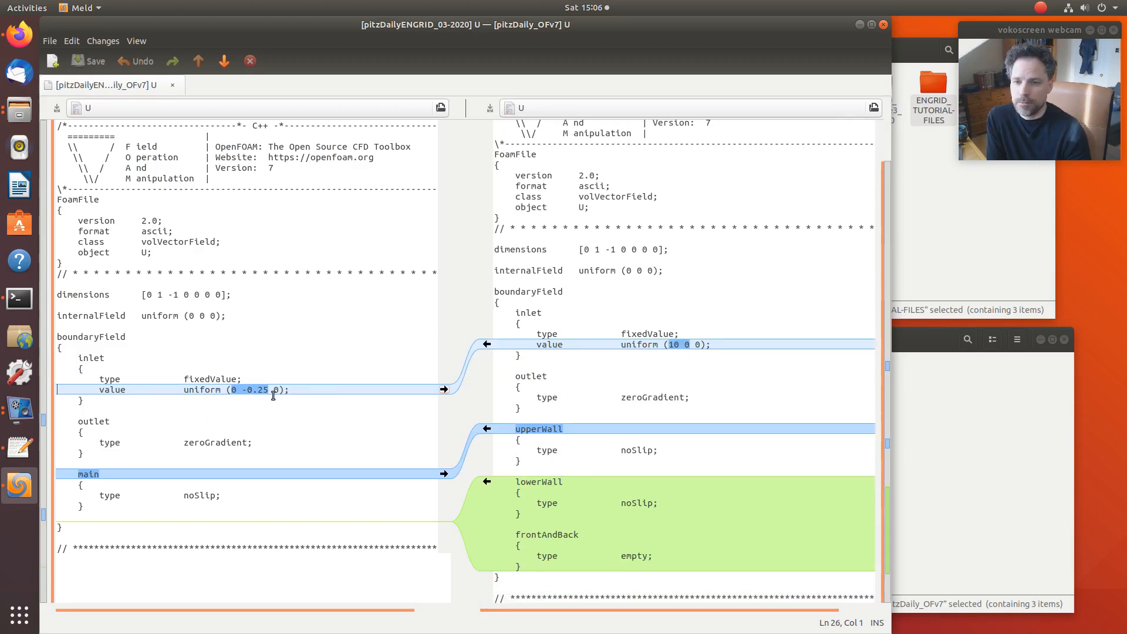
pyautogui.click(676, 345)
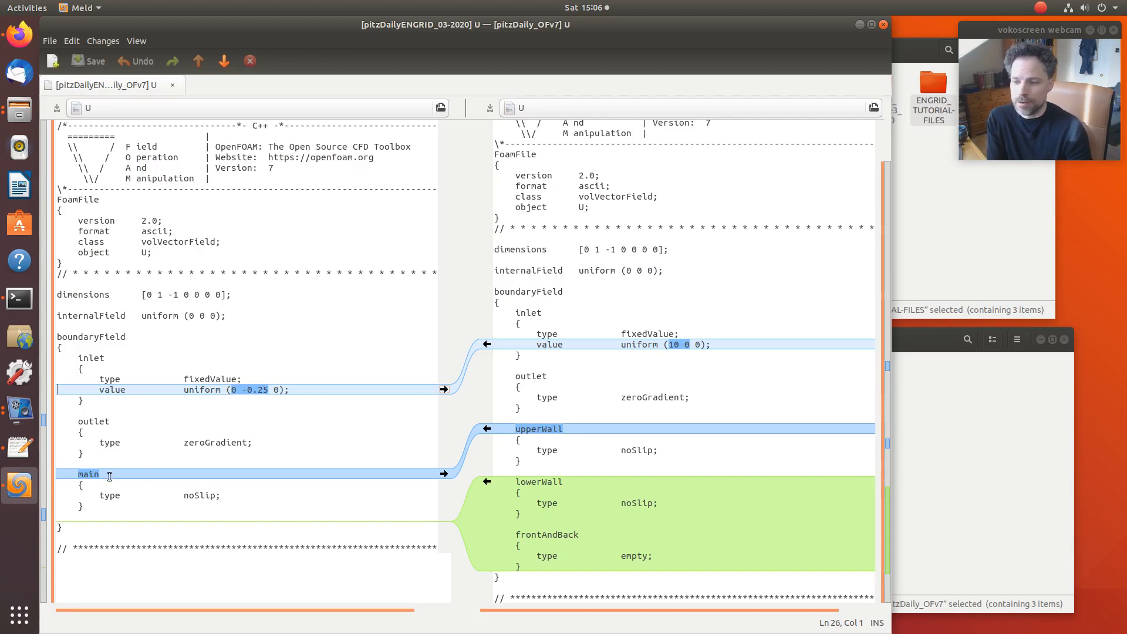
pyautogui.moveTo(536, 503)
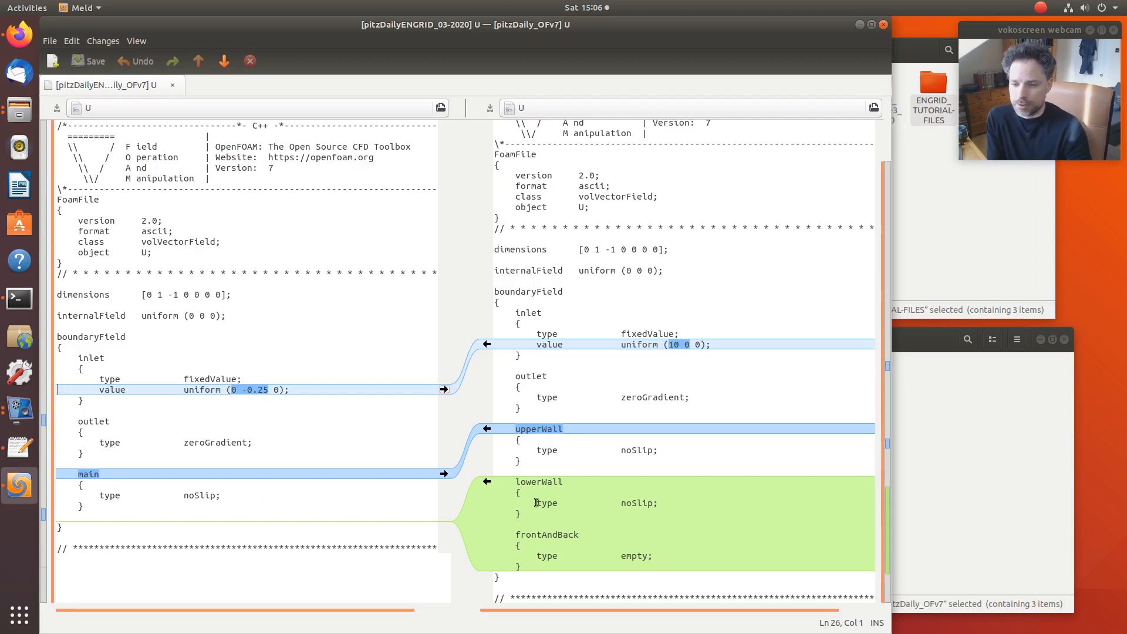
pyautogui.moveTo(528, 564)
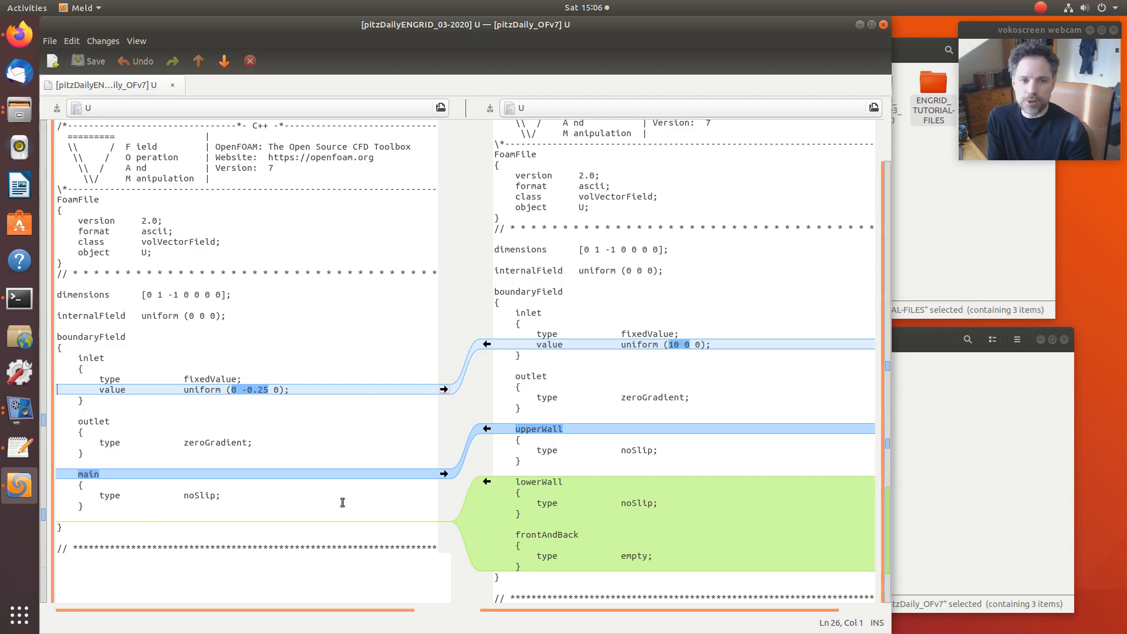
pyautogui.moveTo(362, 320)
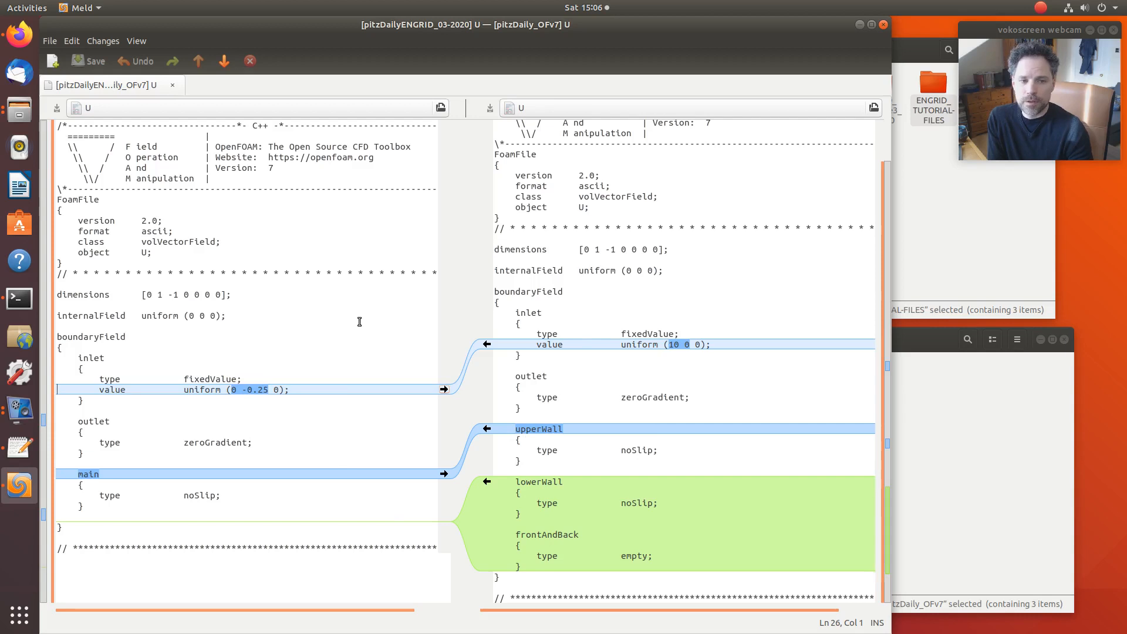
pyautogui.moveTo(387, 347)
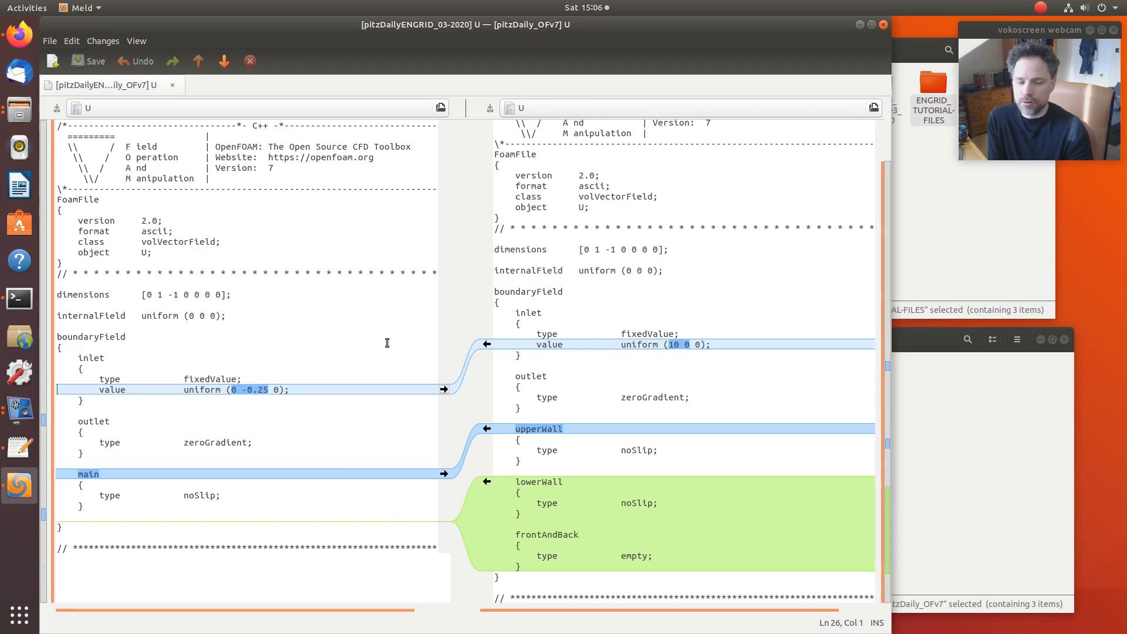
pyautogui.moveTo(534, 326)
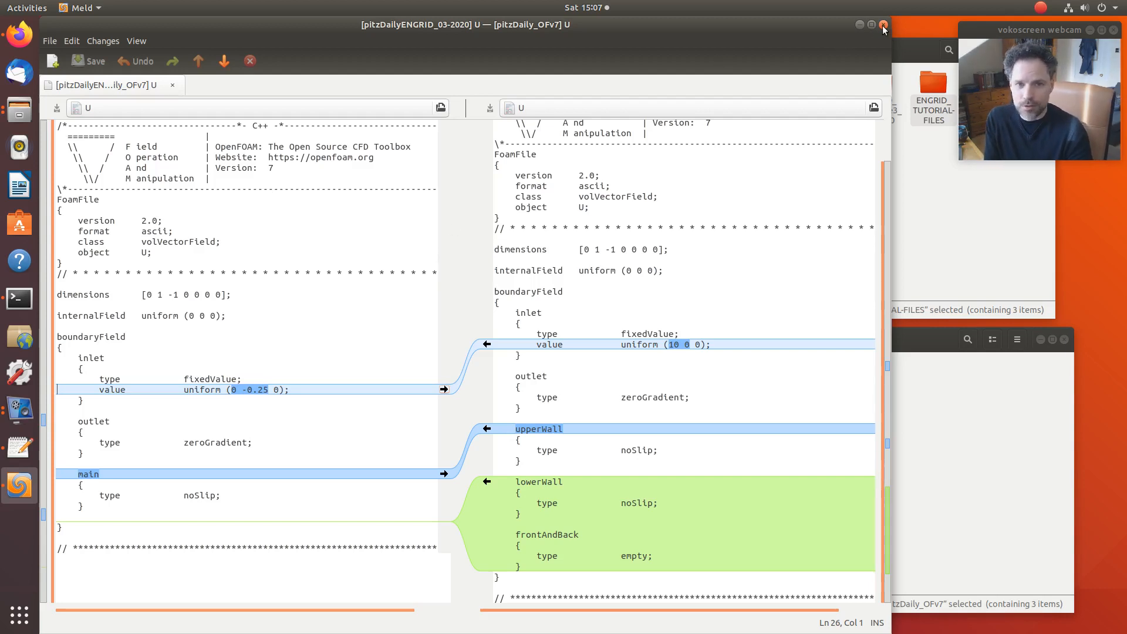
pyautogui.click(885, 24)
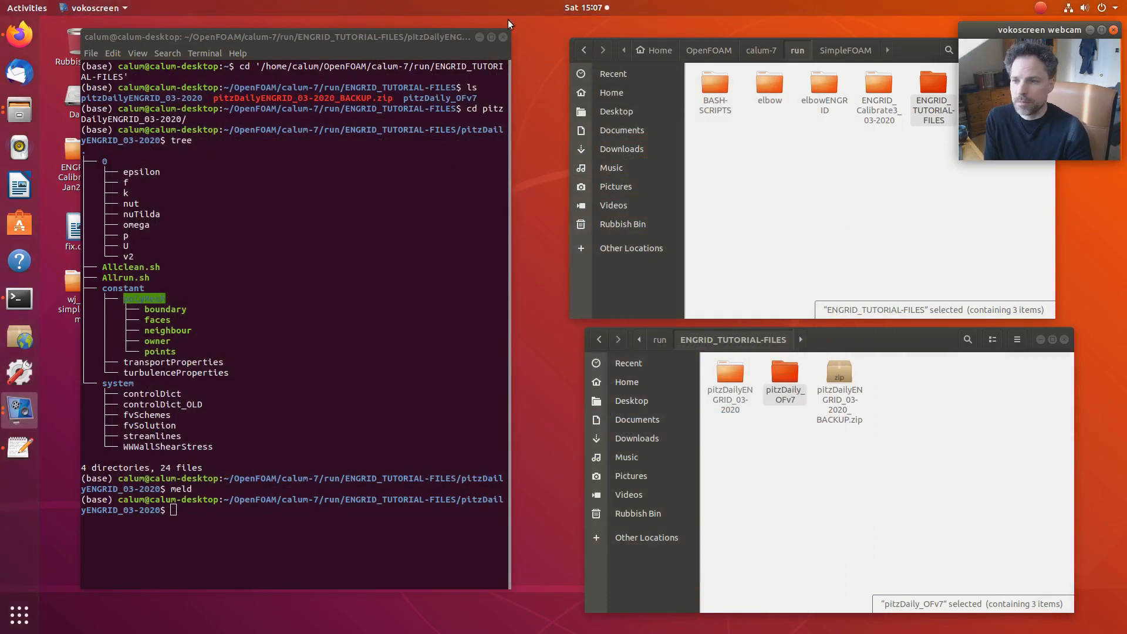
pyautogui.moveTo(366, 44)
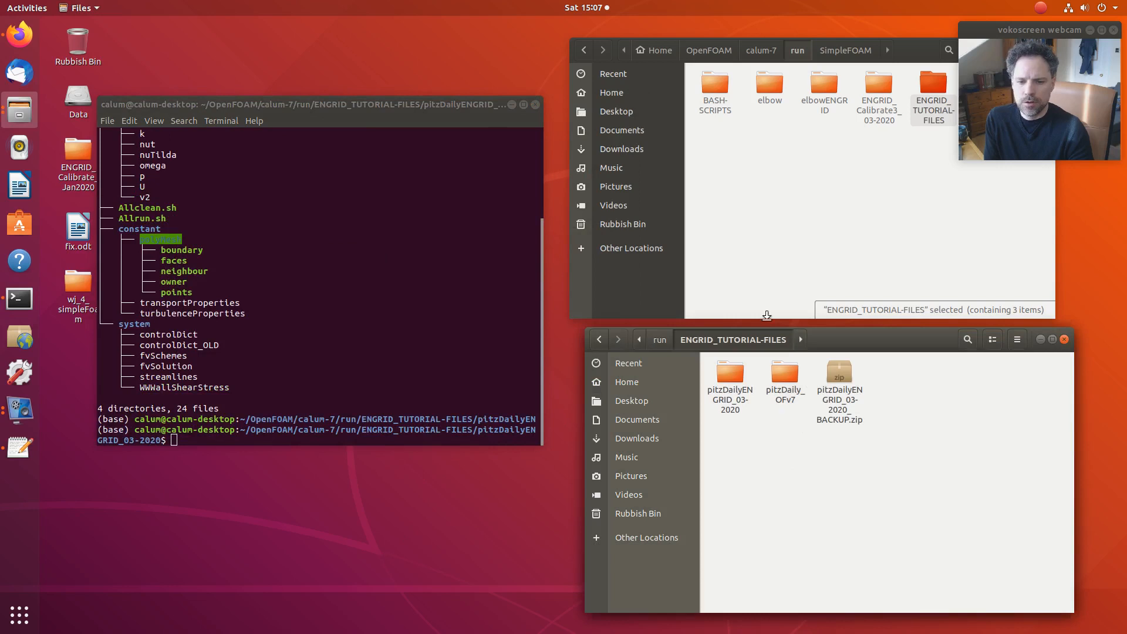
# Close the second file browser, browse to pitzDailyENGRID_03-2020, and open Allrun.sh.
pyautogui.click(1064, 340)
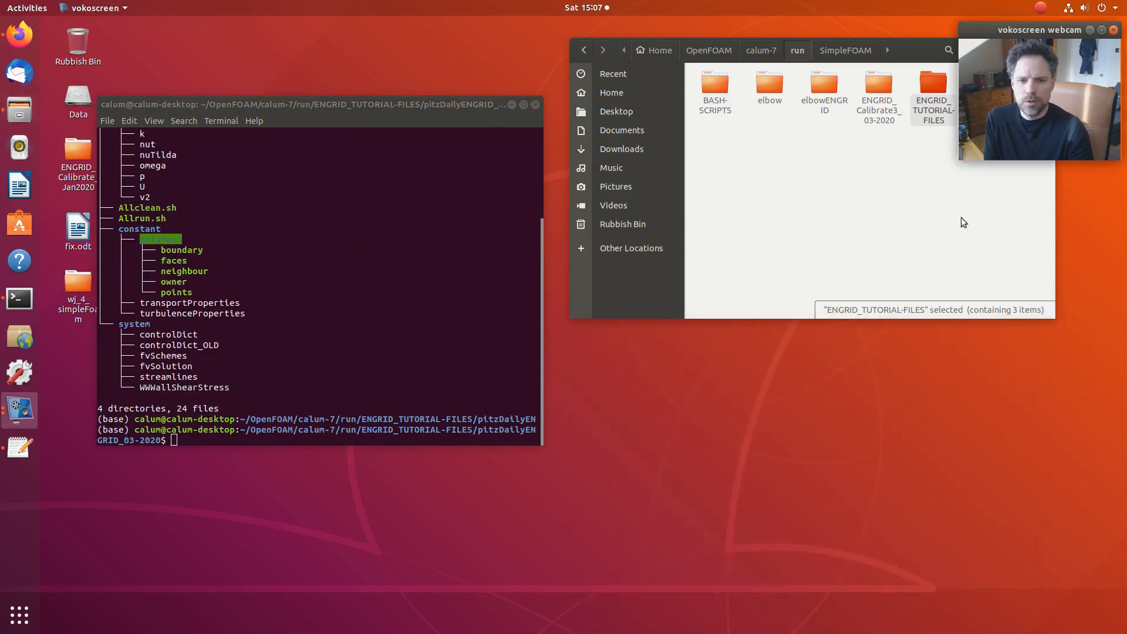
pyautogui.doubleClick(878, 89)
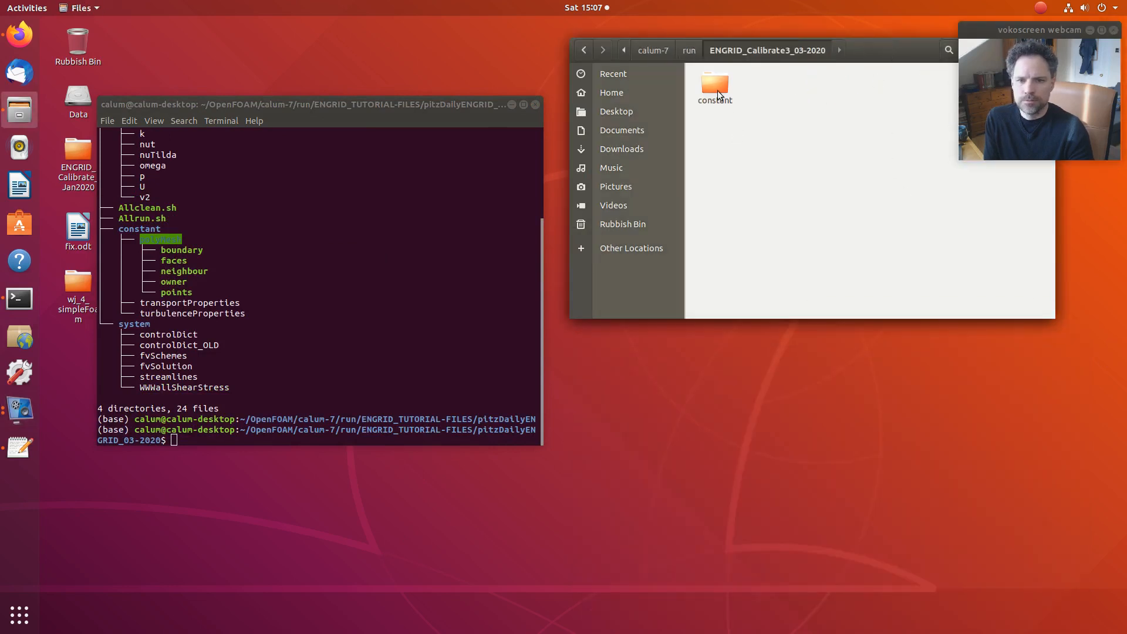
pyautogui.click(688, 51)
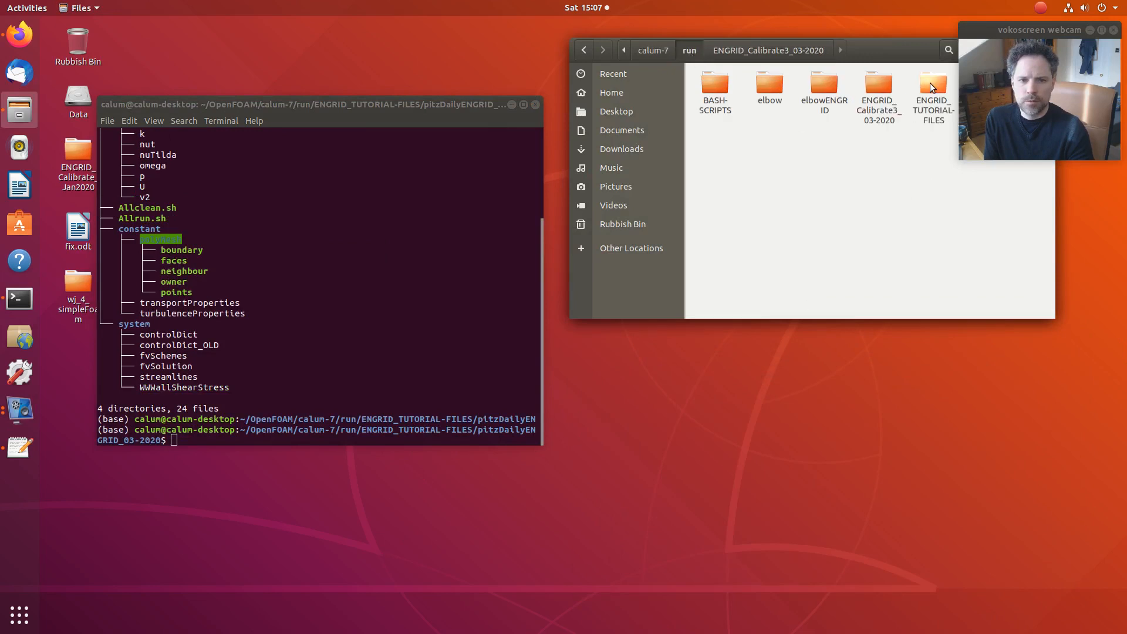
pyautogui.doubleClick(933, 84)
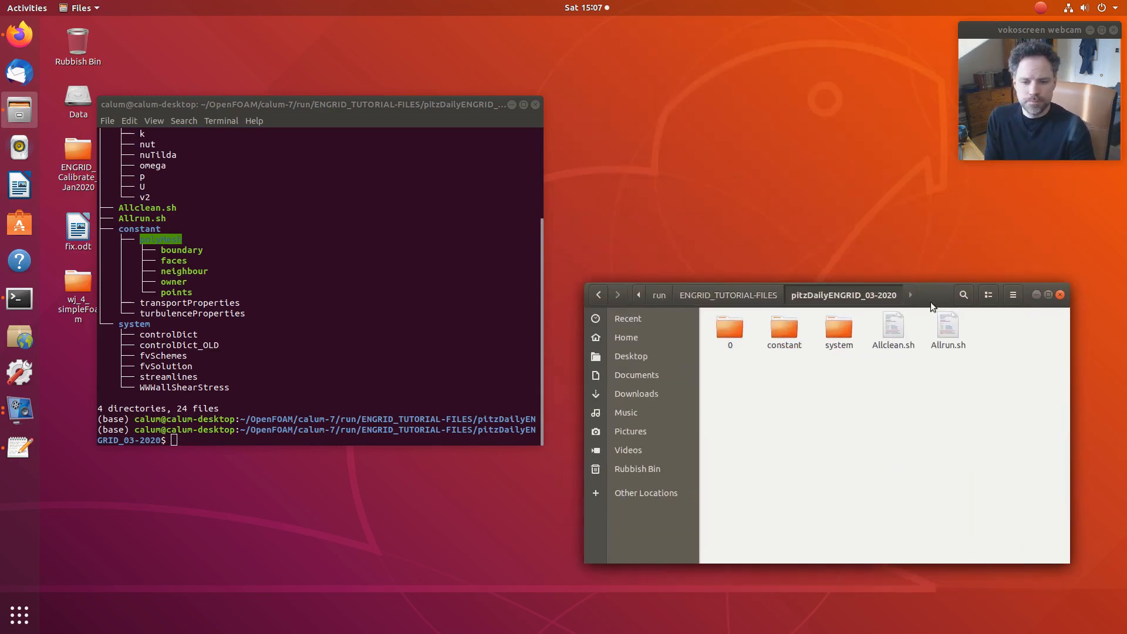
pyautogui.moveTo(897, 331)
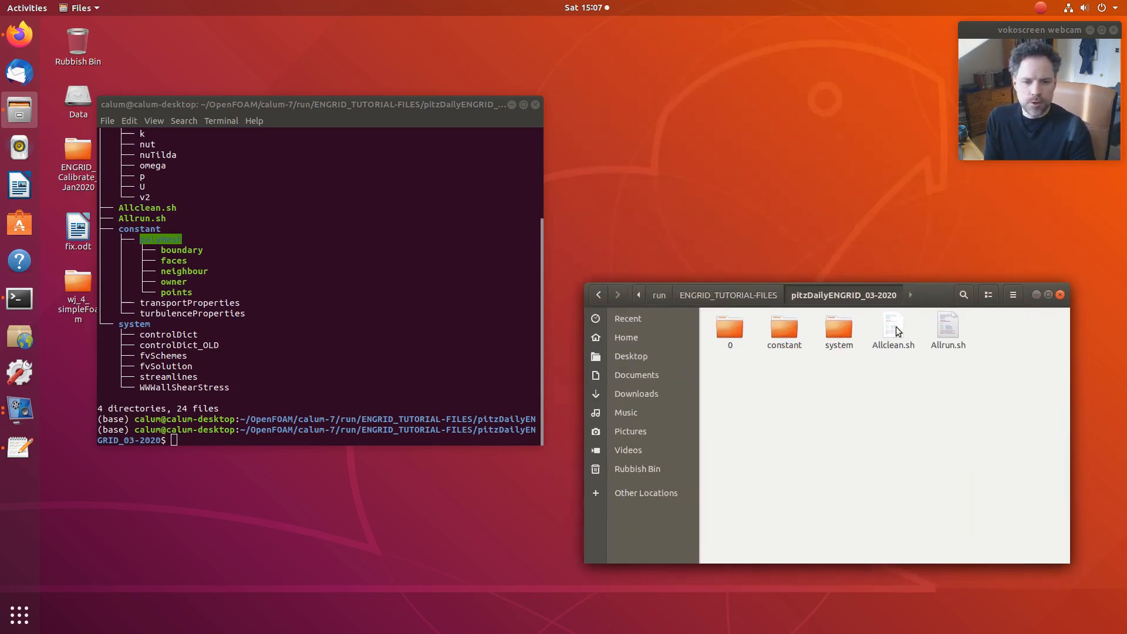
pyautogui.click(948, 327)
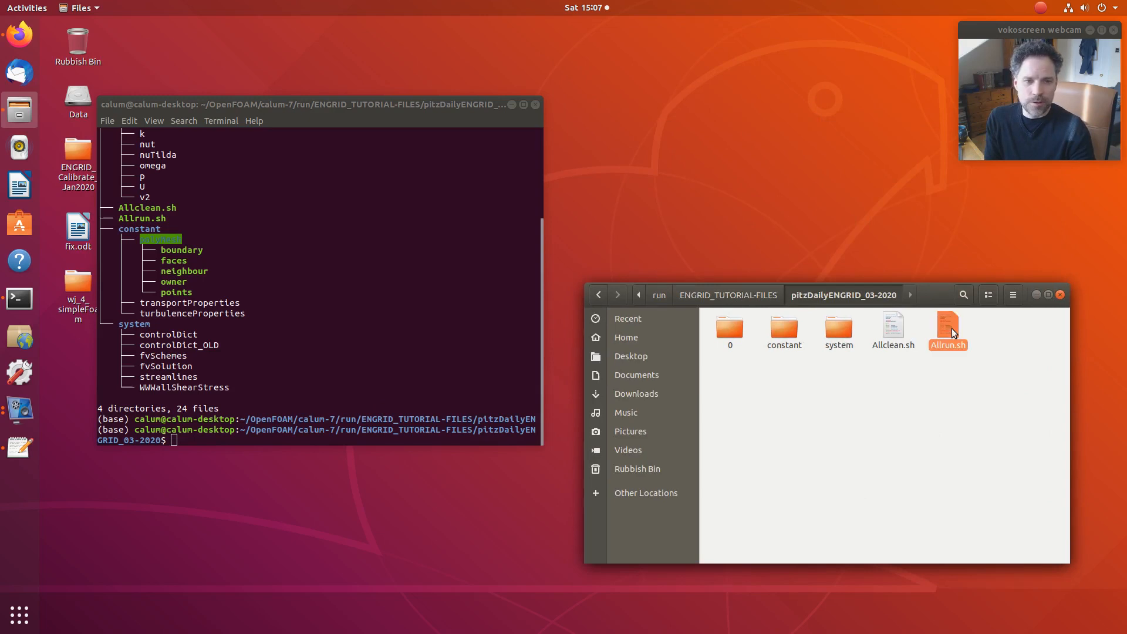
pyautogui.doubleClick(948, 327)
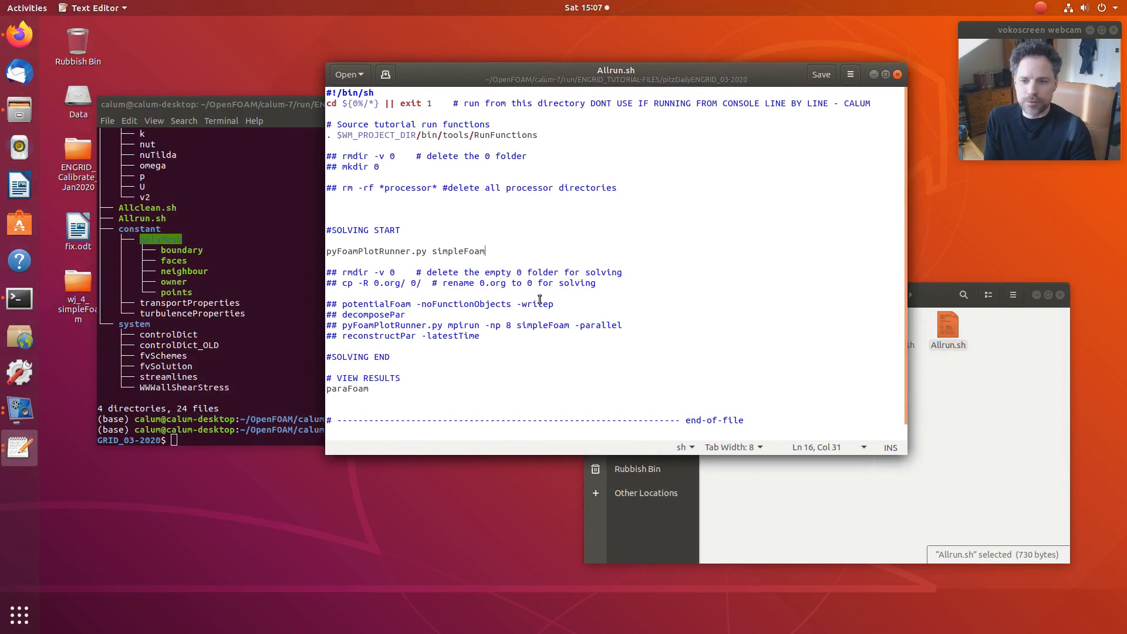
pyautogui.moveTo(547, 302)
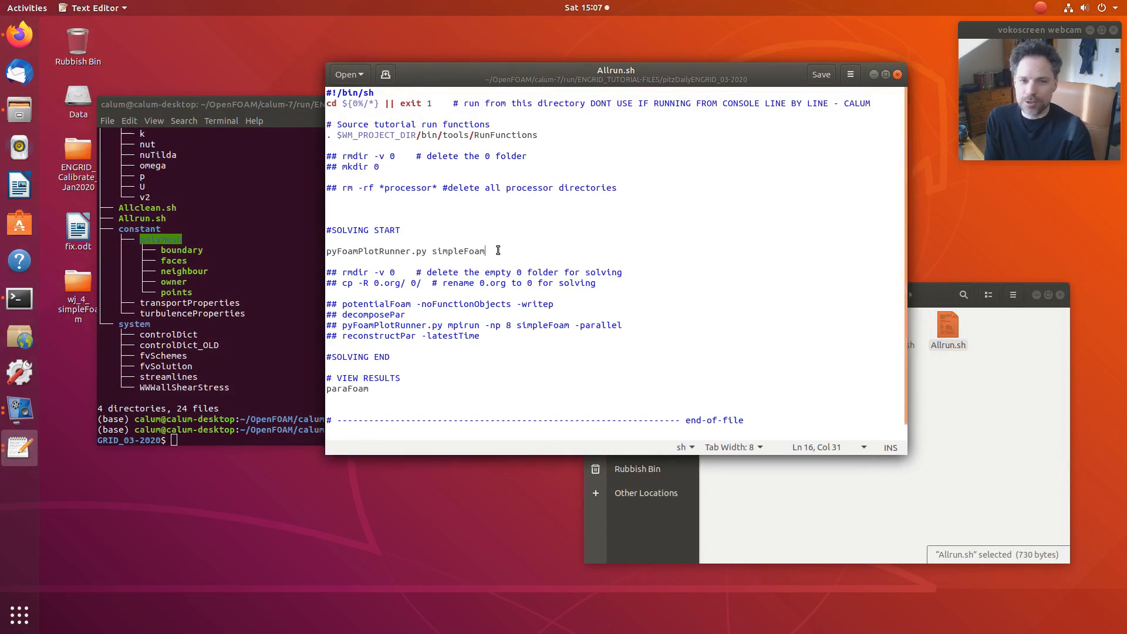
# Highlight the pyFoamPlotRunner.py simpleFoam line and its words, then close the editor.
pyautogui.tripleClick(404, 251)
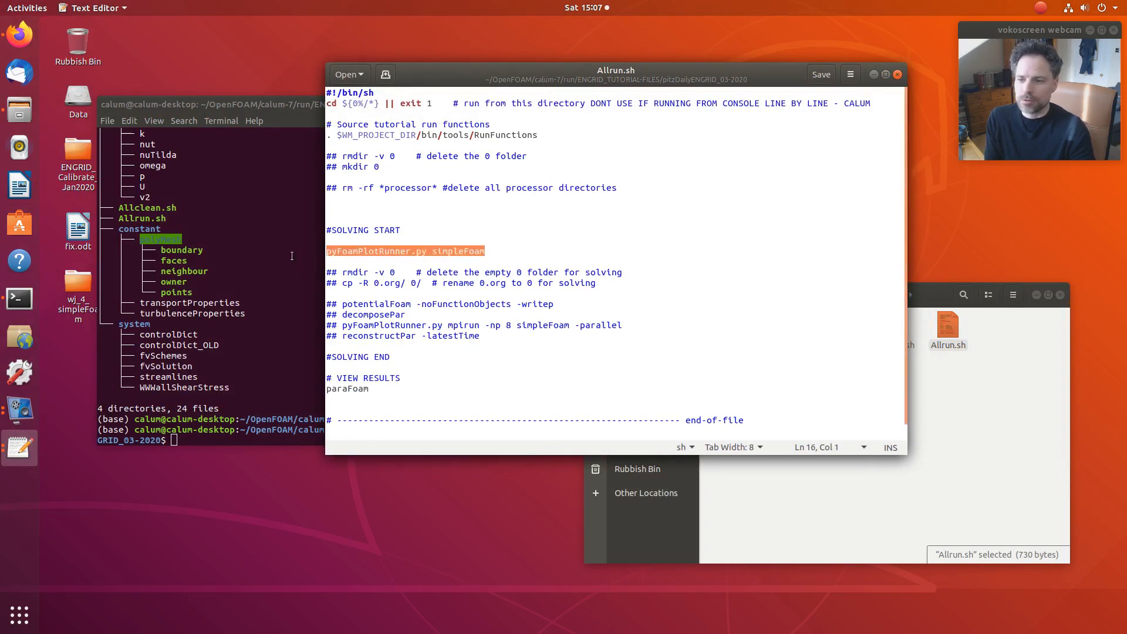
pyautogui.doubleClick(347, 388)
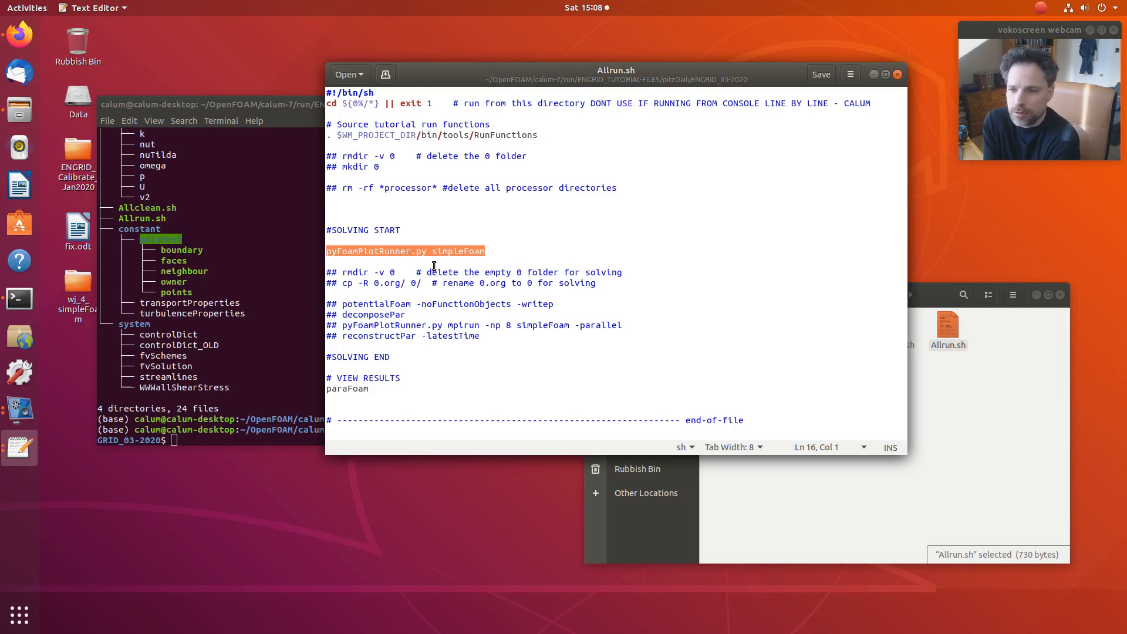
pyautogui.moveTo(449, 258)
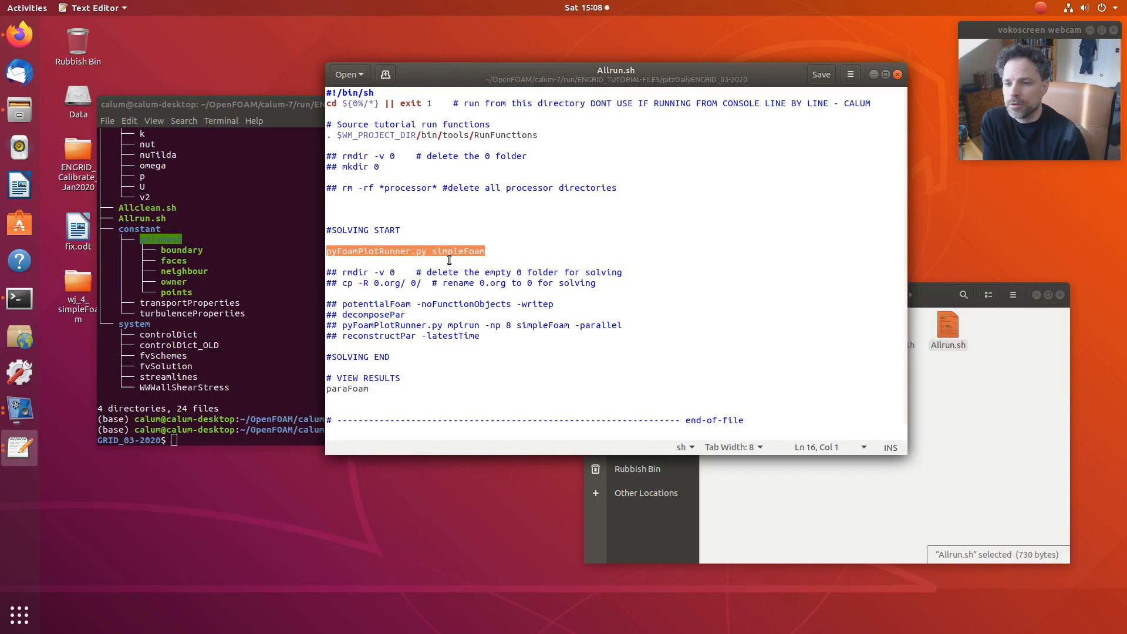
pyautogui.click(429, 250)
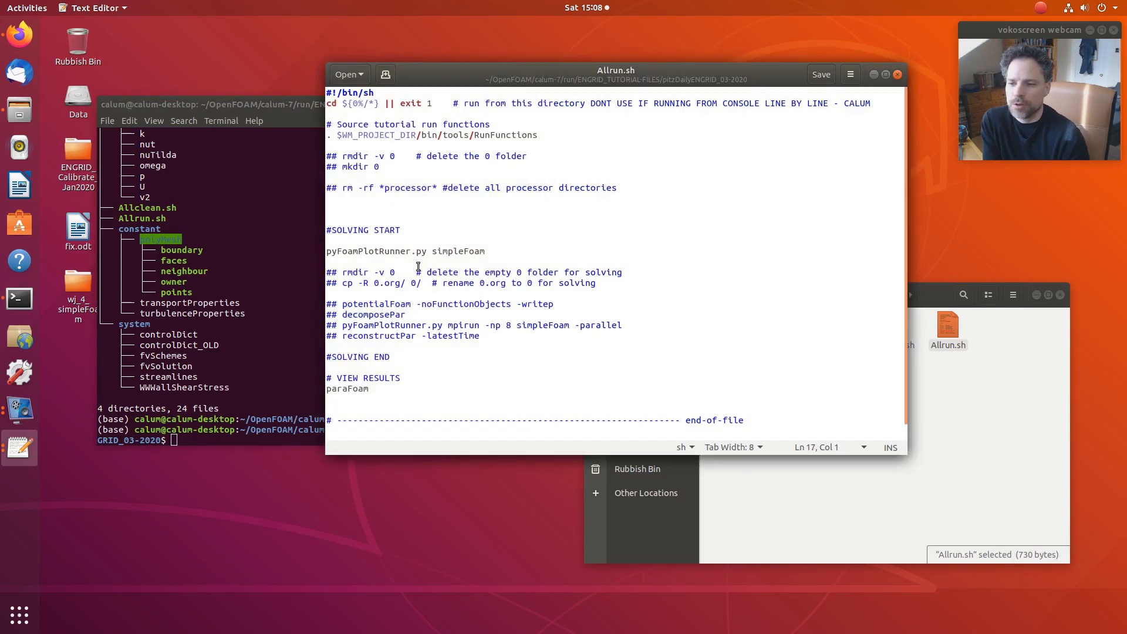
pyautogui.doubleClick(375, 251)
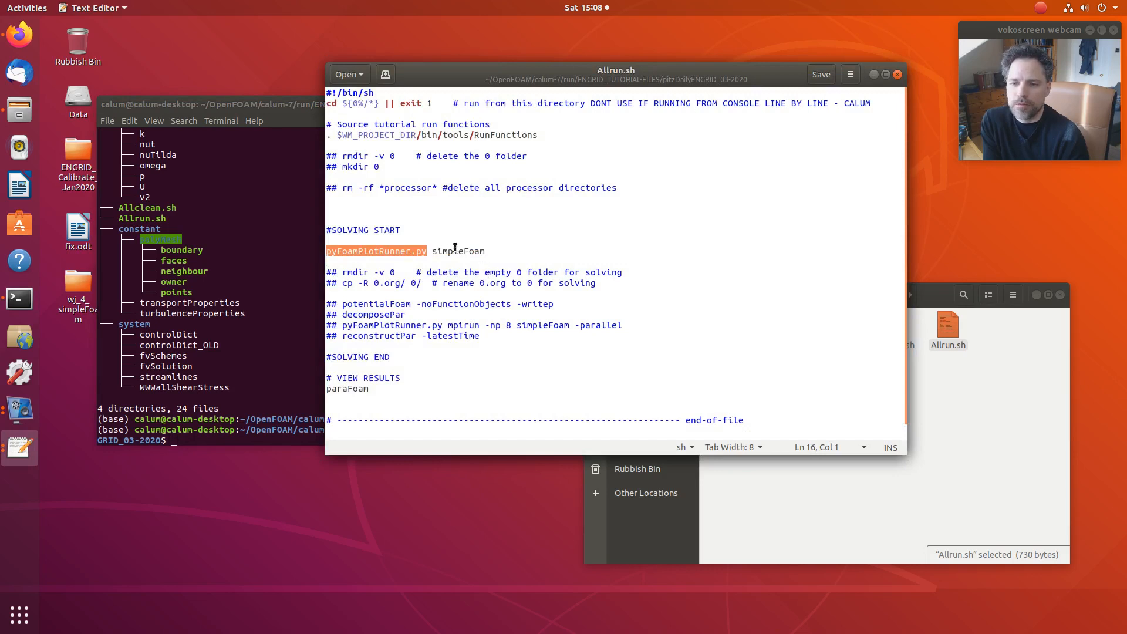
pyautogui.moveTo(486, 252)
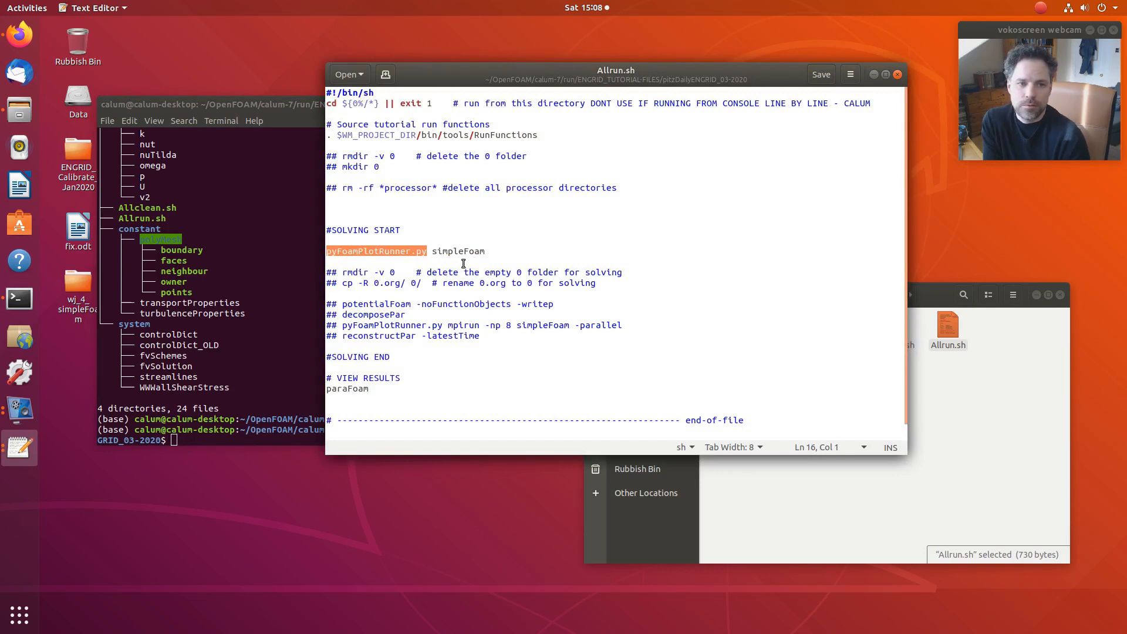
pyautogui.doubleClick(474, 251)
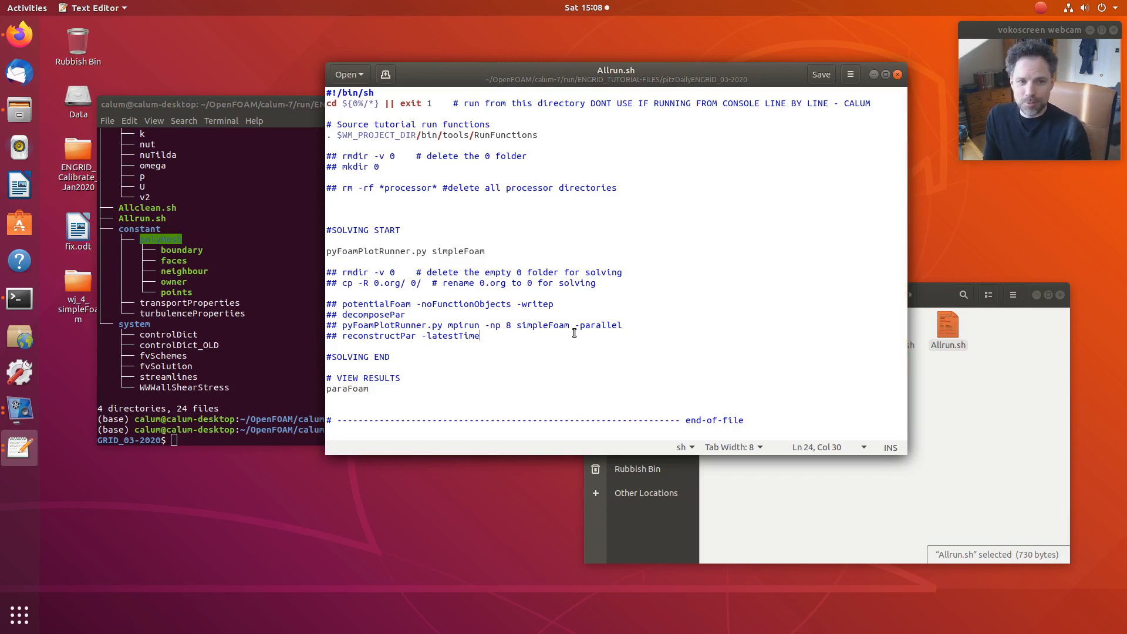
pyautogui.moveTo(313, 322)
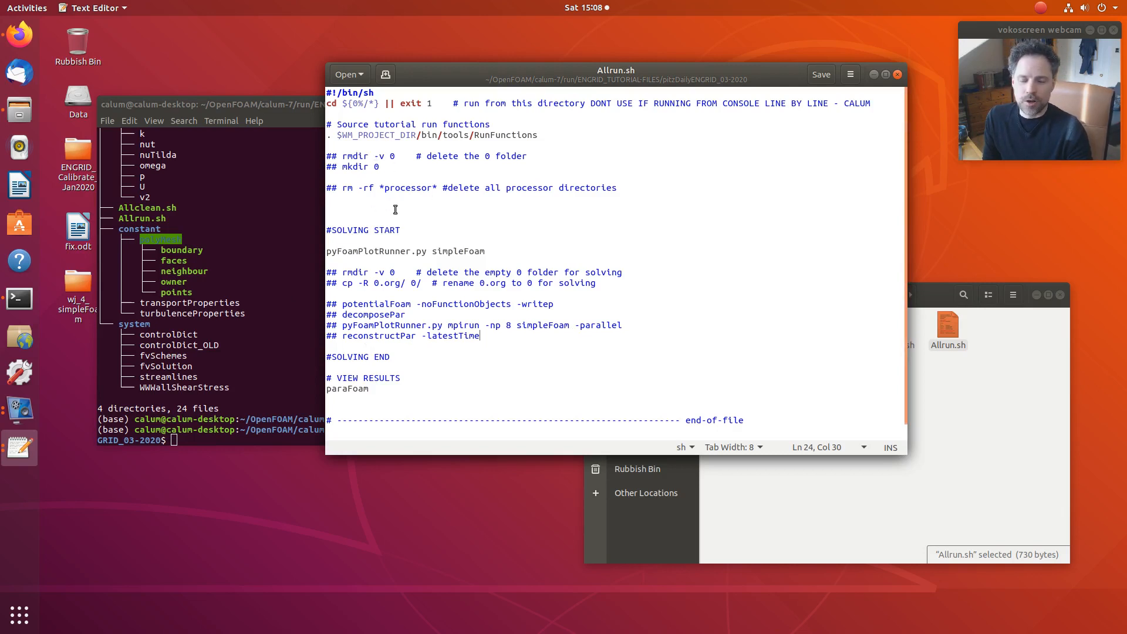
pyautogui.moveTo(675, 267)
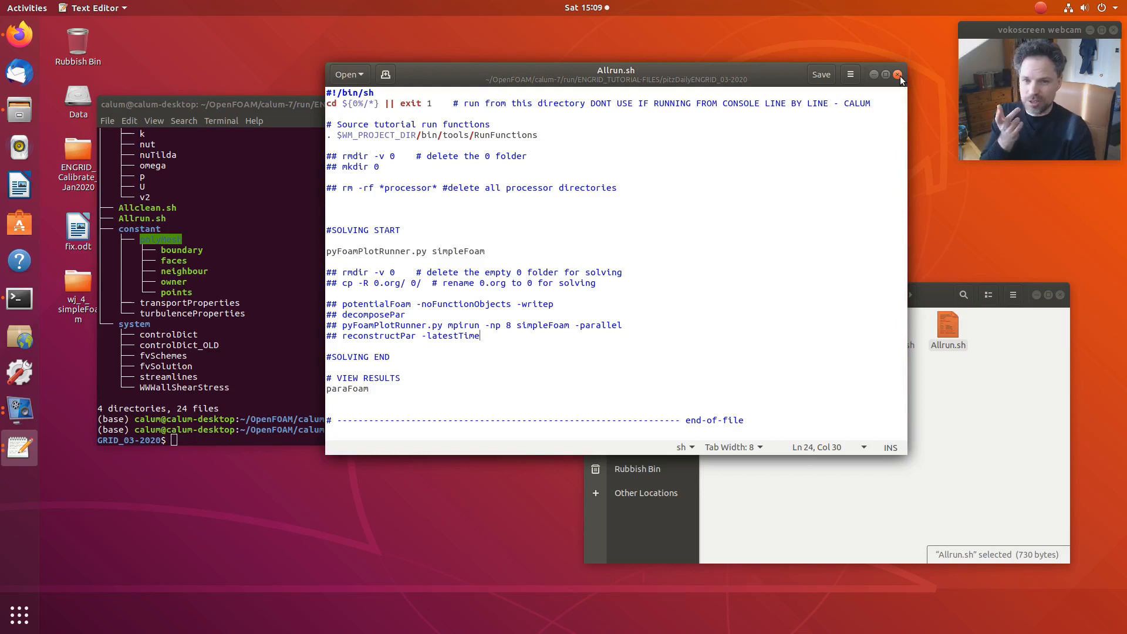
pyautogui.click(898, 74)
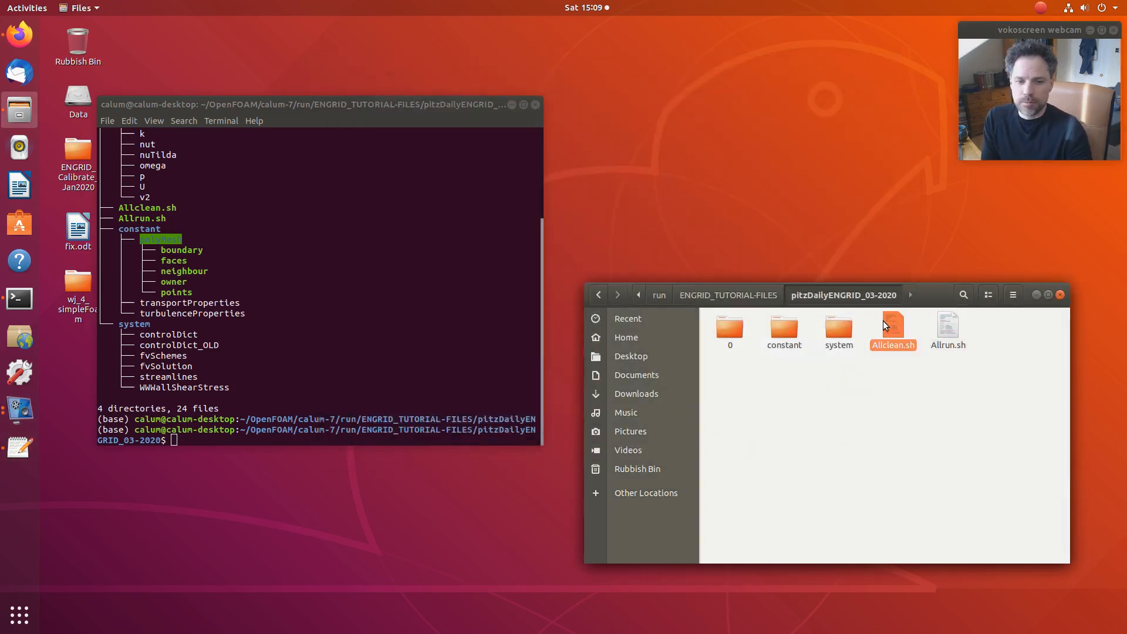
pyautogui.doubleClick(893, 327)
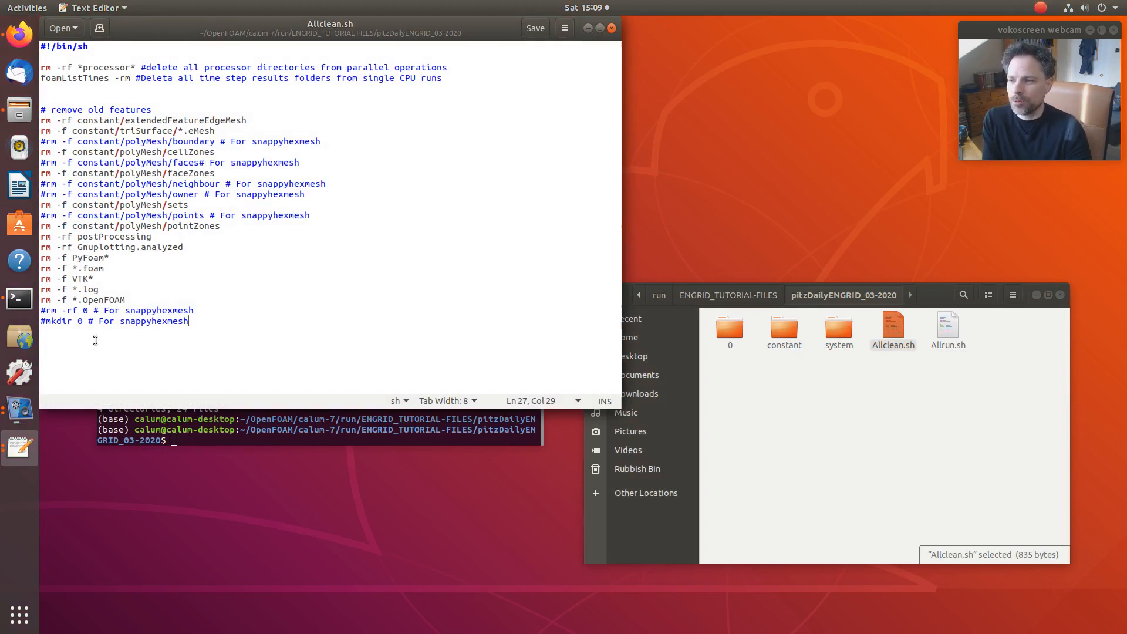
pyautogui.moveTo(195, 340)
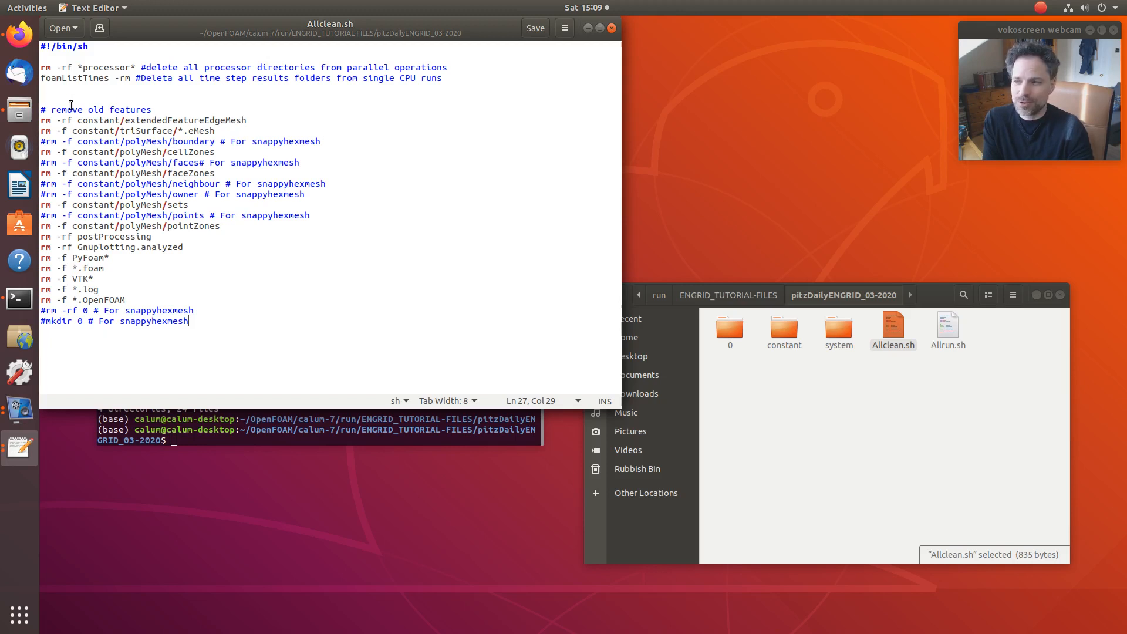
pyautogui.moveTo(114, 350)
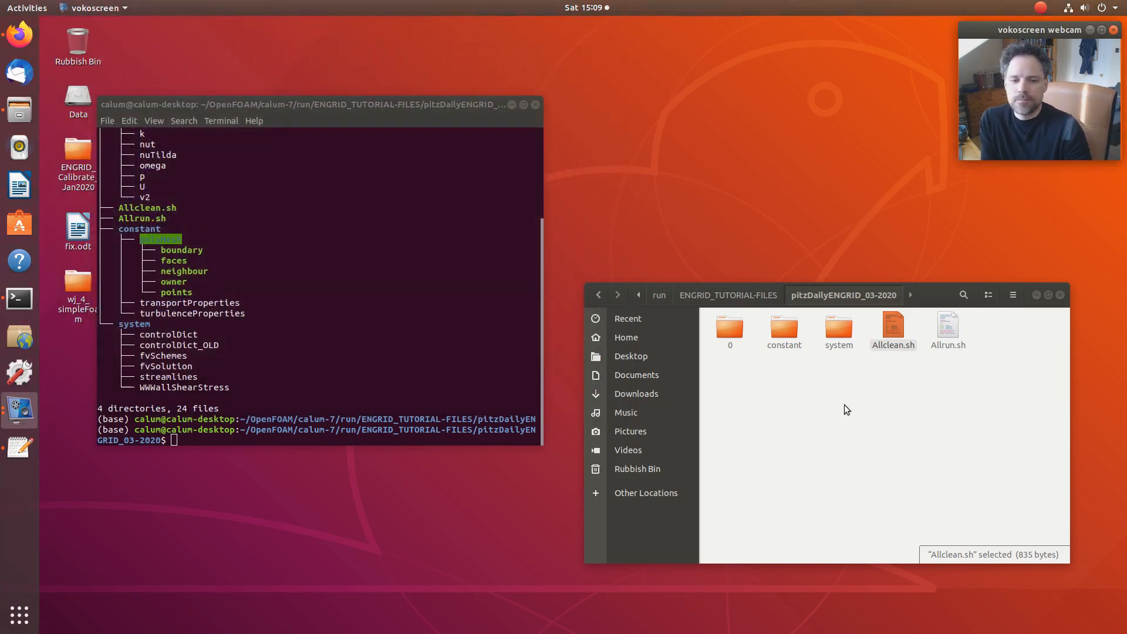
pyautogui.click(847, 407)
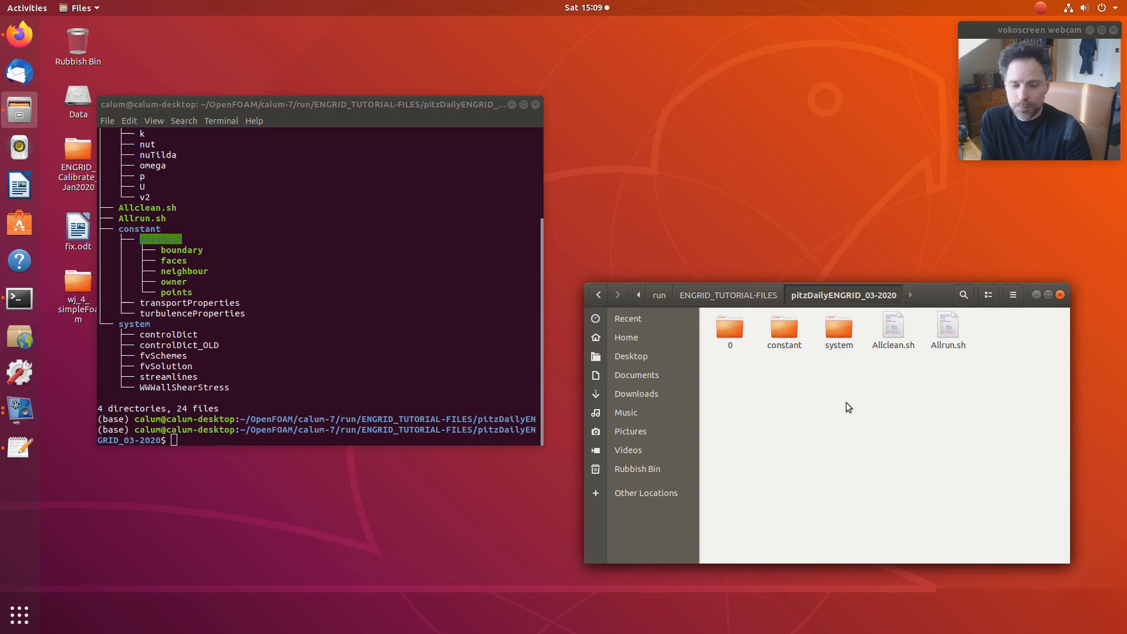
pyautogui.doubleClick(785, 328)
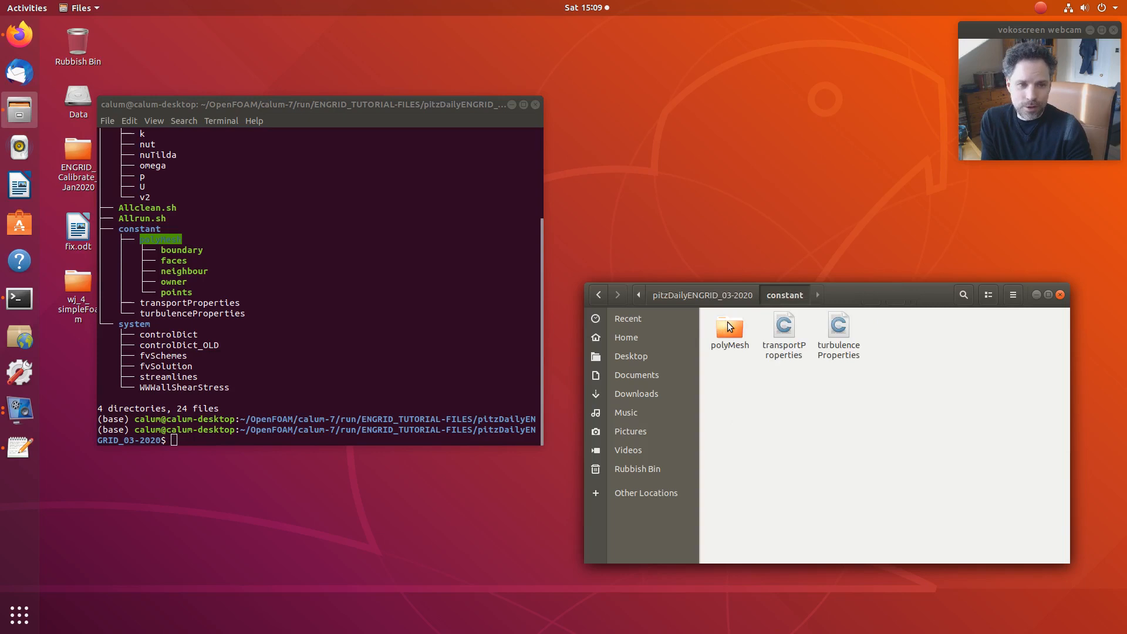
pyautogui.click(728, 327)
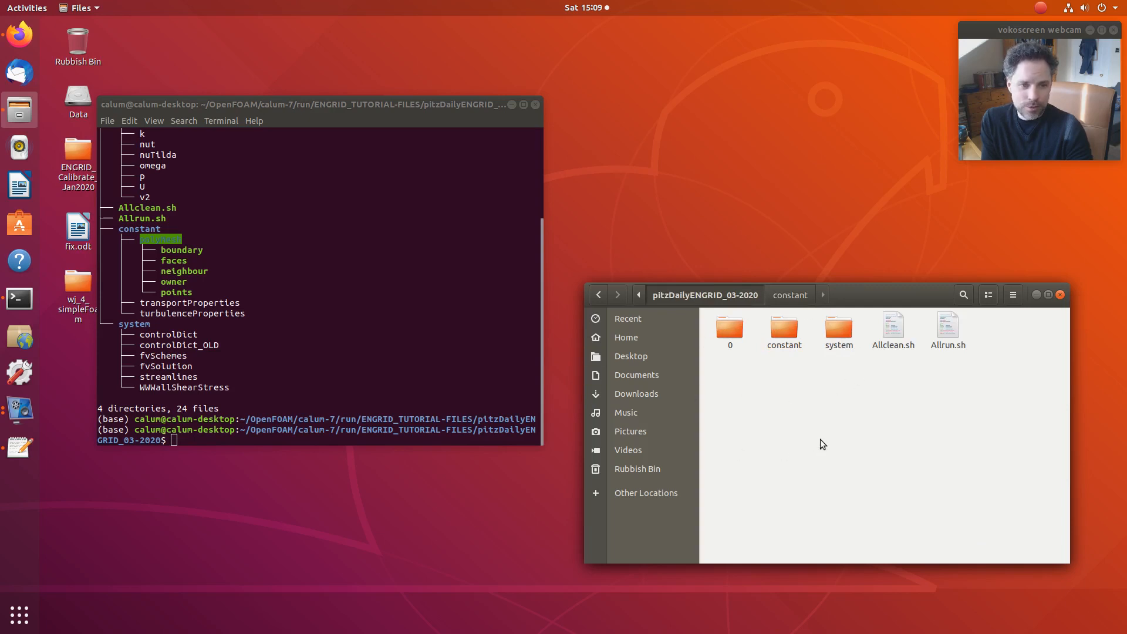
pyautogui.moveTo(784, 328)
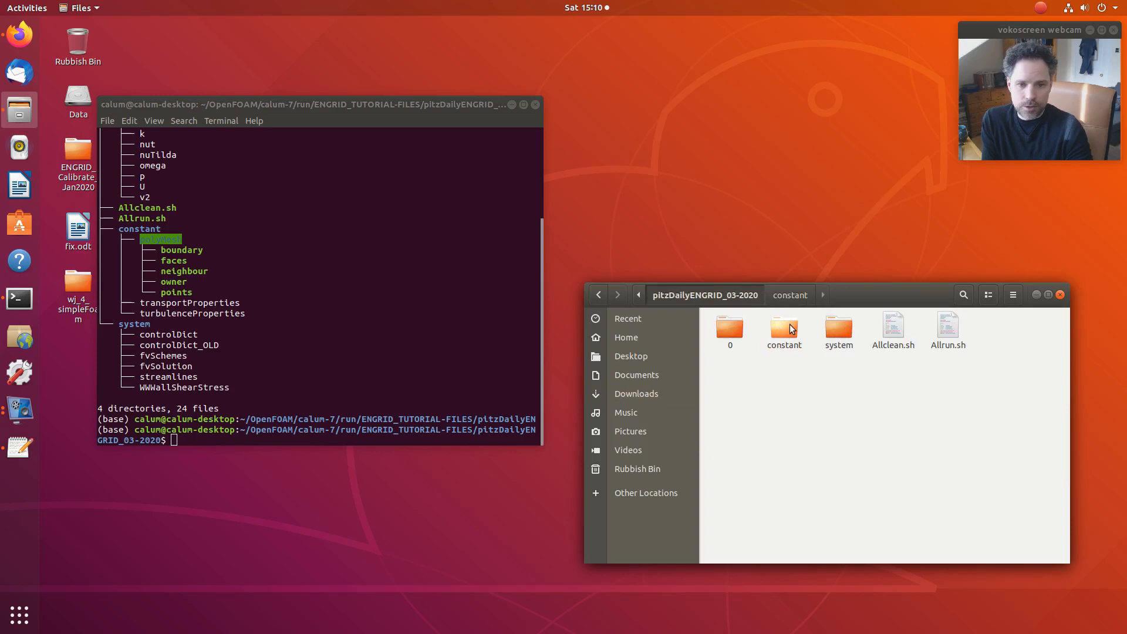
pyautogui.click(785, 330)
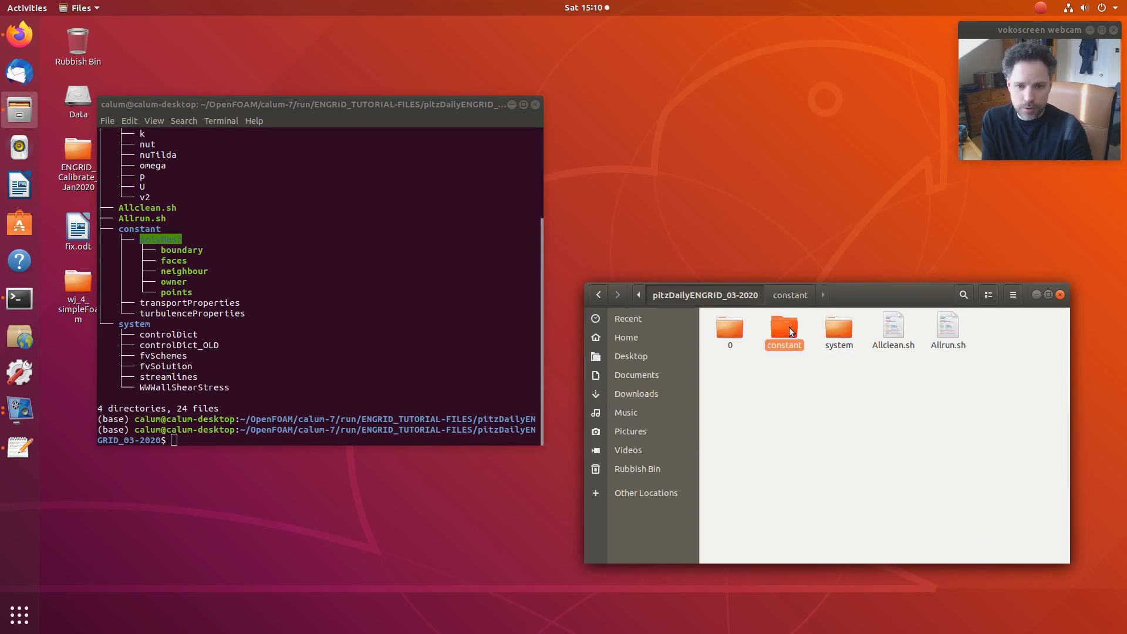
pyautogui.moveTo(746, 318)
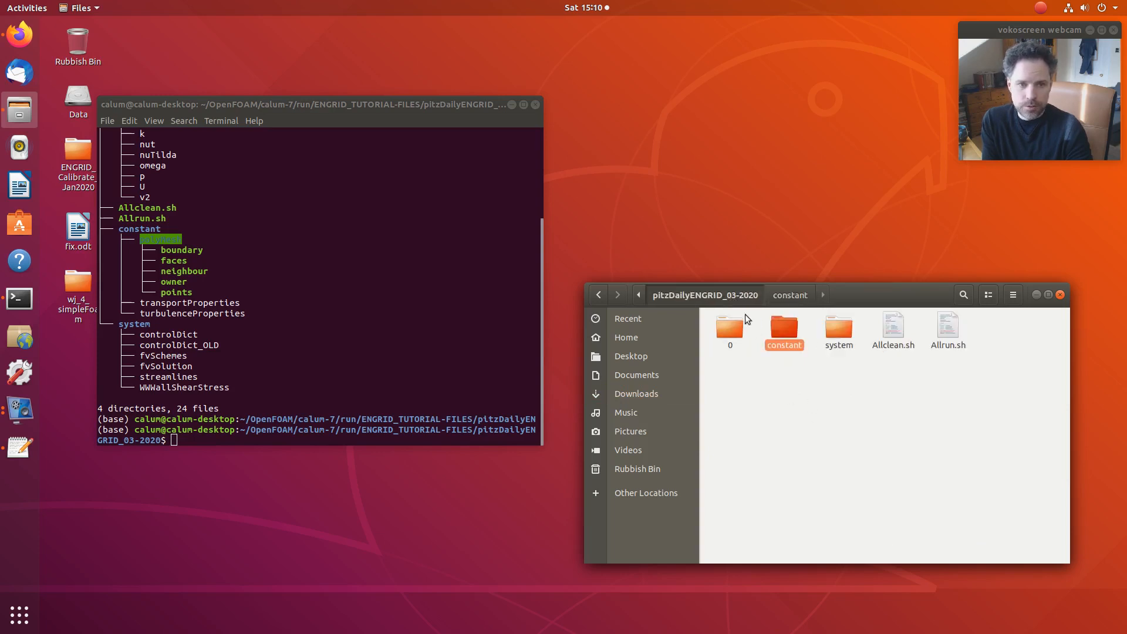
pyautogui.click(848, 425)
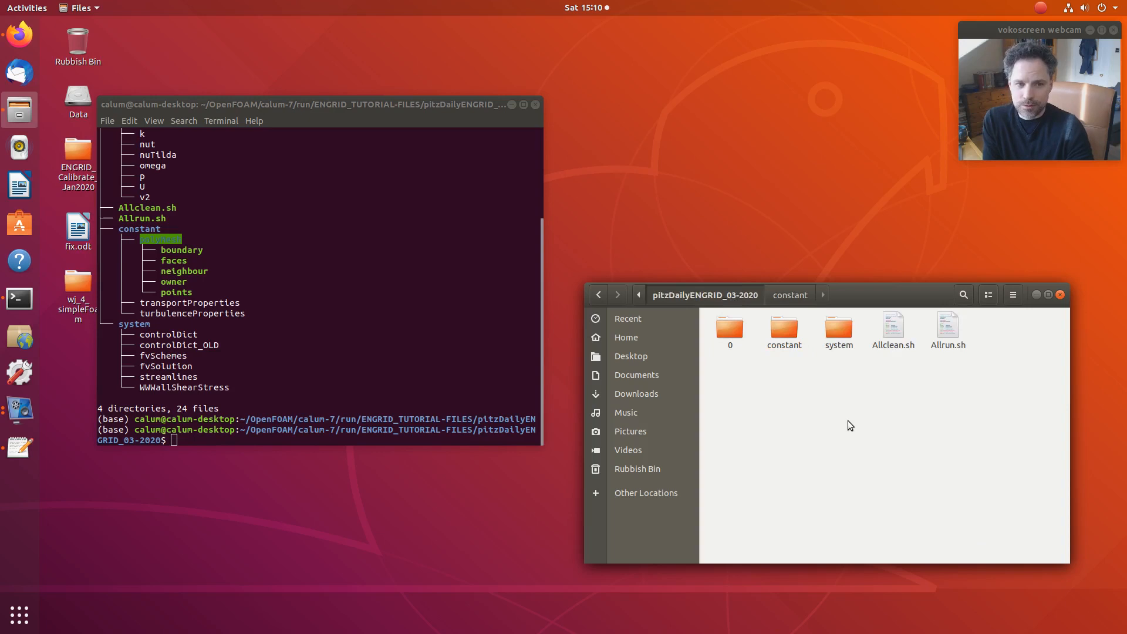
pyautogui.moveTo(798, 426)
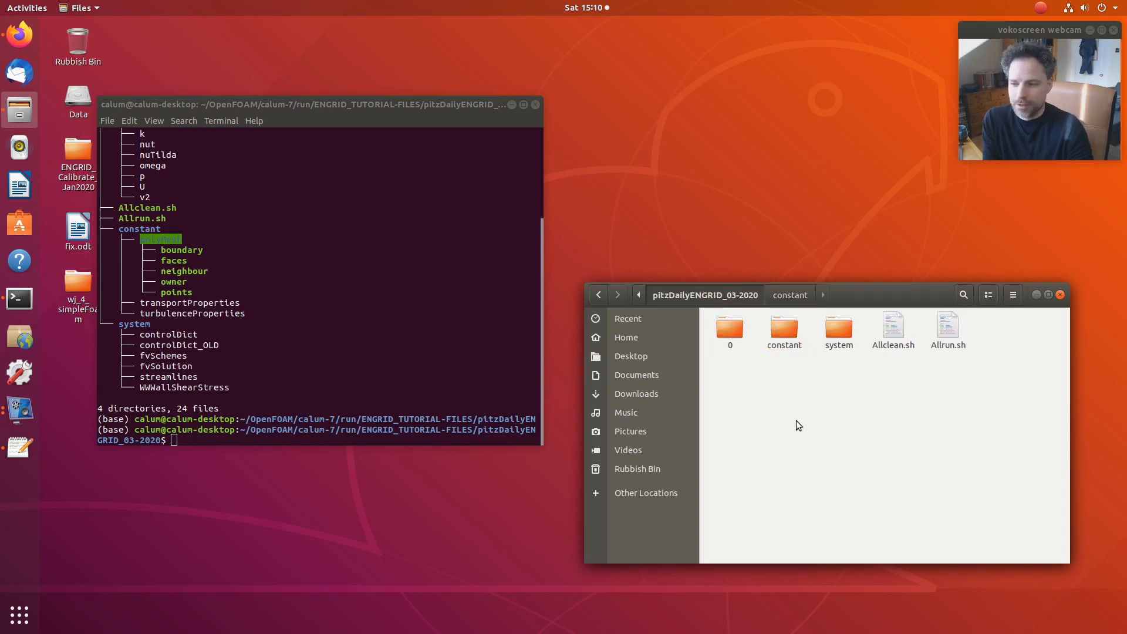
pyautogui.click(358, 363)
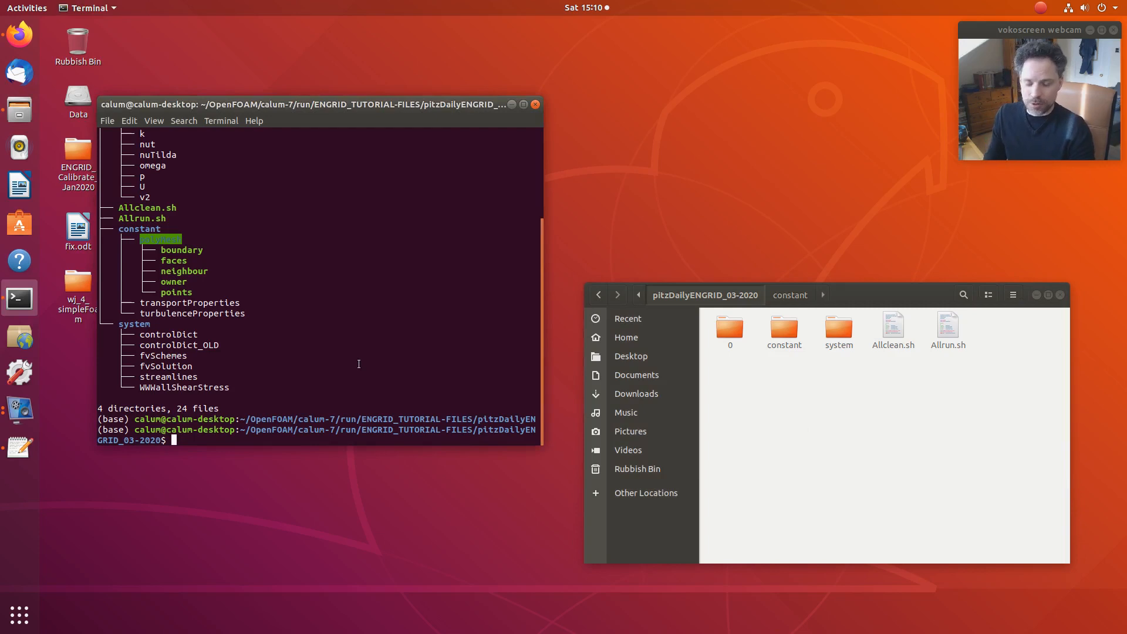
# Start the simpleFoam run by executing ./Allrun.sh in the pitzDailyENGRID_03-2020 case directory.
pyautogui.write('sin')
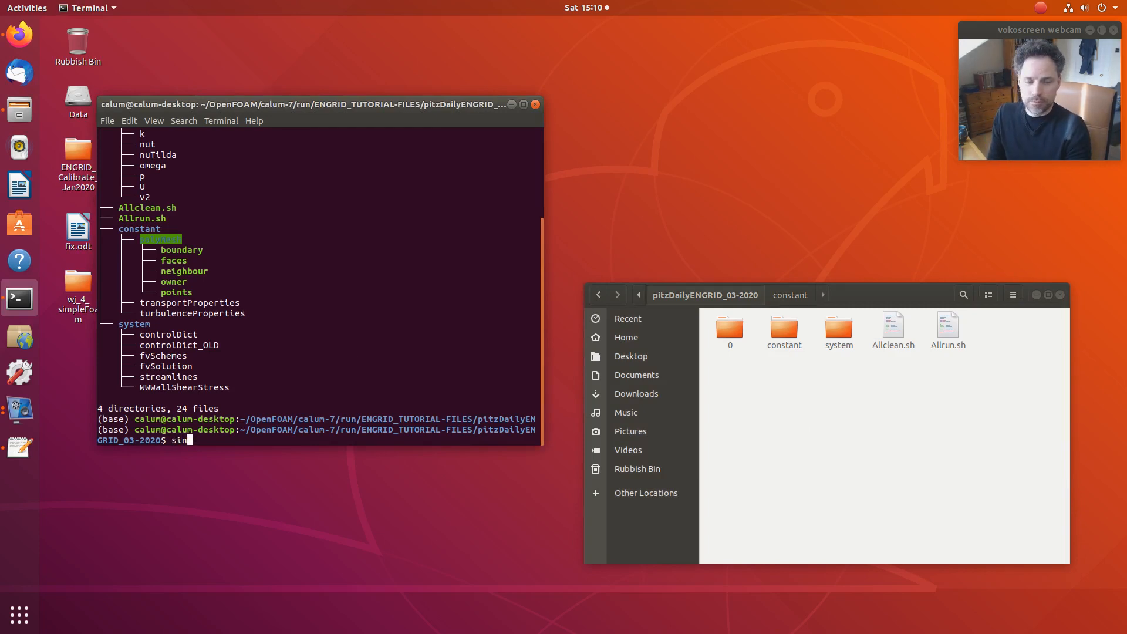
pyautogui.write('impleF')
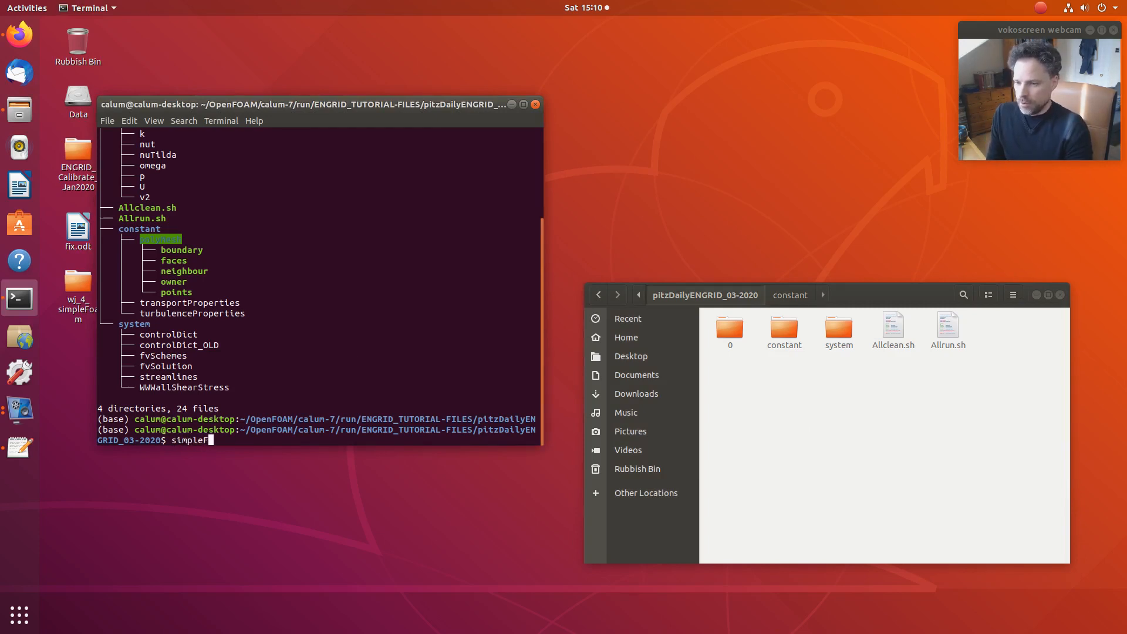
pyautogui.write('oam')
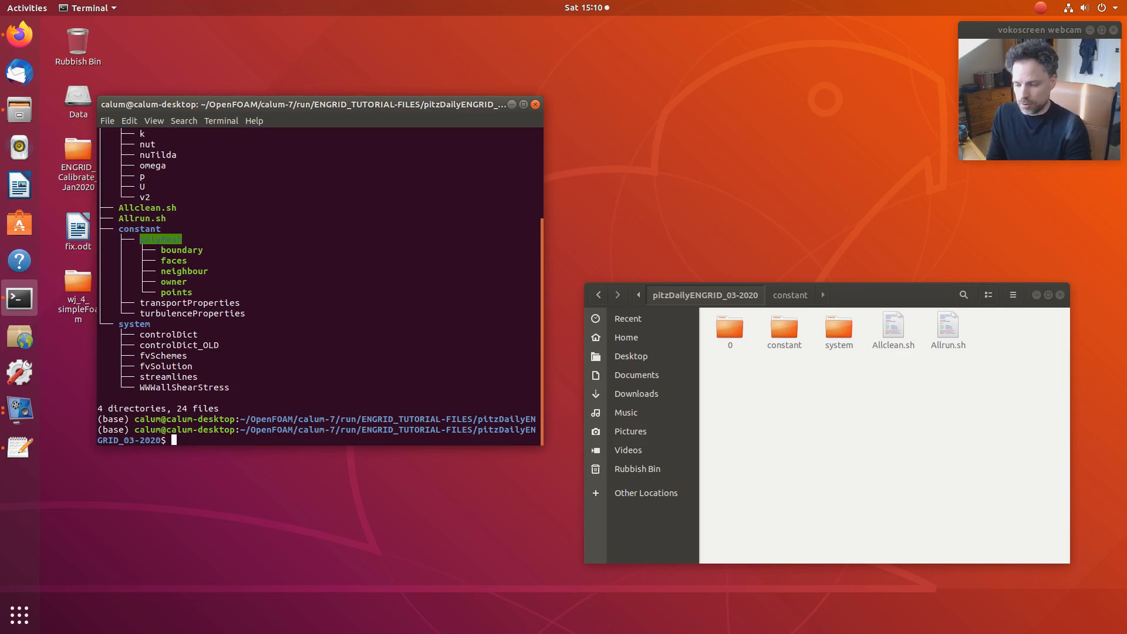
pyautogui.write('./')
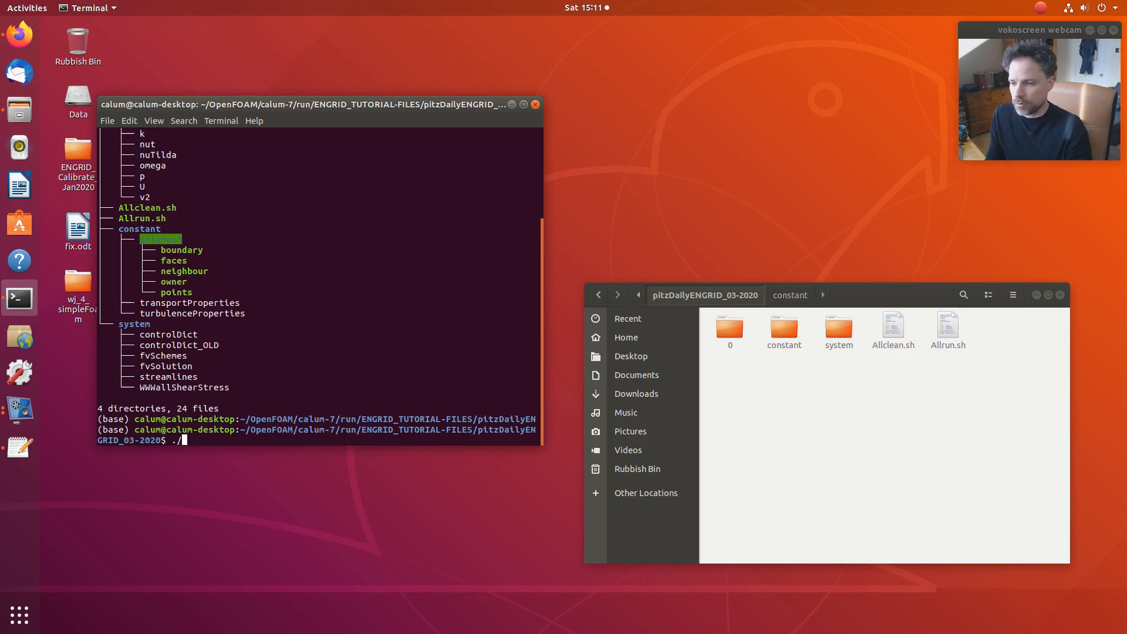
pyautogui.write('A')
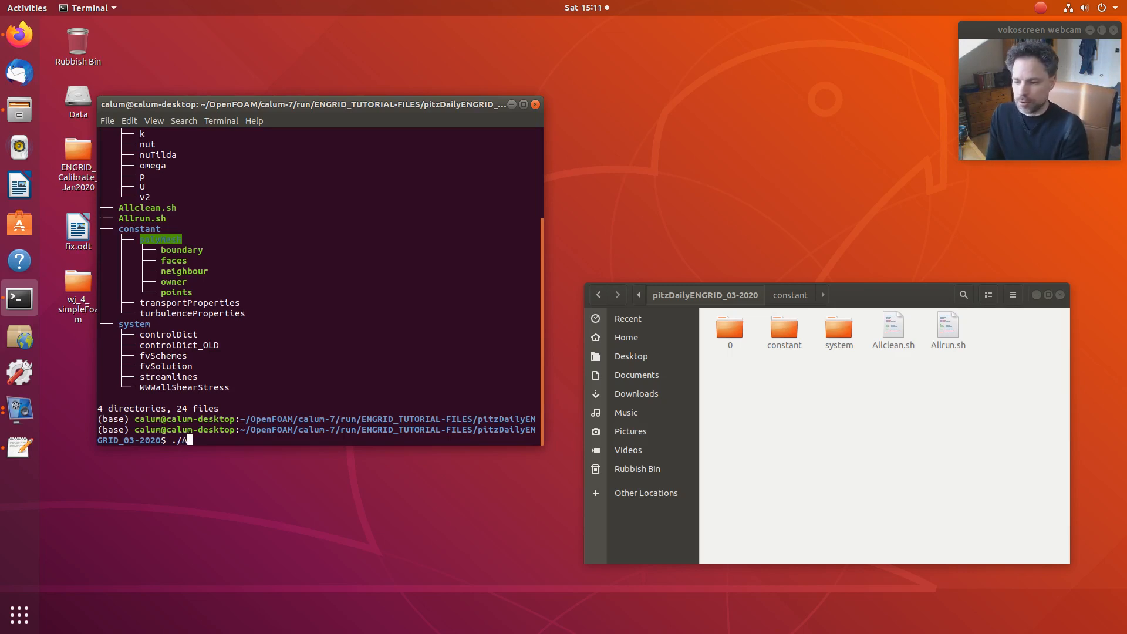
pyautogui.write('llrun.sh')
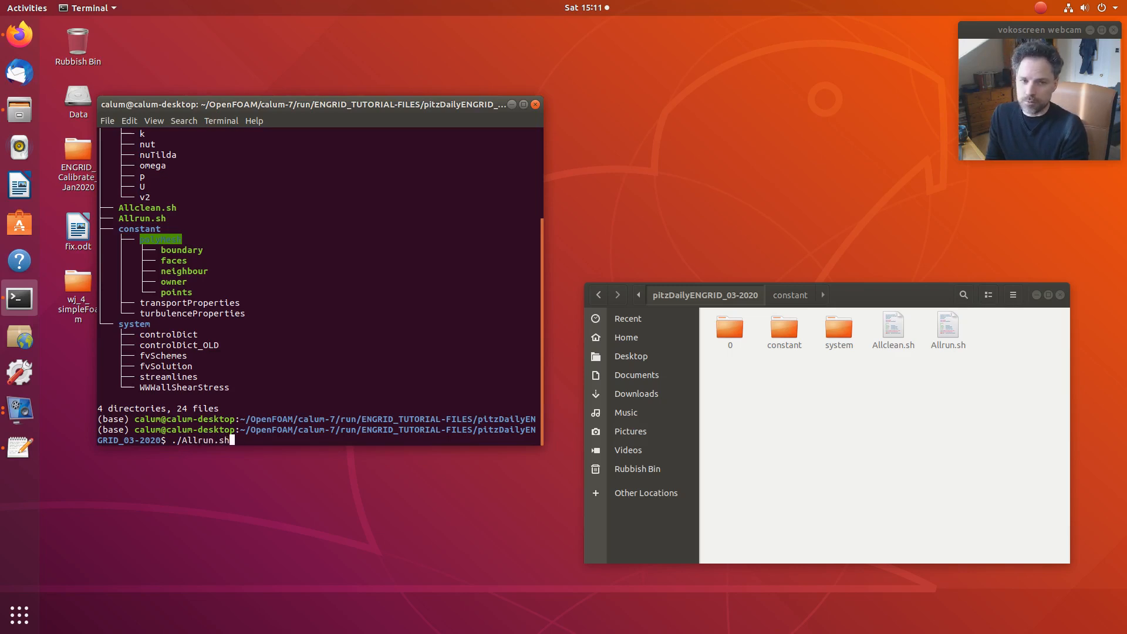
pyautogui.press('Return')
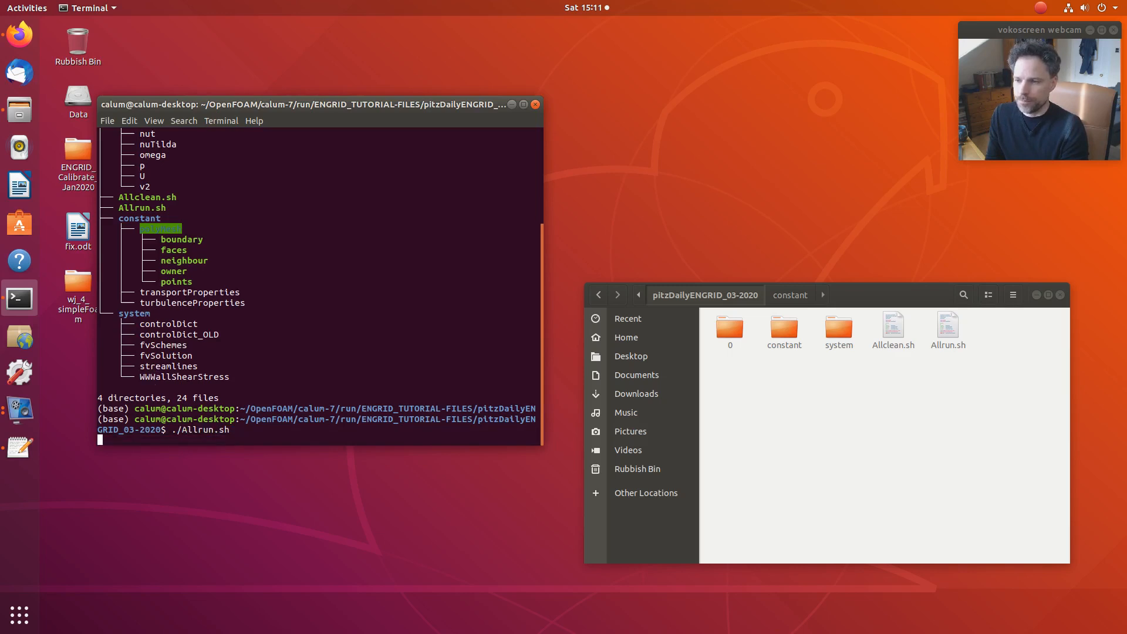
# Open the case's system folder in Files as simpleFoam iterates past time 150.
pyautogui.press('Return')
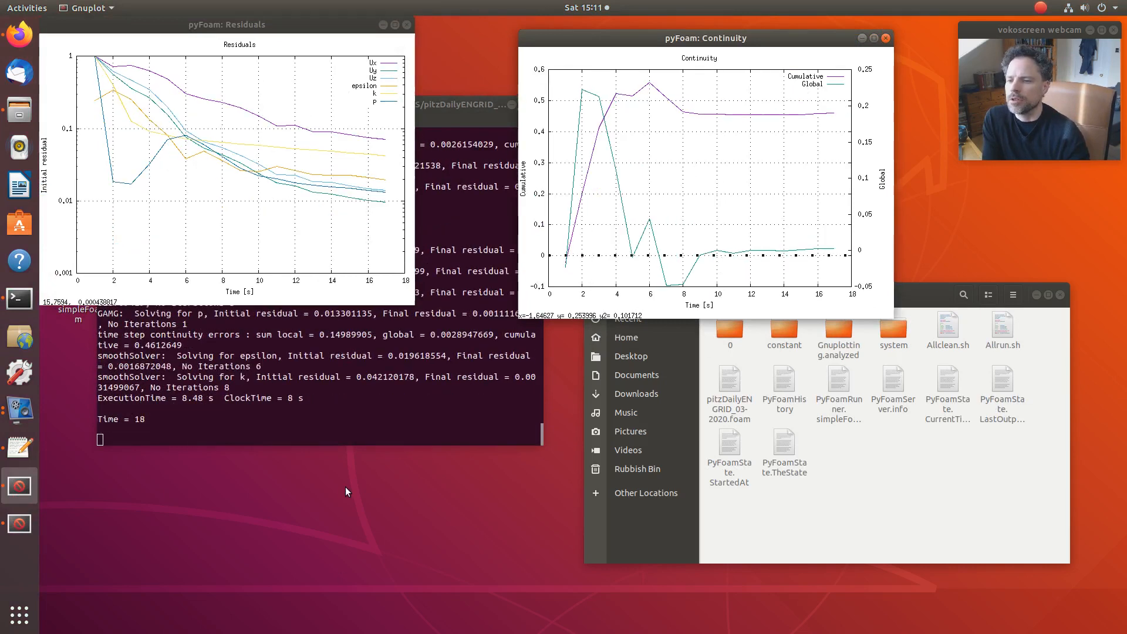
pyautogui.click(784, 333)
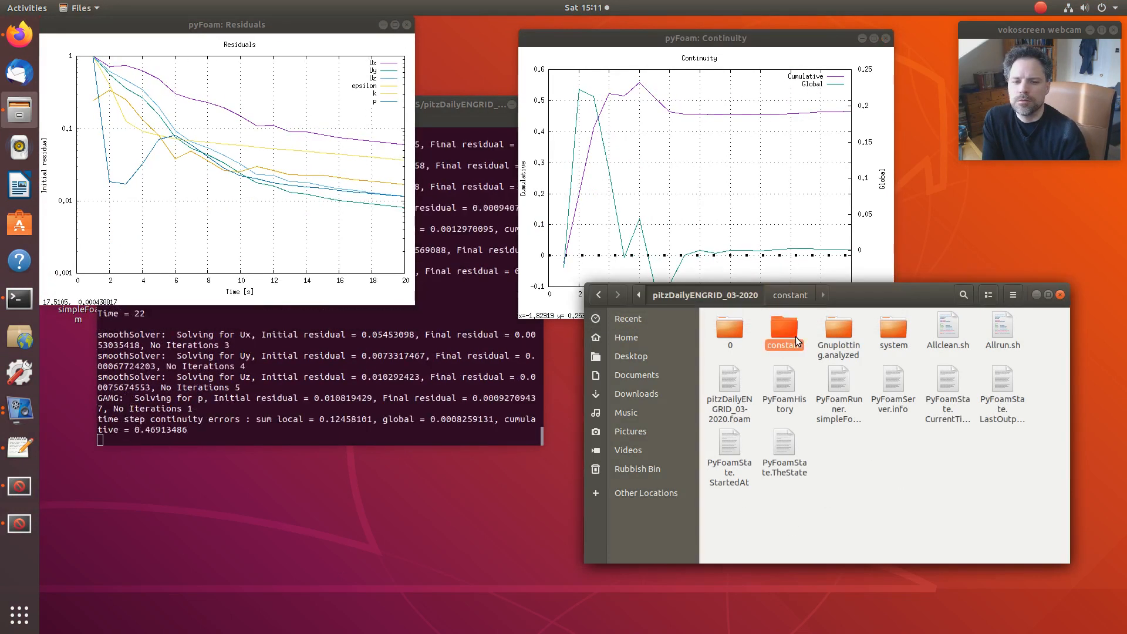
pyautogui.click(784, 333)
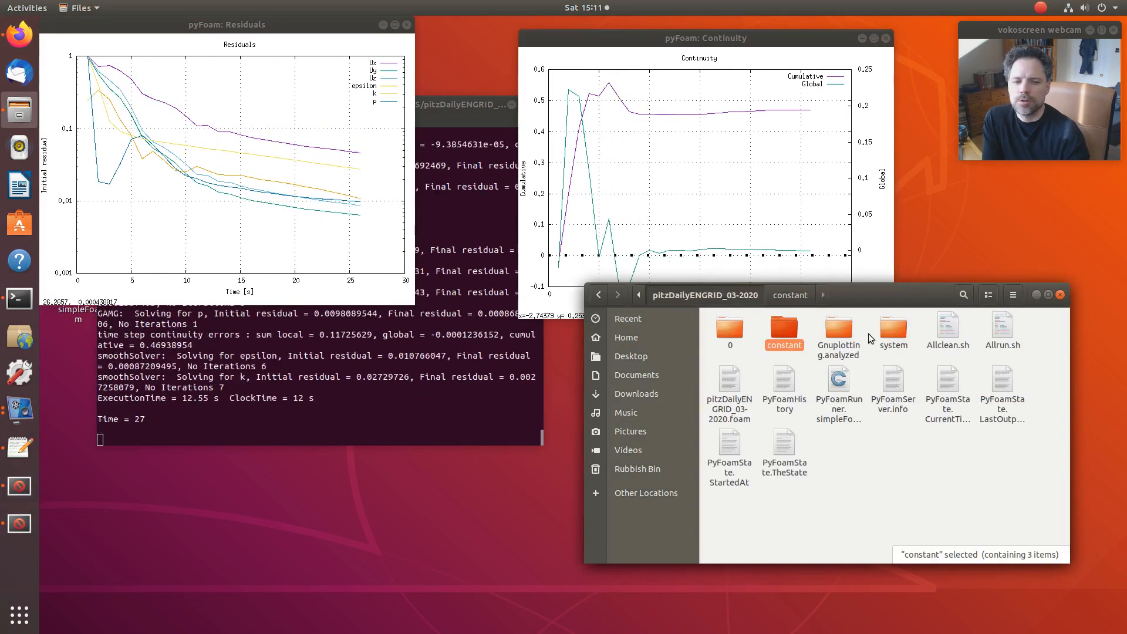
pyautogui.doubleClick(730, 328)
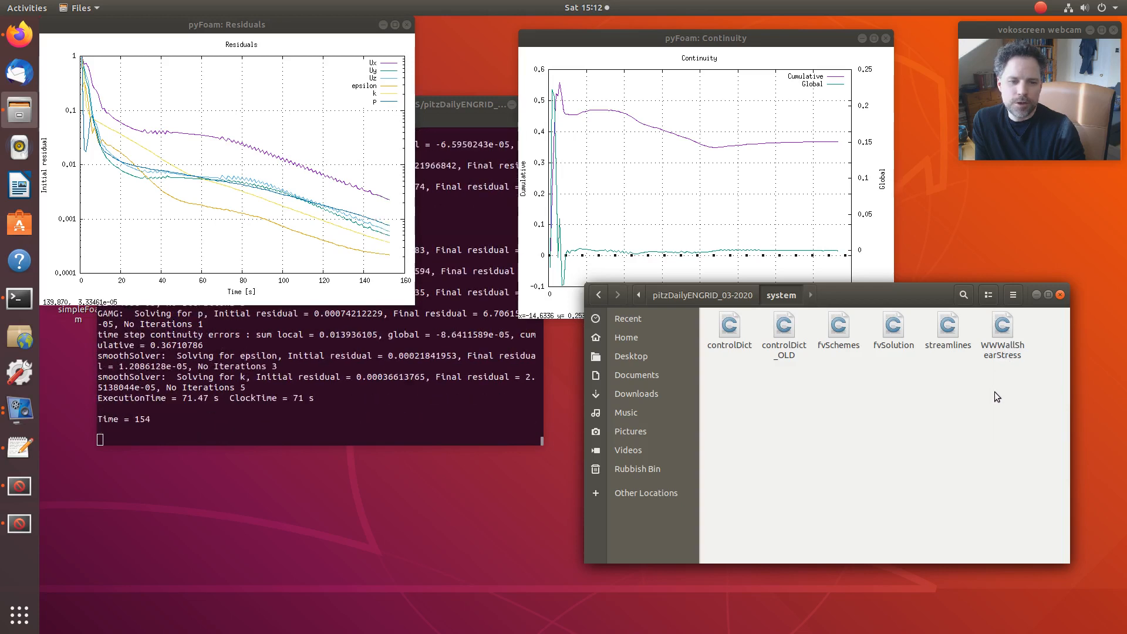
# Delete the WWWallShearStress file from the system folder.
pyautogui.click(1001, 324)
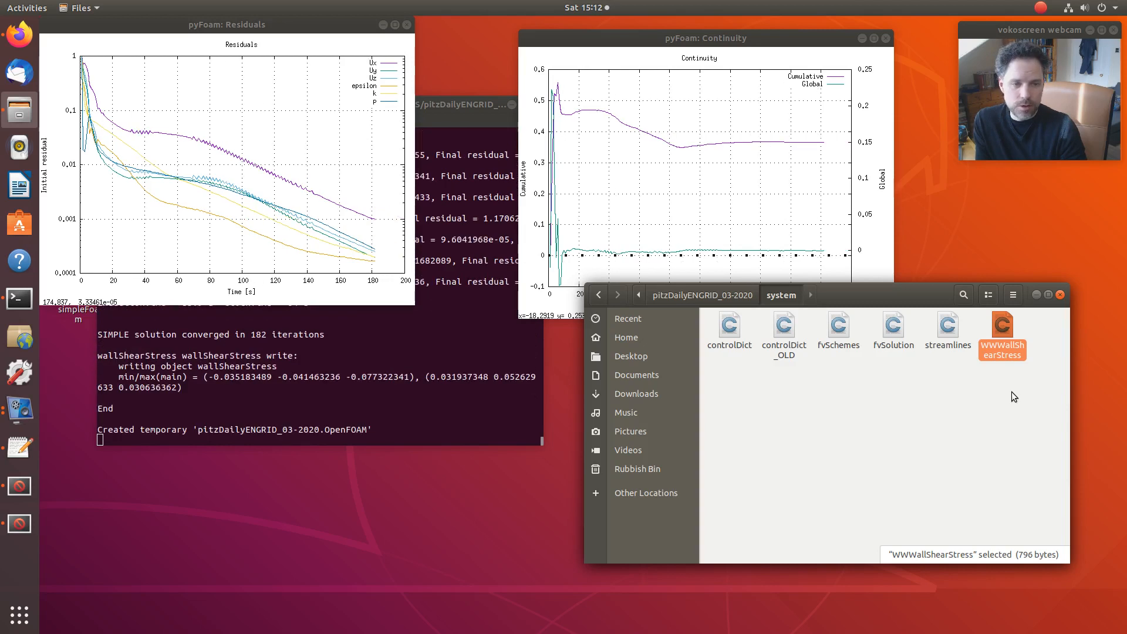
pyautogui.press('Delete')
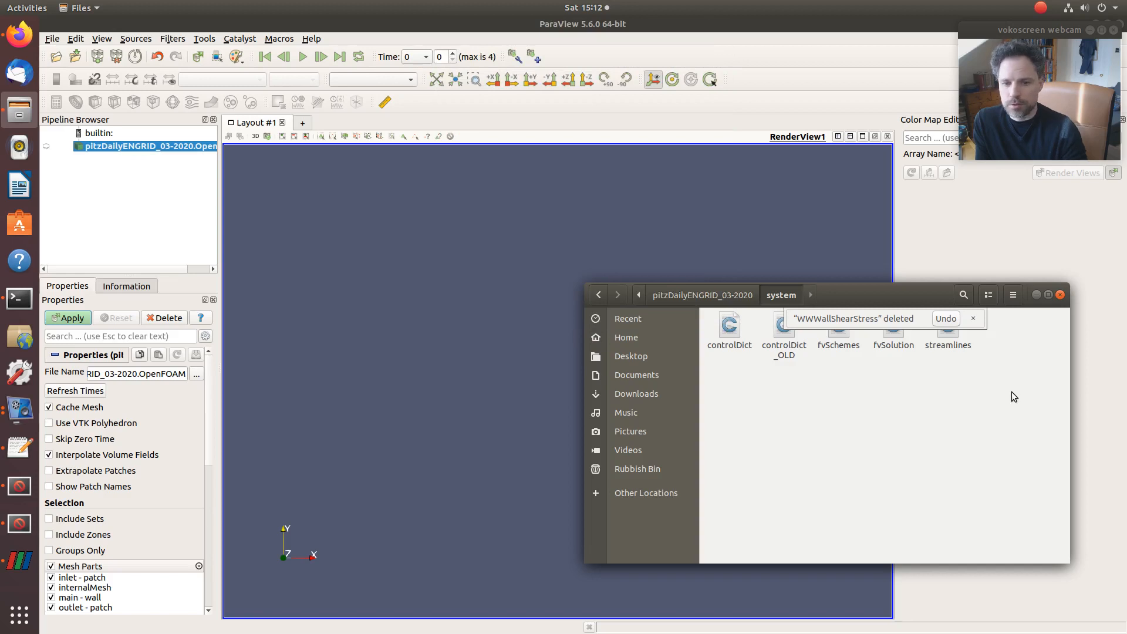
pyautogui.moveTo(730, 324)
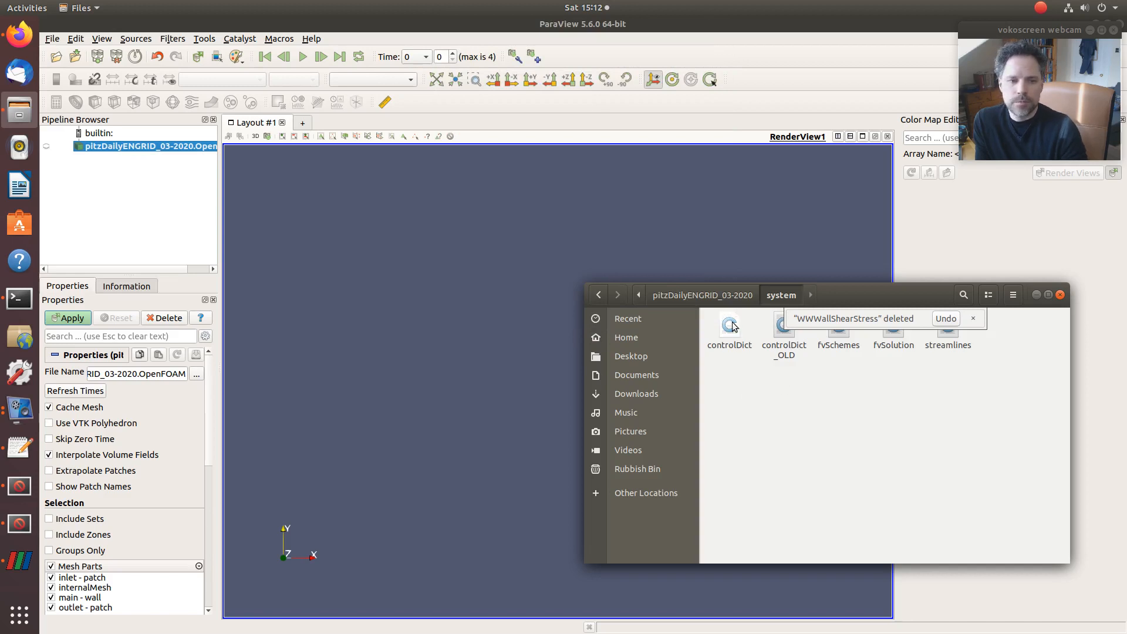
# Open controlDict and confirm its functions block includes wallShearStress, with streamlines commented out.
pyautogui.doubleClick(729, 327)
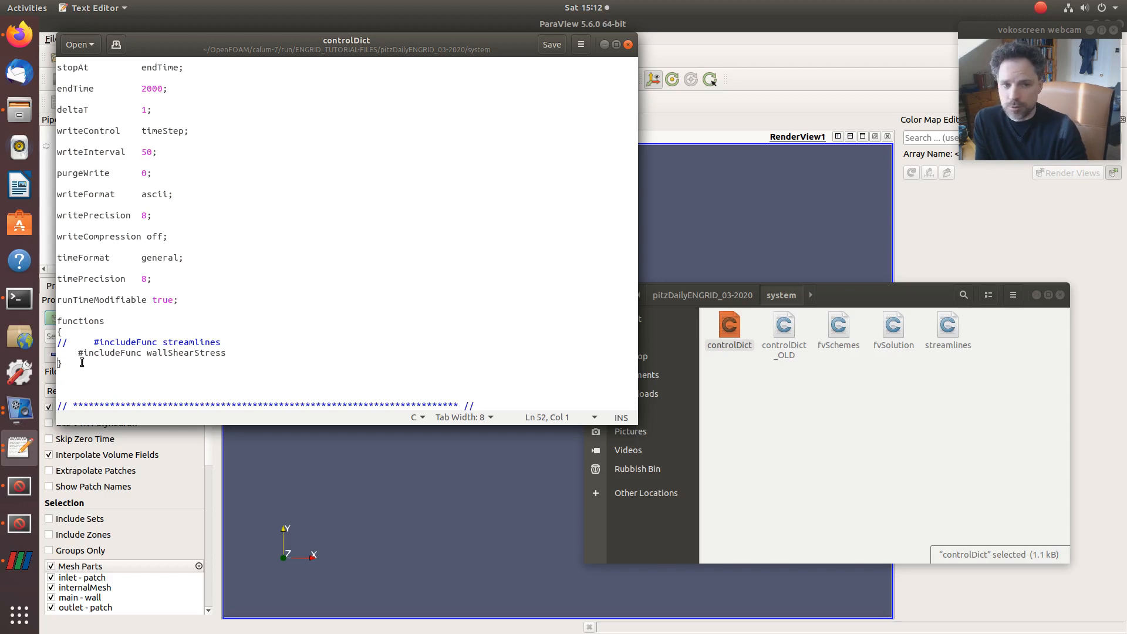
pyautogui.scroll(3)
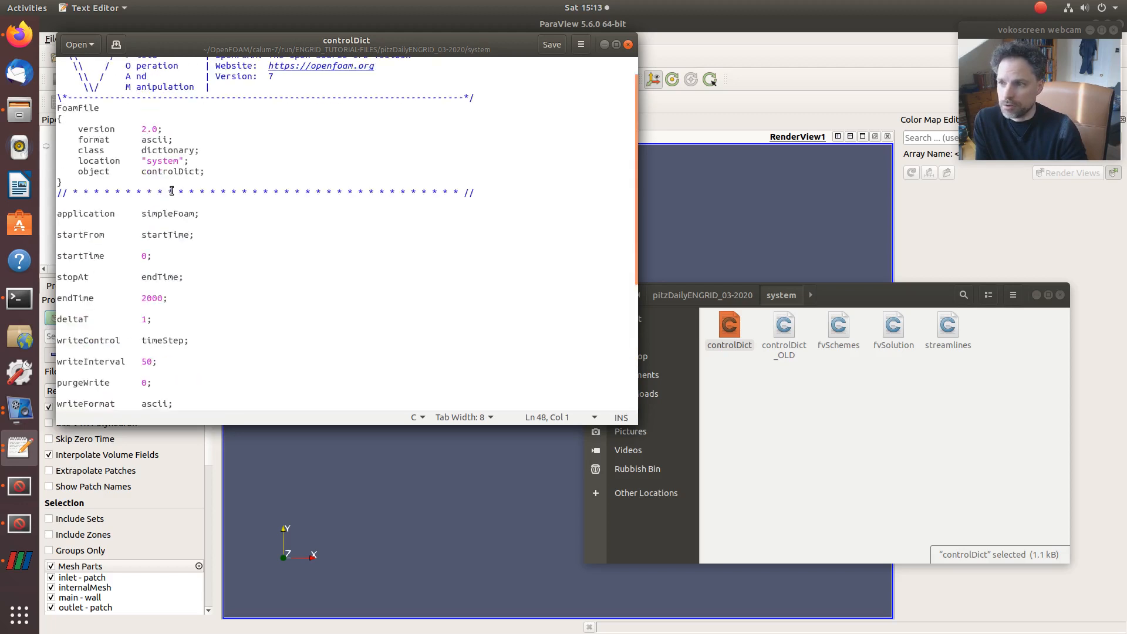
pyautogui.scroll(-3)
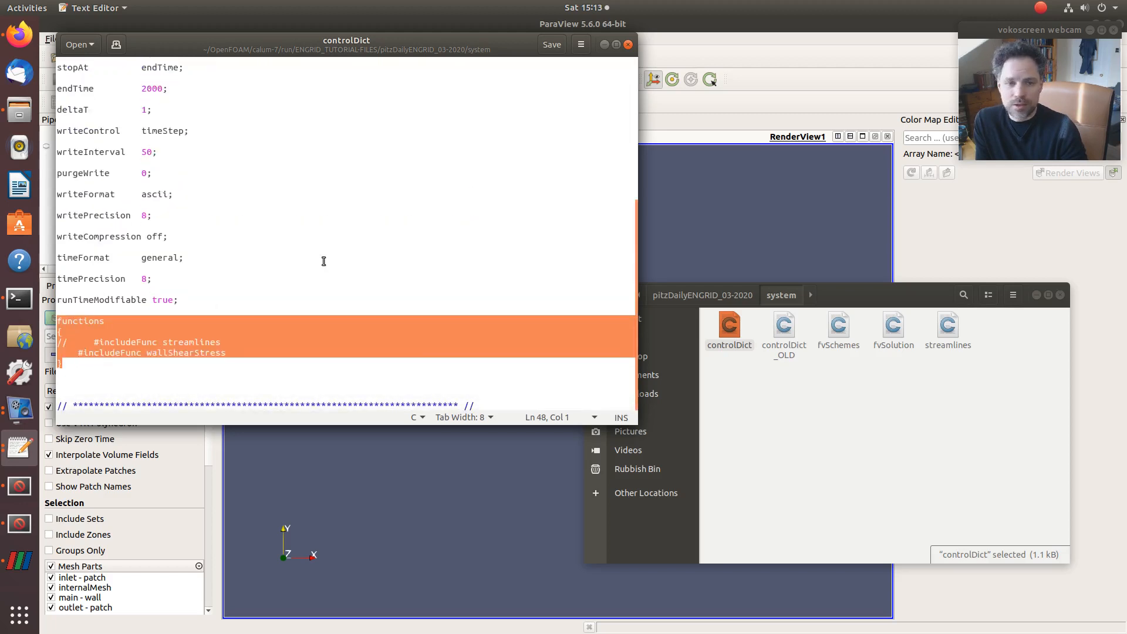
pyautogui.click(218, 339)
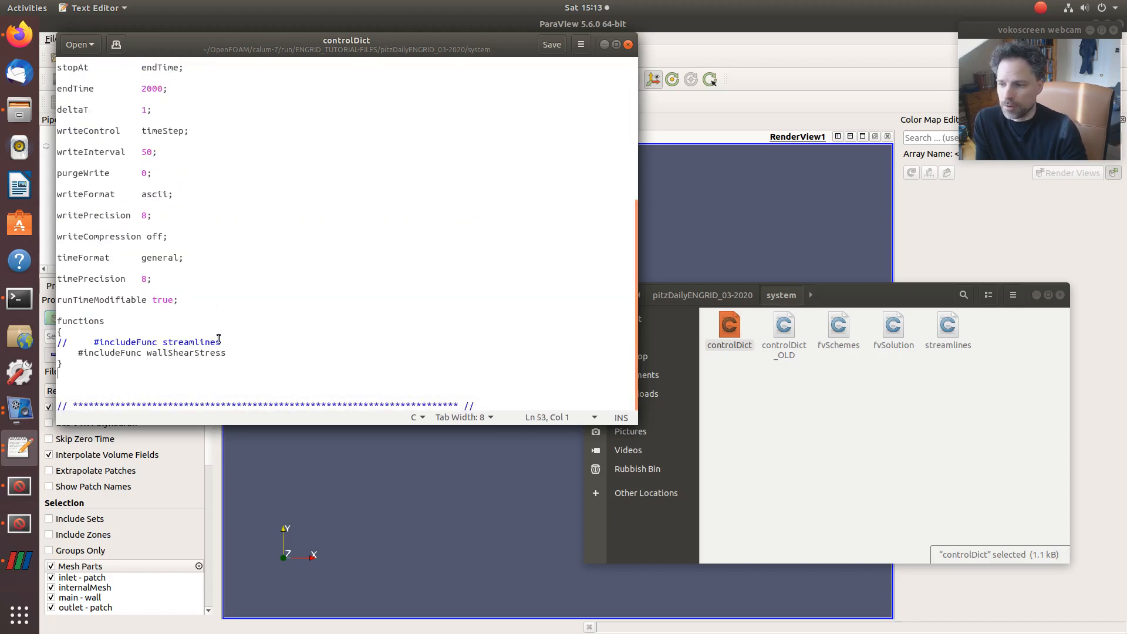
pyautogui.click(138, 382)
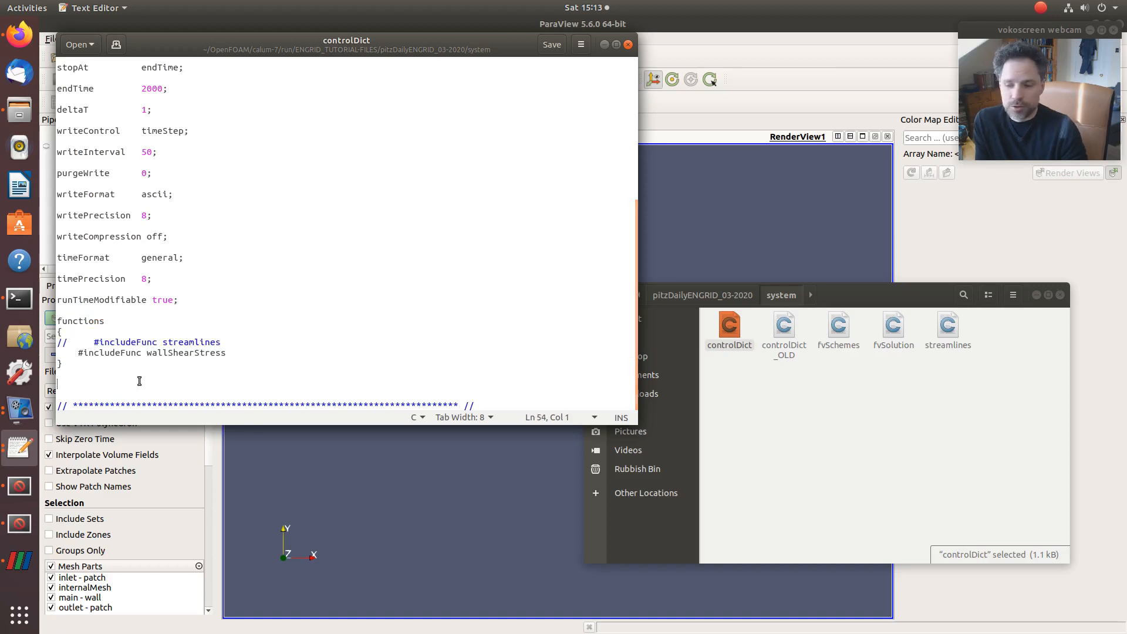
pyautogui.tripleClick(151, 352)
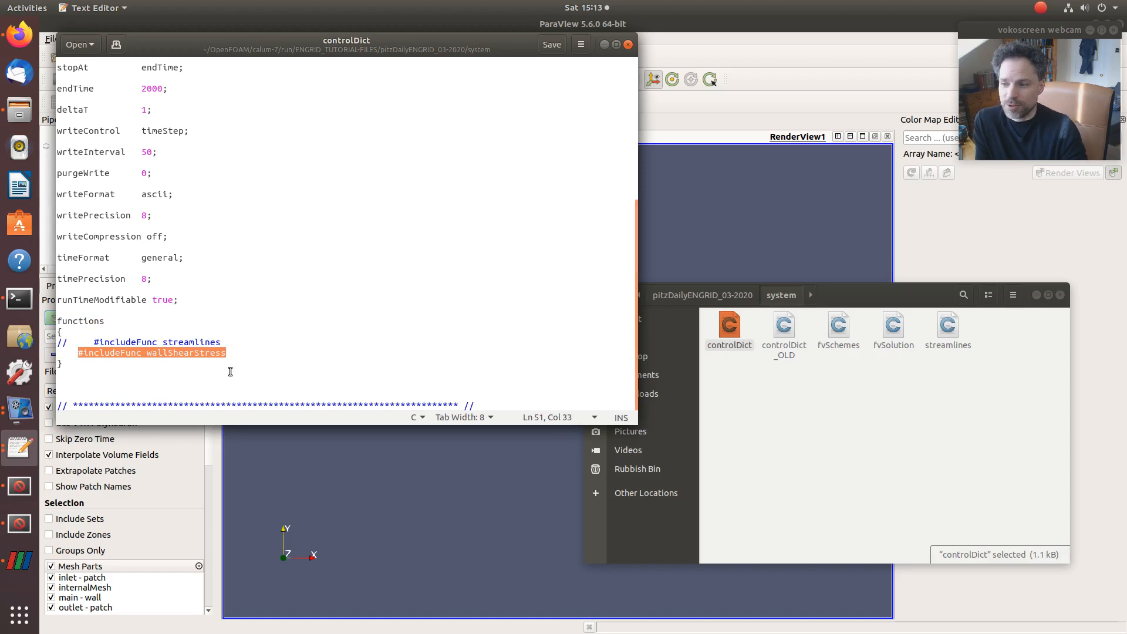
pyautogui.click(227, 384)
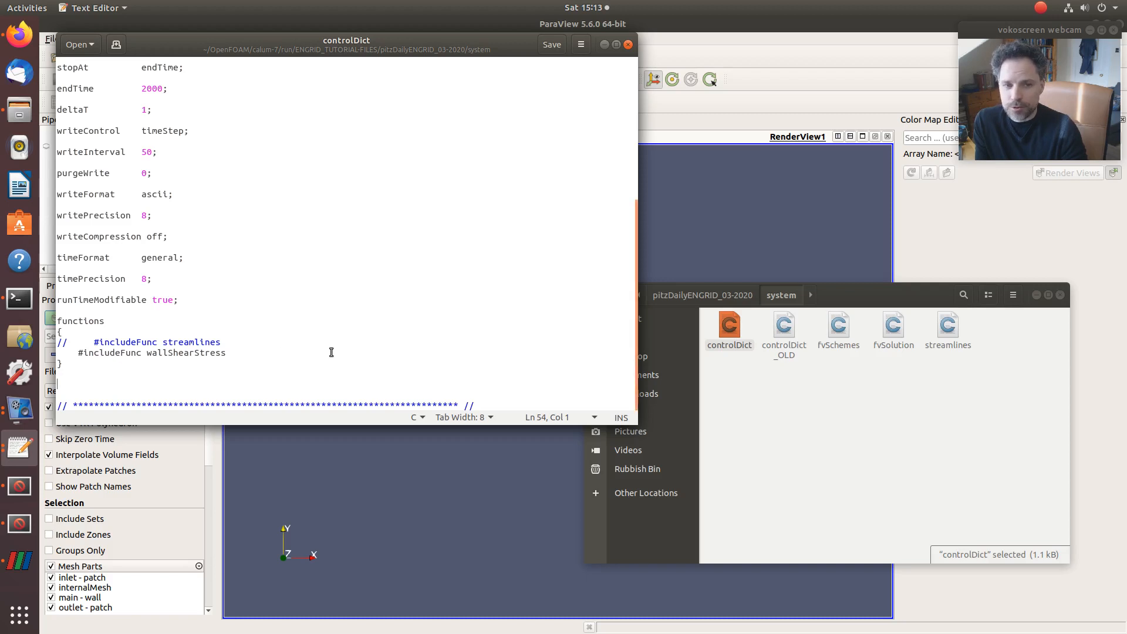
pyautogui.moveTo(289, 339)
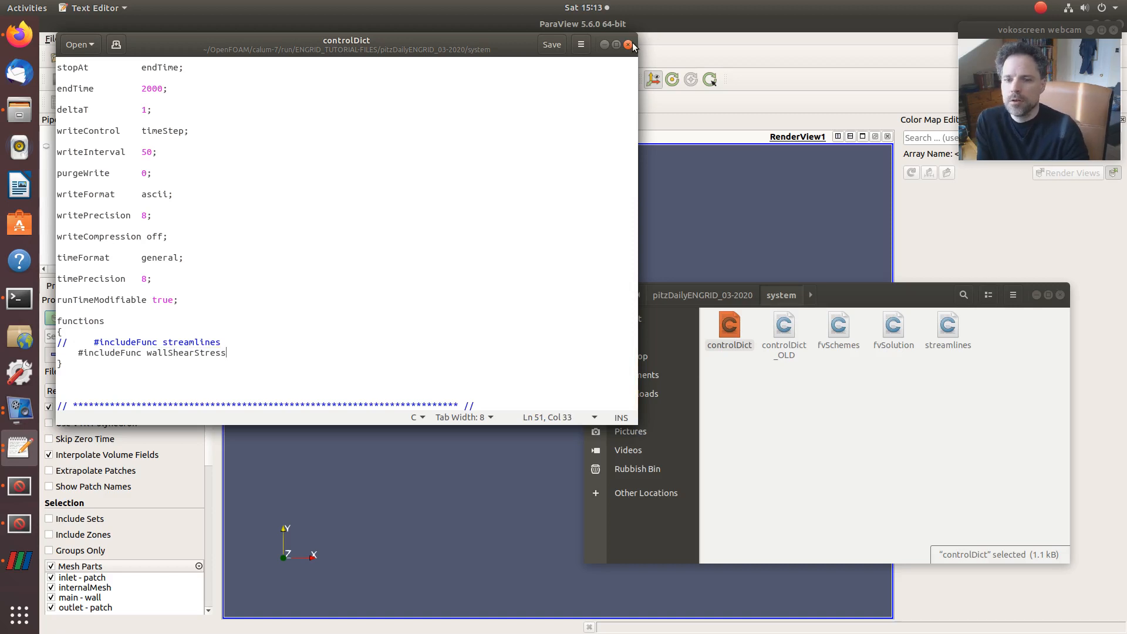
# Close controlDict, apply the pitzDailyENGRID case in ParaView and step to final time 182.
pyautogui.click(629, 45)
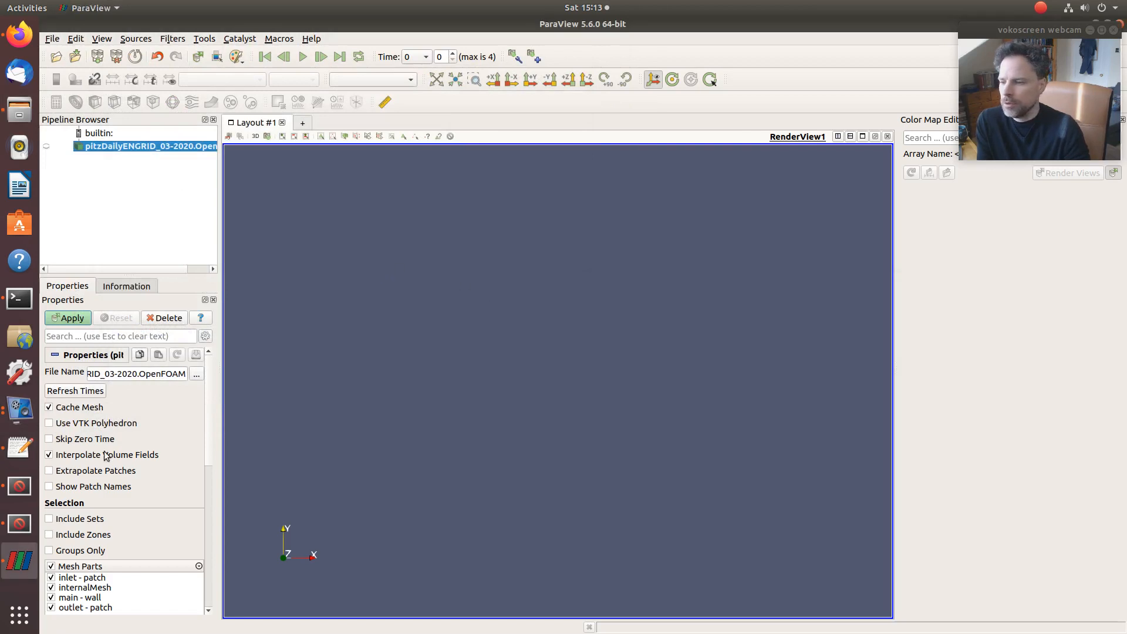
pyautogui.scroll(-3)
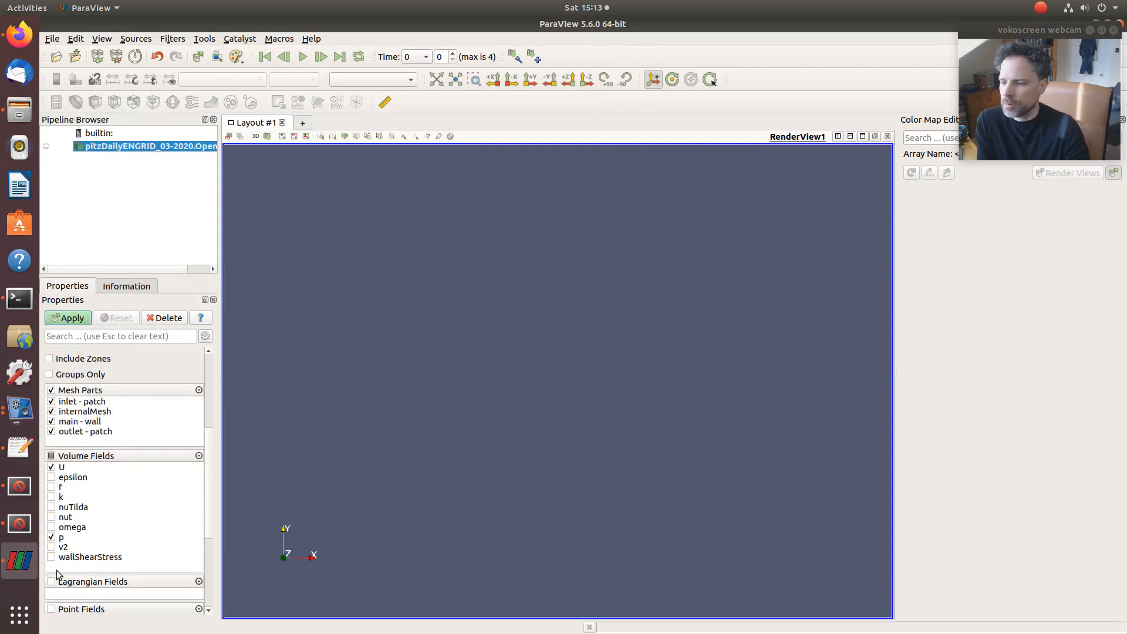
pyautogui.moveTo(54, 561)
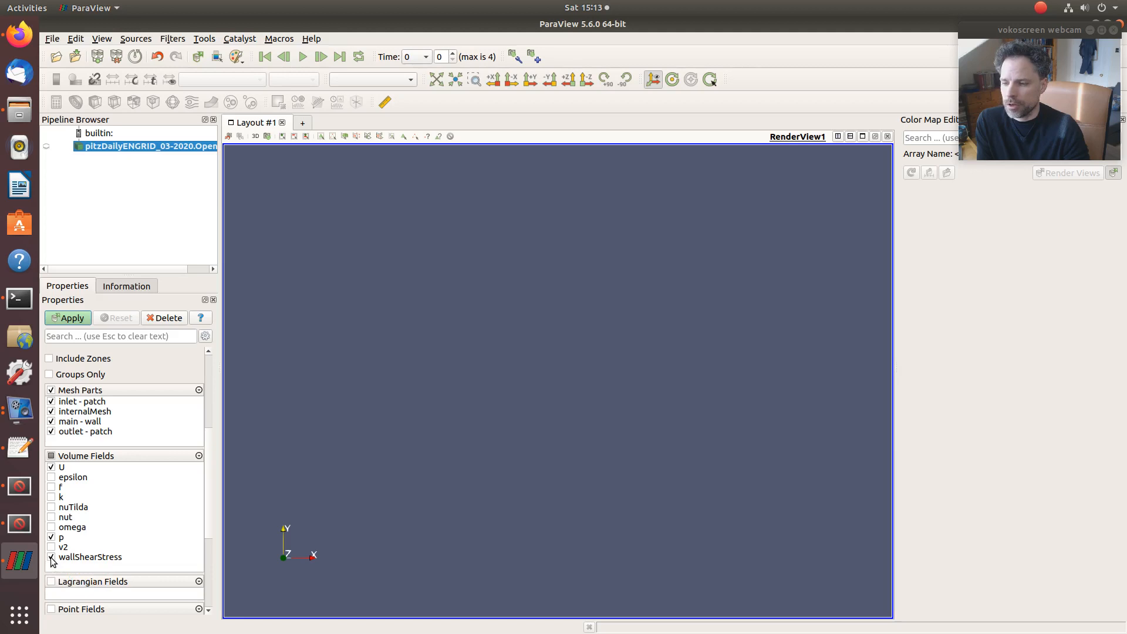
pyautogui.scroll(3)
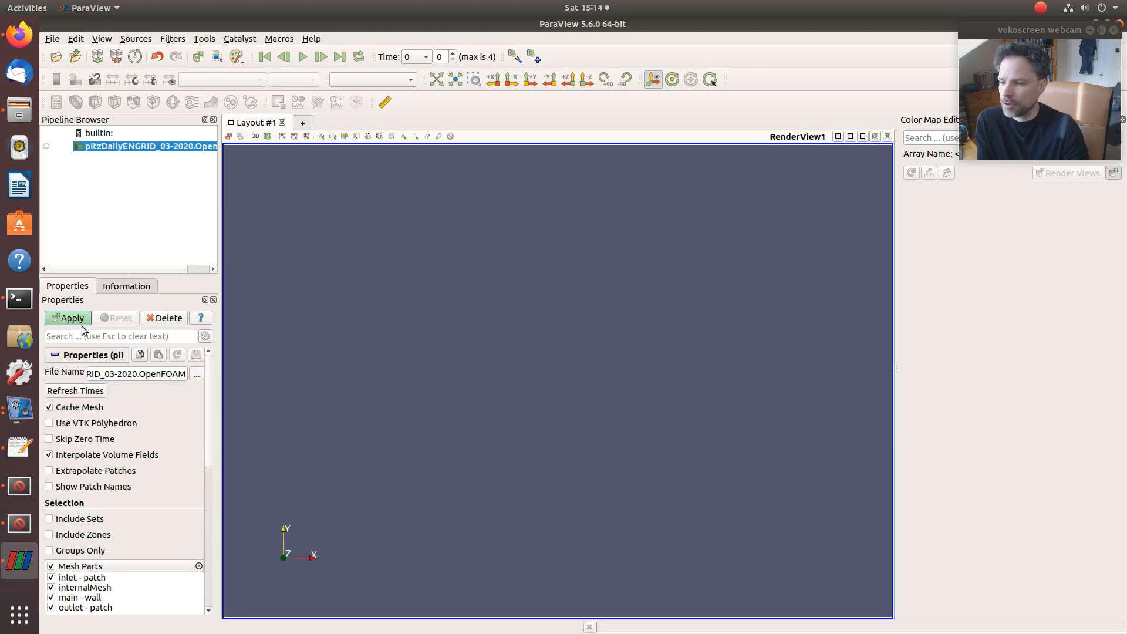
pyautogui.click(68, 318)
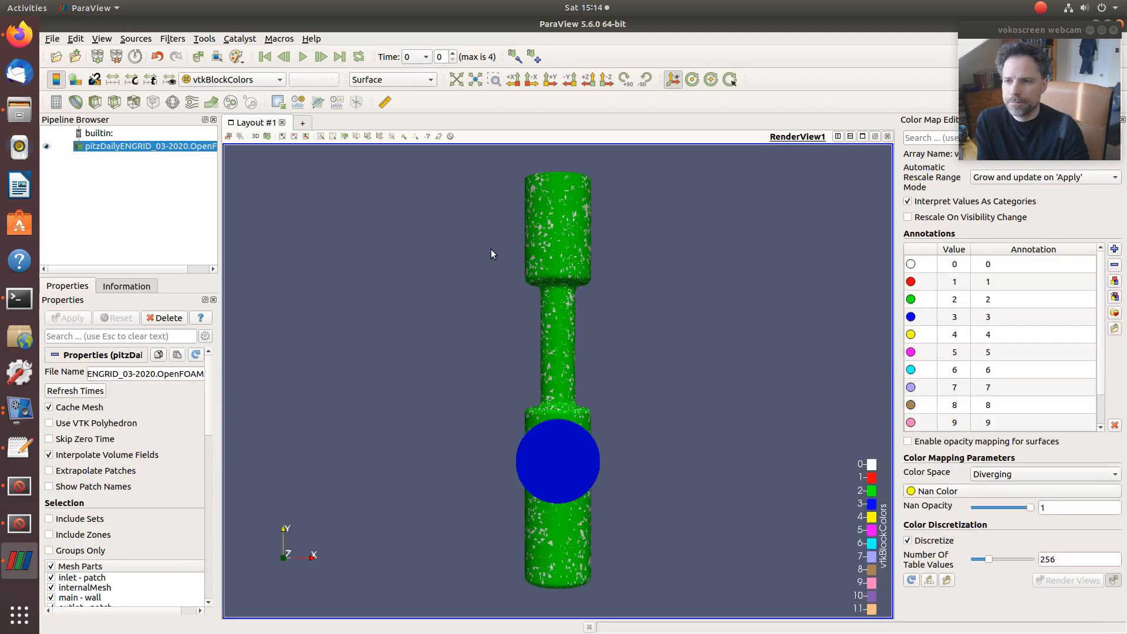
pyautogui.click(339, 57)
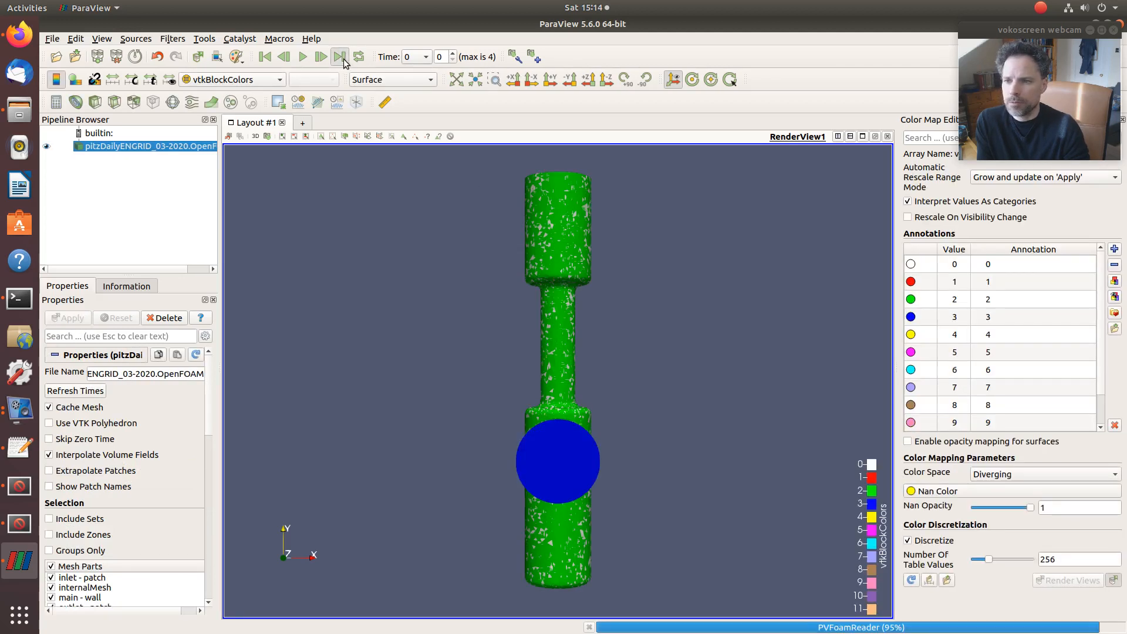
pyautogui.click(339, 57)
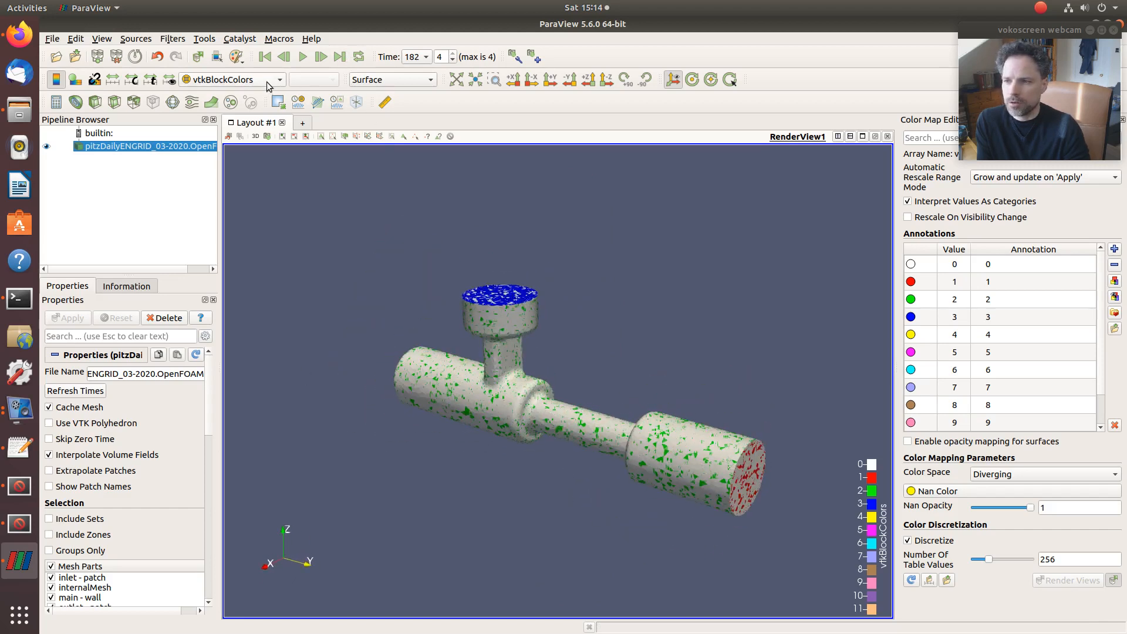
# Colour the geometry by wallShearStress magnitude, ranging 0 to 8.3e-02.
pyautogui.click(279, 79)
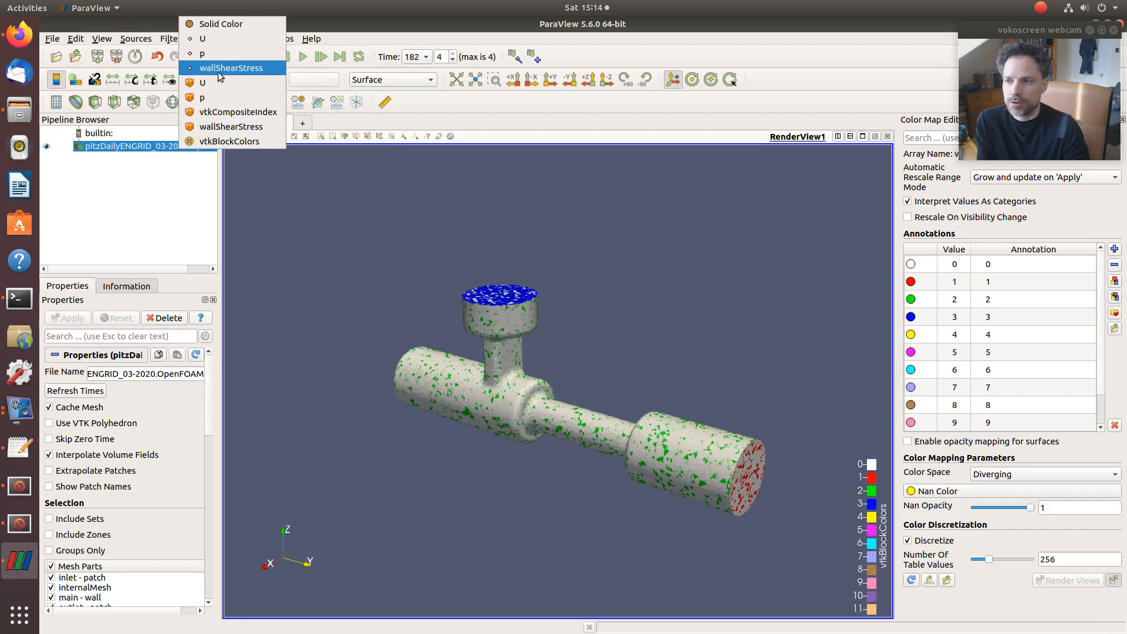
pyautogui.click(231, 68)
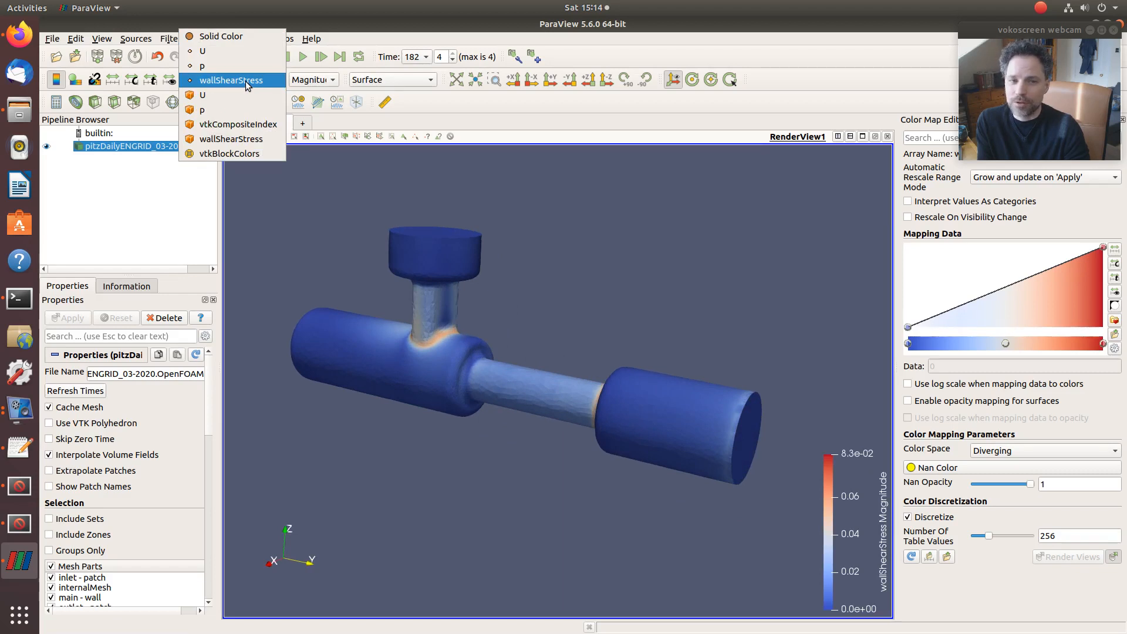
pyautogui.click(230, 80)
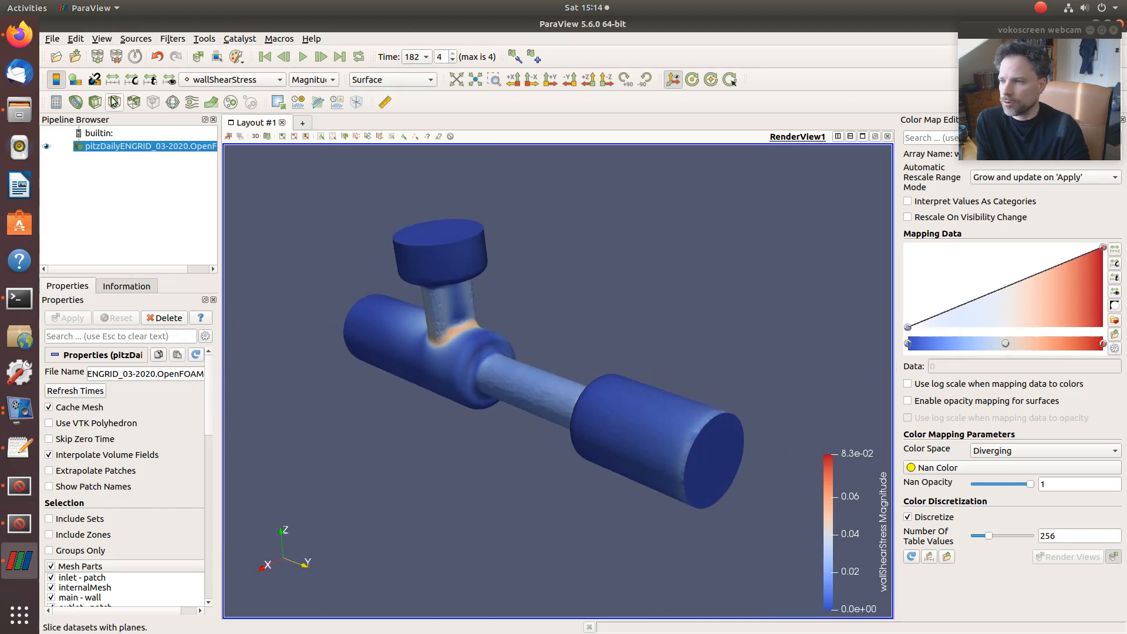
pyautogui.moveTo(114, 102)
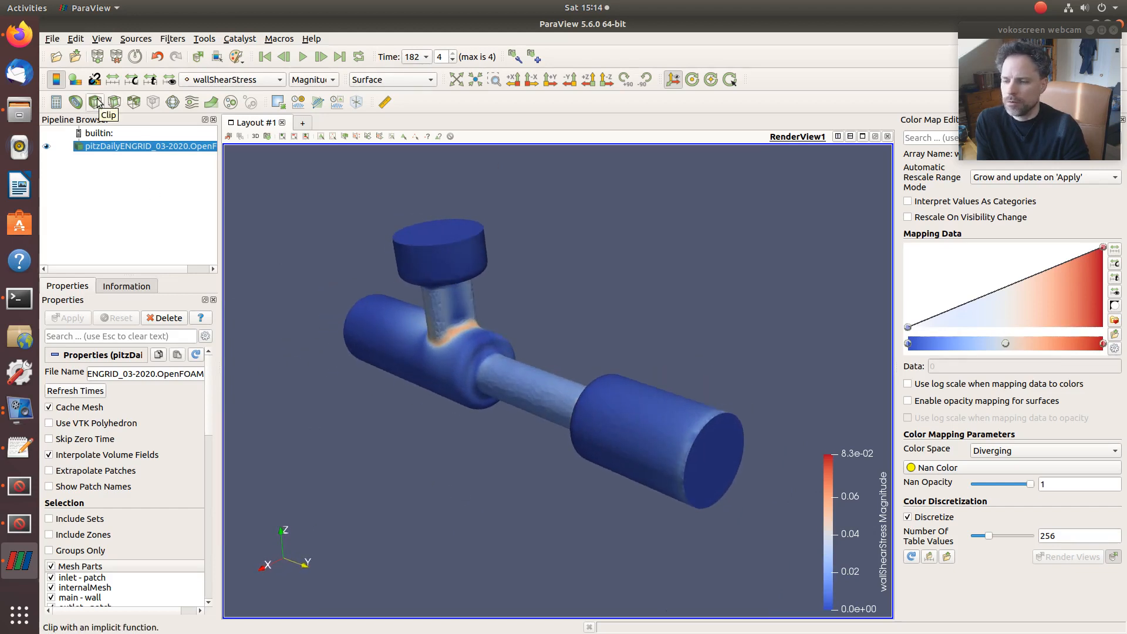
# Apply a Clip1 filter, hide the original dataset and turn off Show Plane.
pyautogui.click(96, 101)
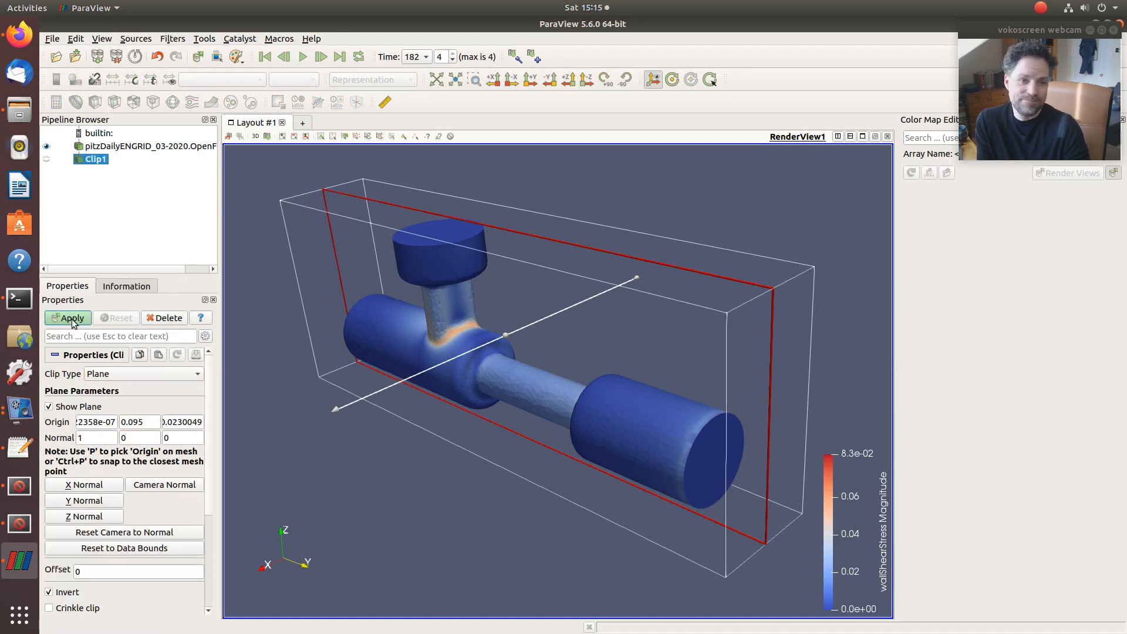
pyautogui.click(70, 318)
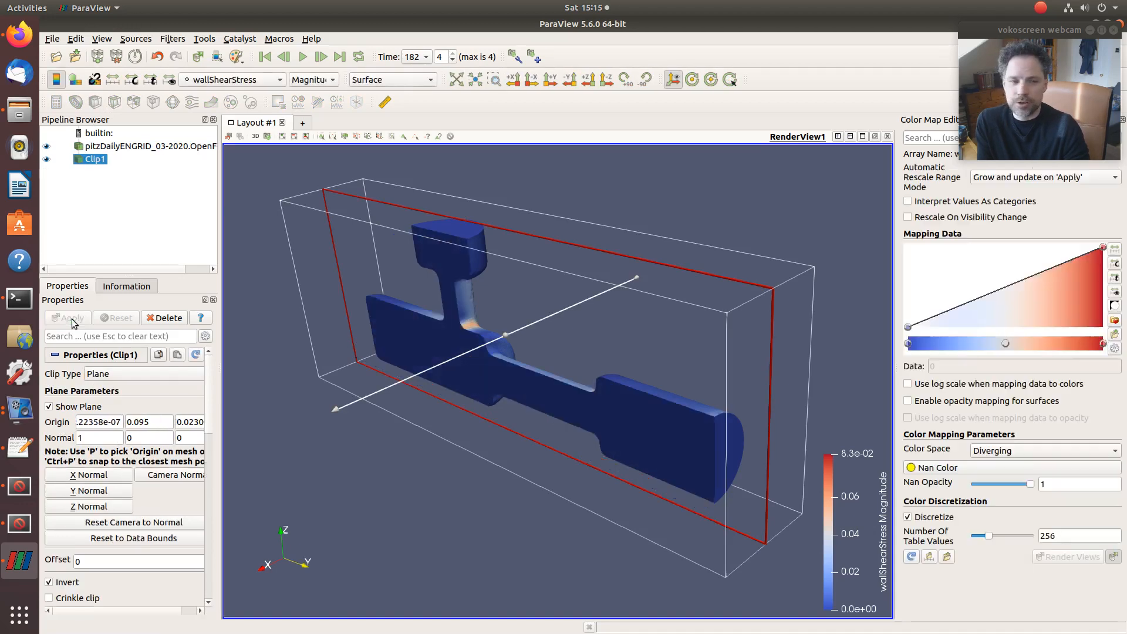
pyautogui.click(47, 146)
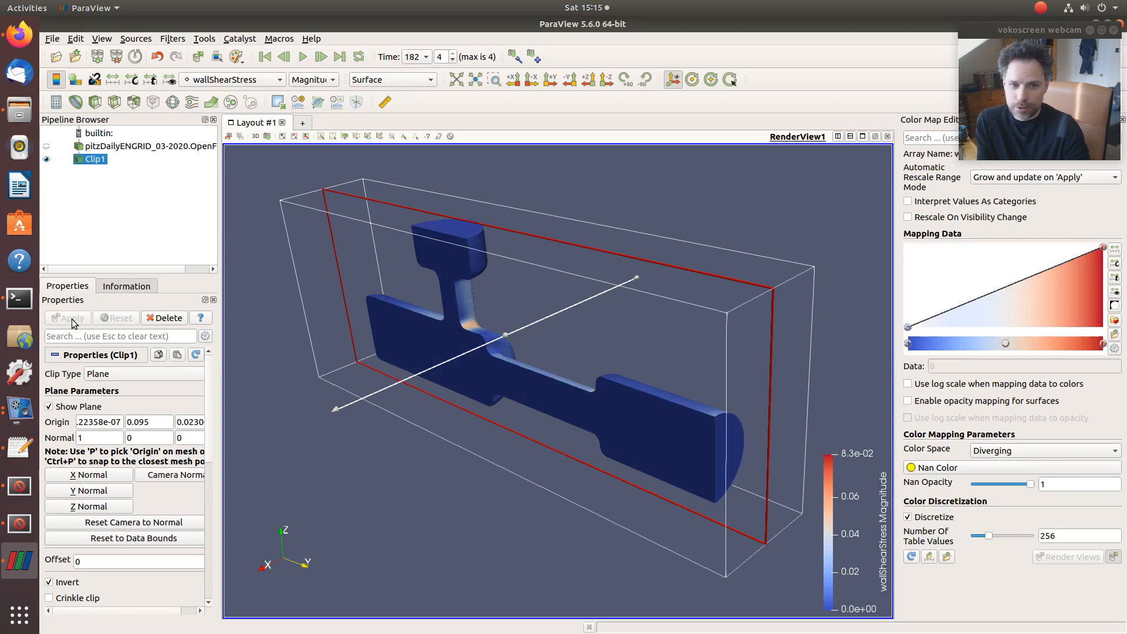
pyautogui.moveTo(127, 262)
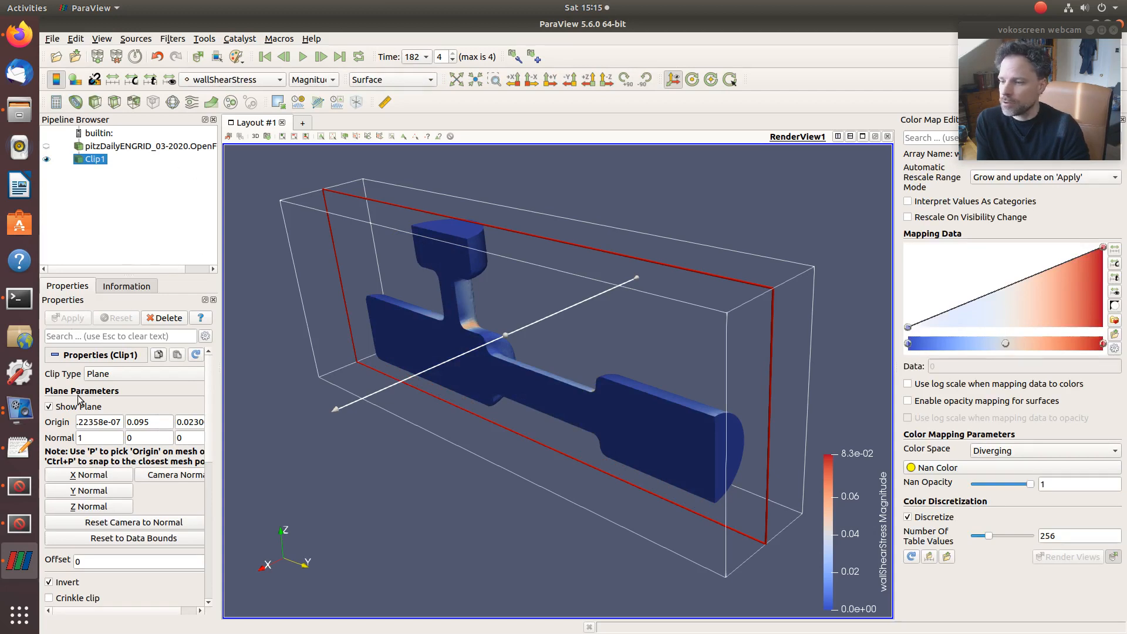
pyautogui.click(49, 406)
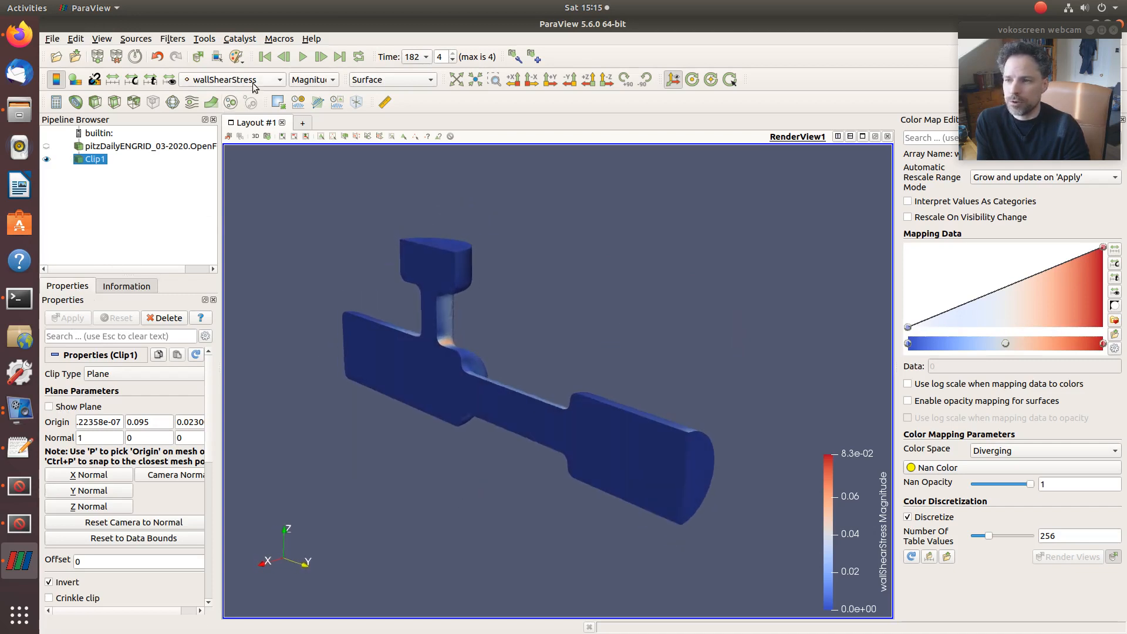
pyautogui.click(234, 80)
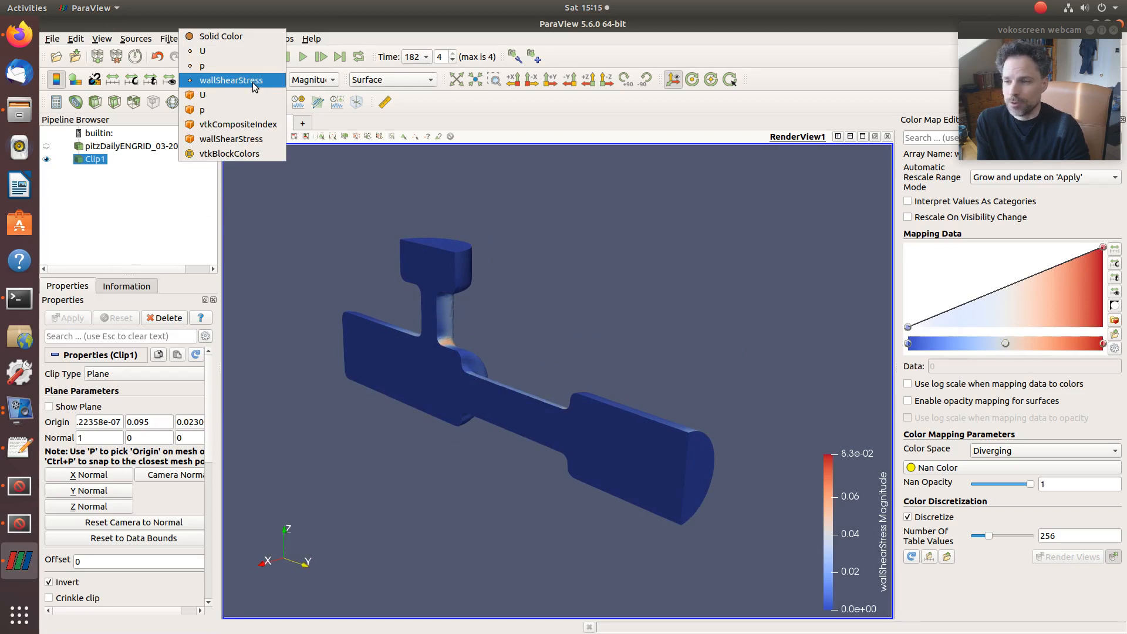
pyautogui.moveTo(247, 95)
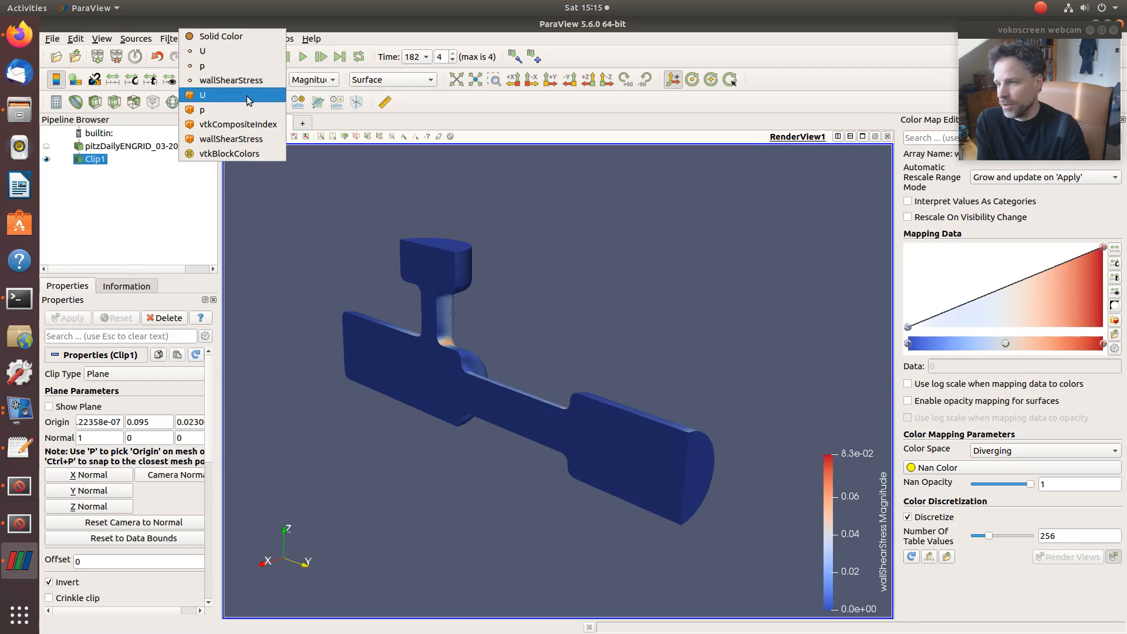
# Colour the clipped interior by U velocity magnitude.
pyautogui.click(203, 94)
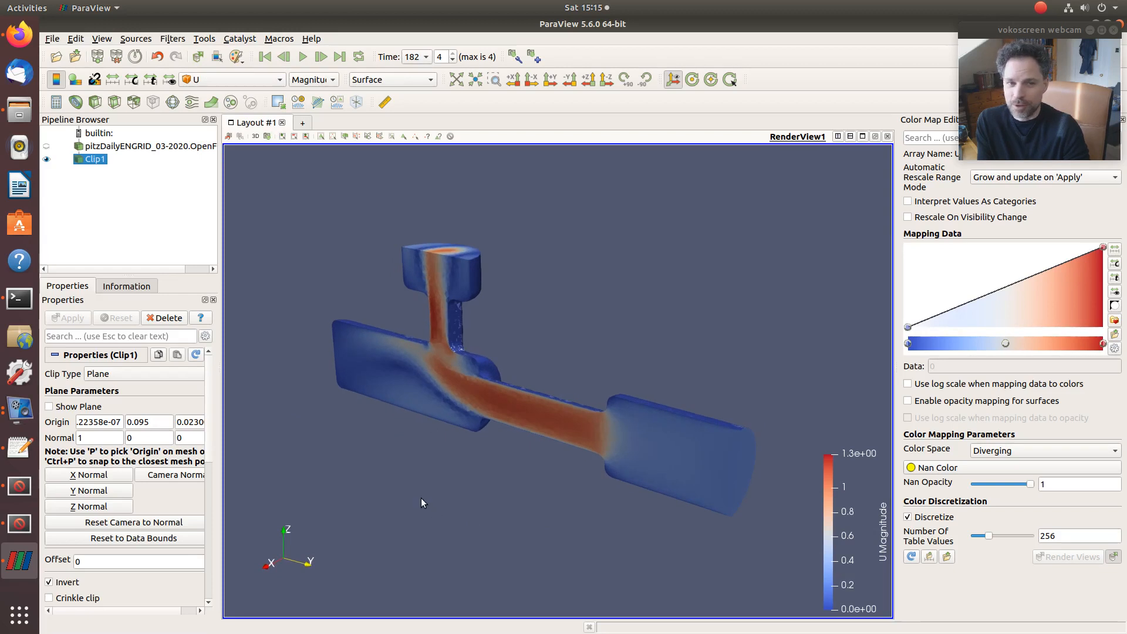
pyautogui.moveTo(419, 272)
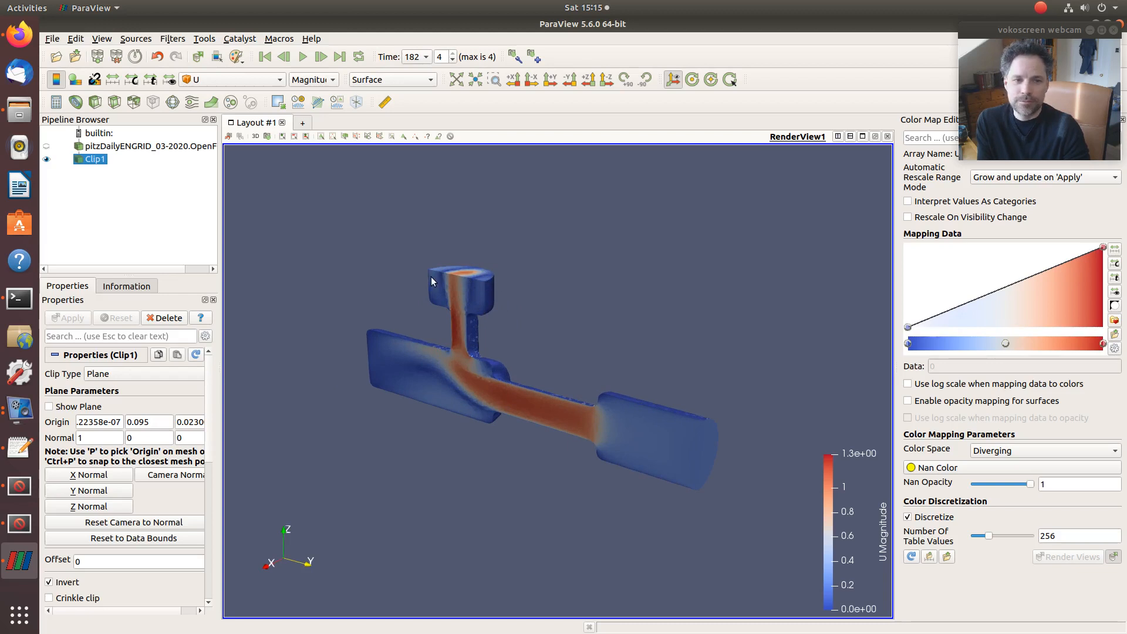
pyautogui.moveTo(471, 263)
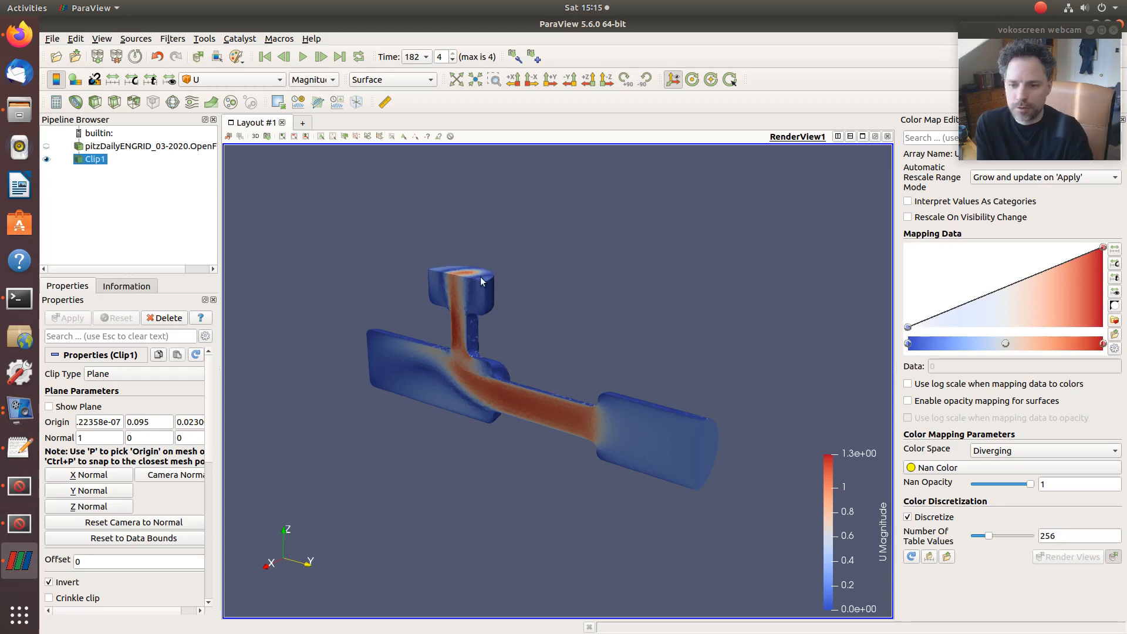
pyautogui.moveTo(446, 303)
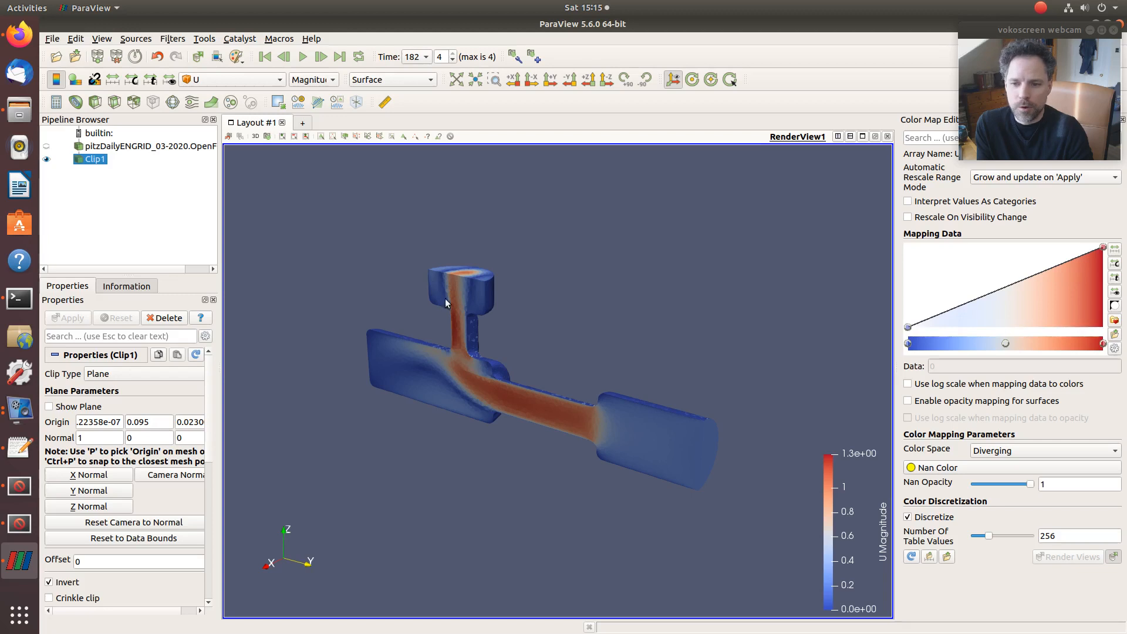
pyautogui.moveTo(480, 326)
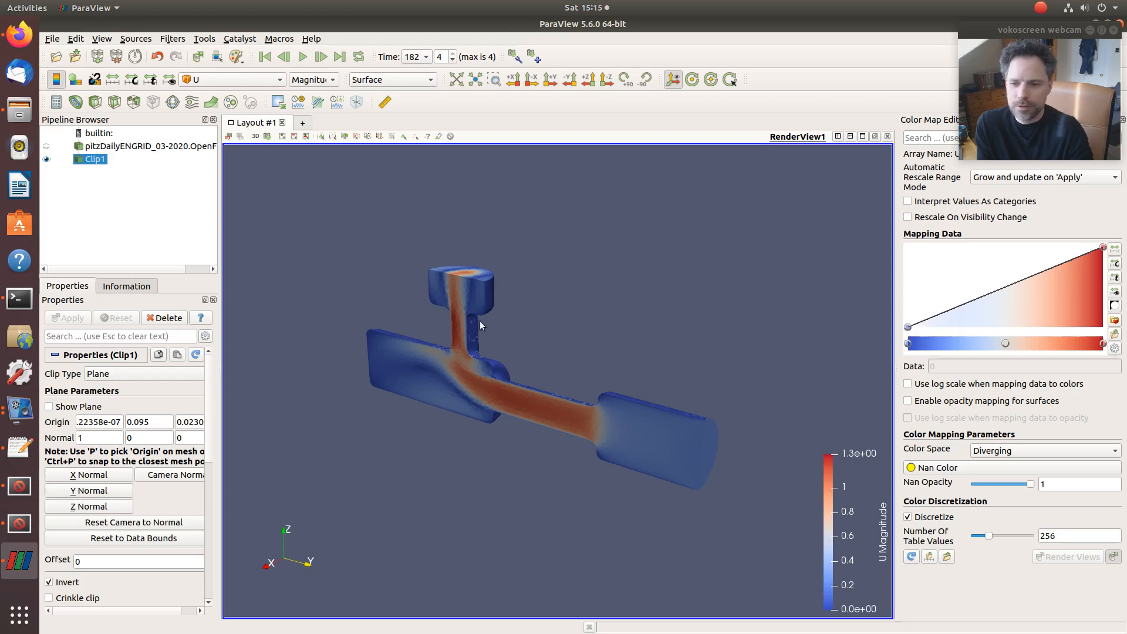
pyautogui.moveTo(658, 353)
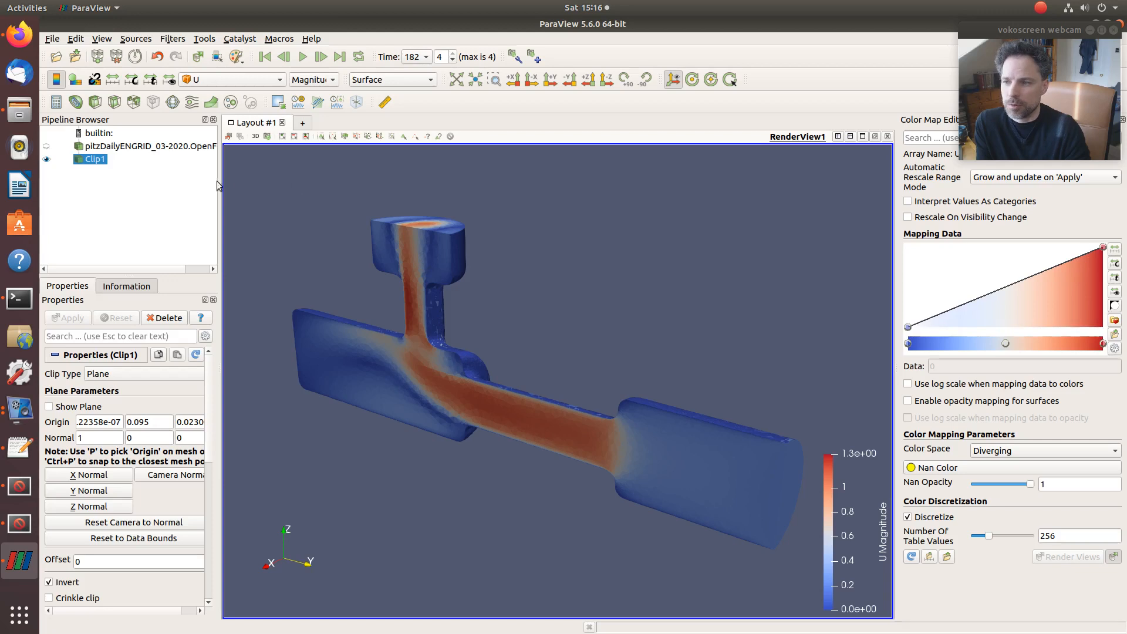
pyautogui.moveTo(233, 86)
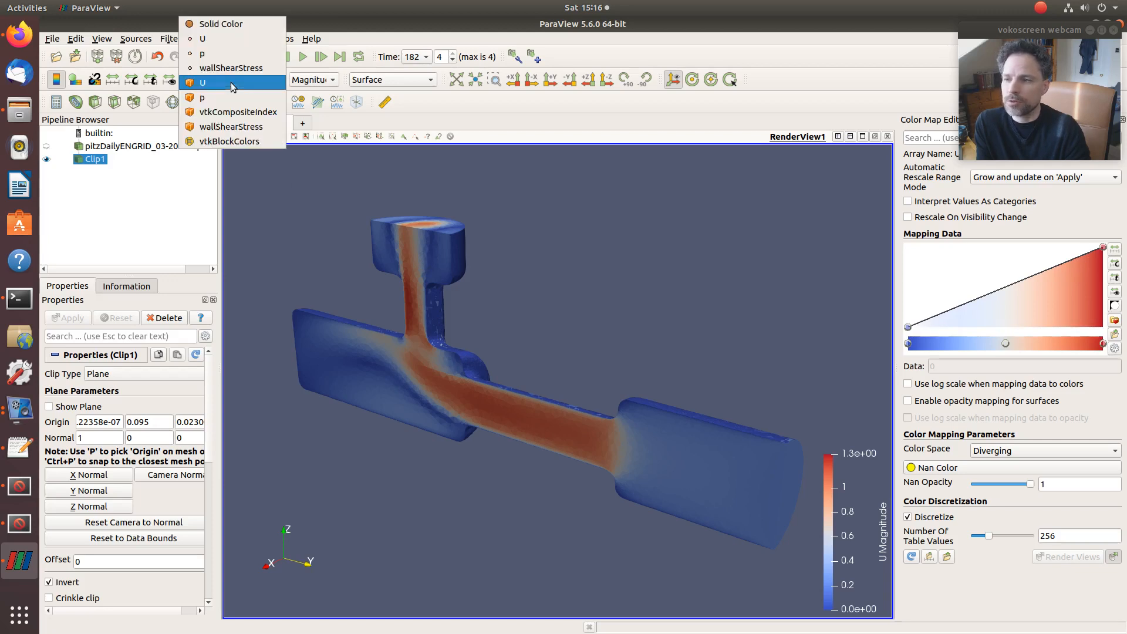
pyautogui.moveTo(219, 39)
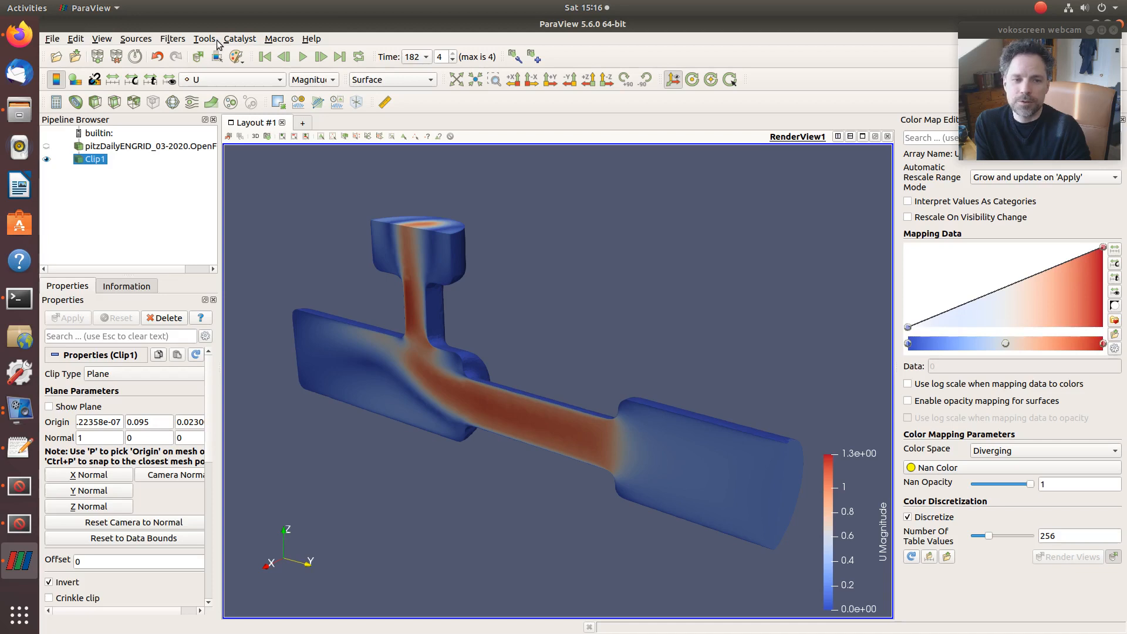
pyautogui.moveTo(230, 87)
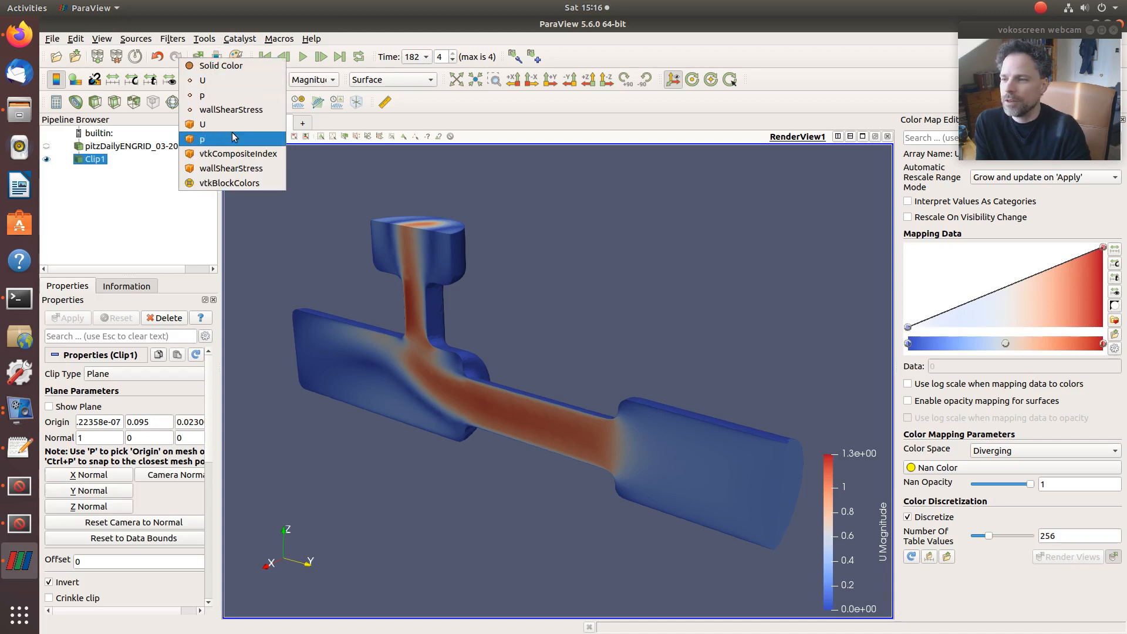
# Colour the clip by pressure p and set representation to Surface With Edges.
pyautogui.click(202, 138)
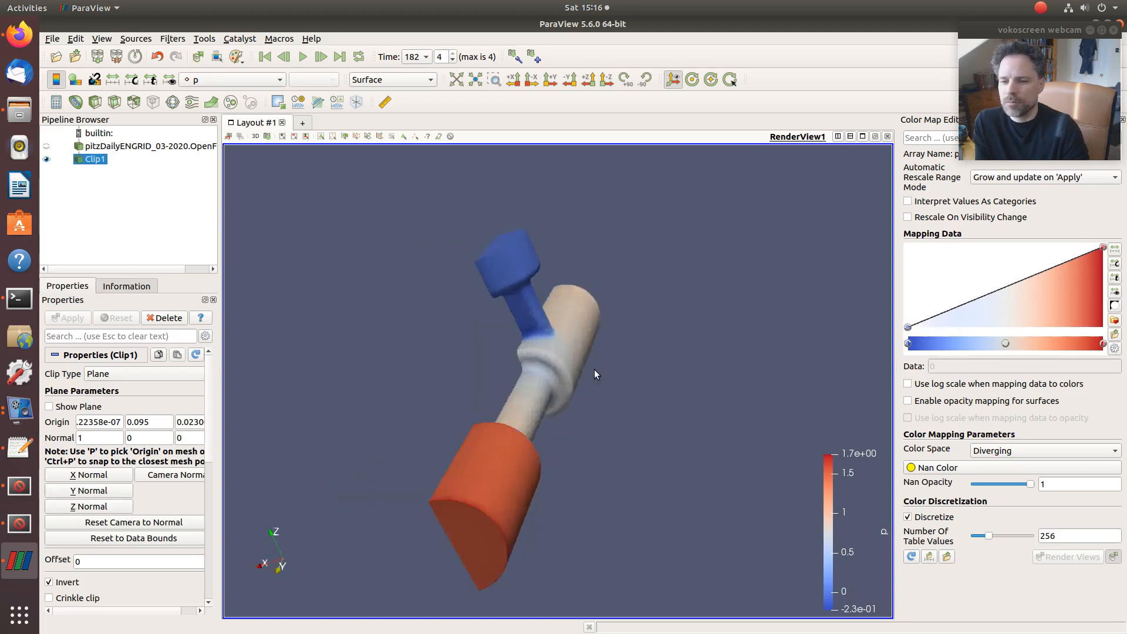
pyautogui.click(388, 79)
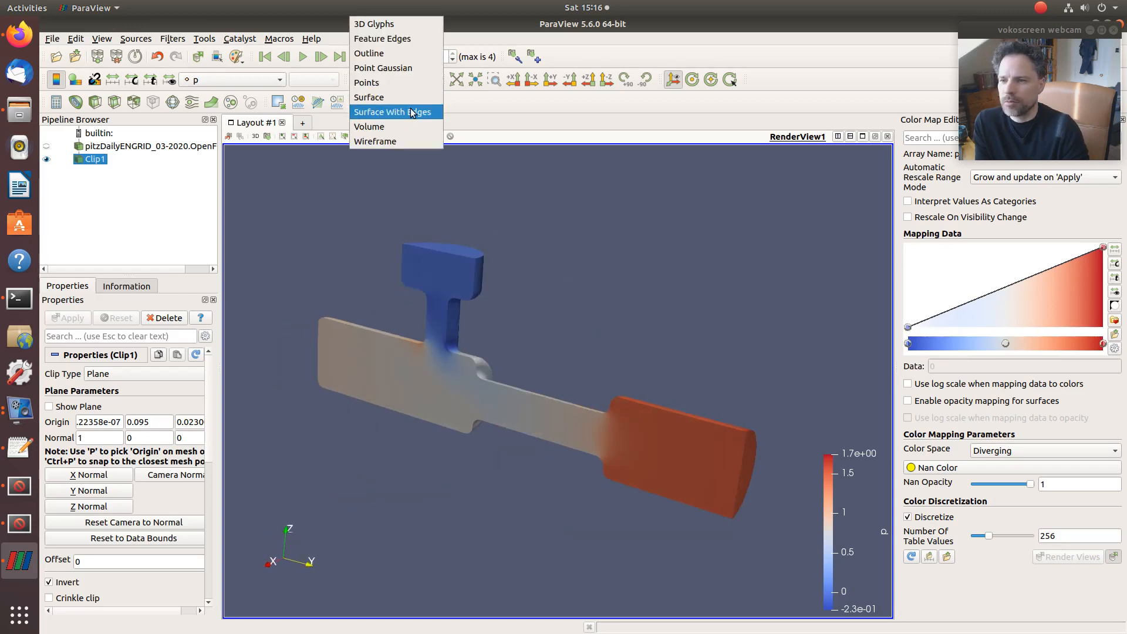
pyautogui.click(394, 111)
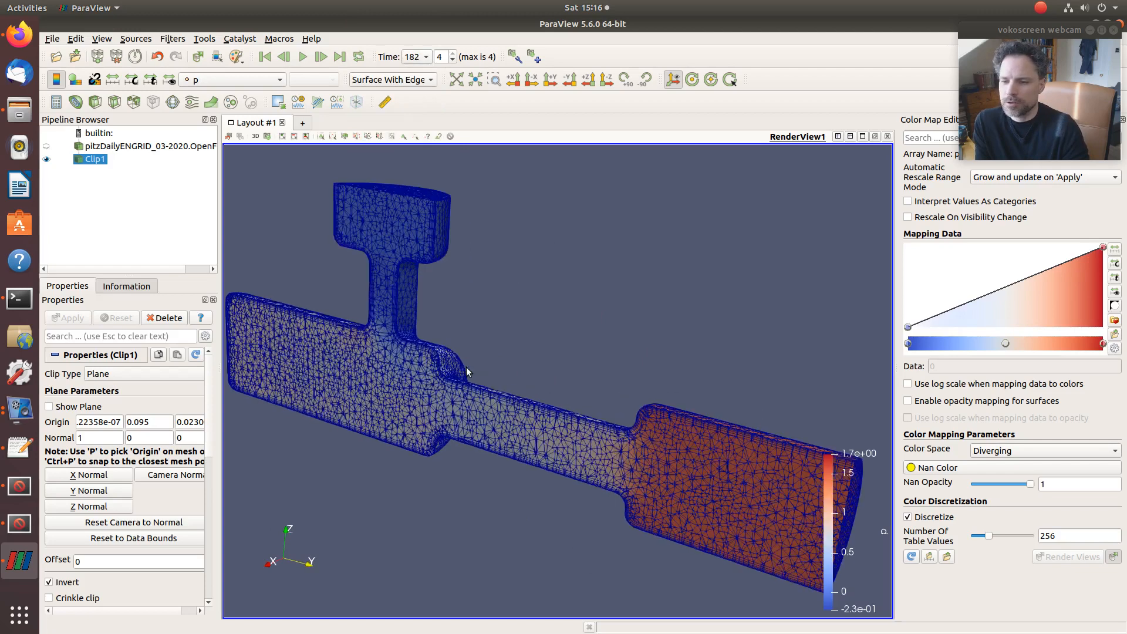